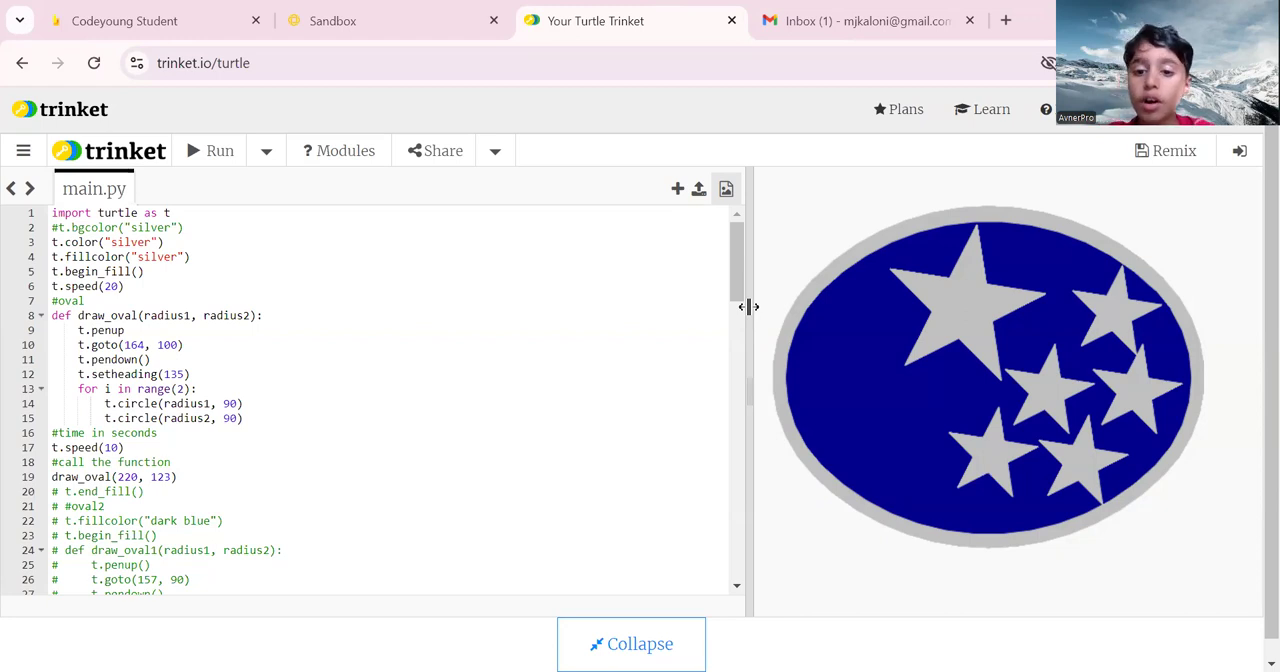
mouse_move(868, 284)
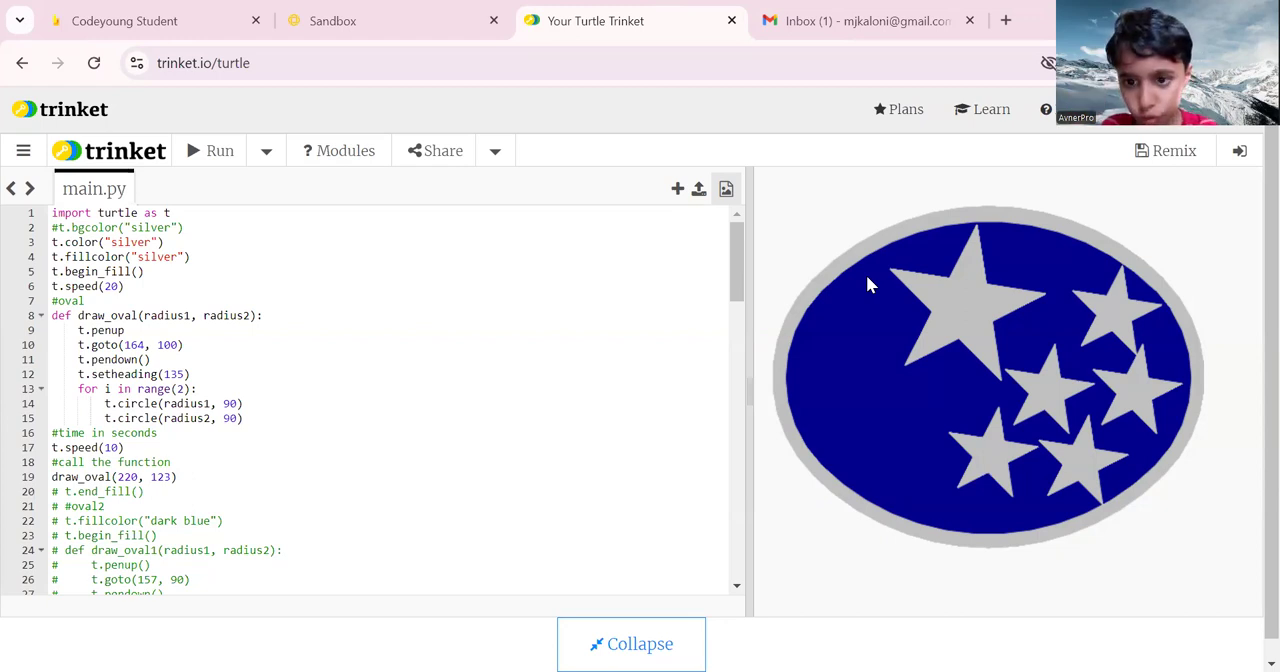
mouse_move(824, 458)
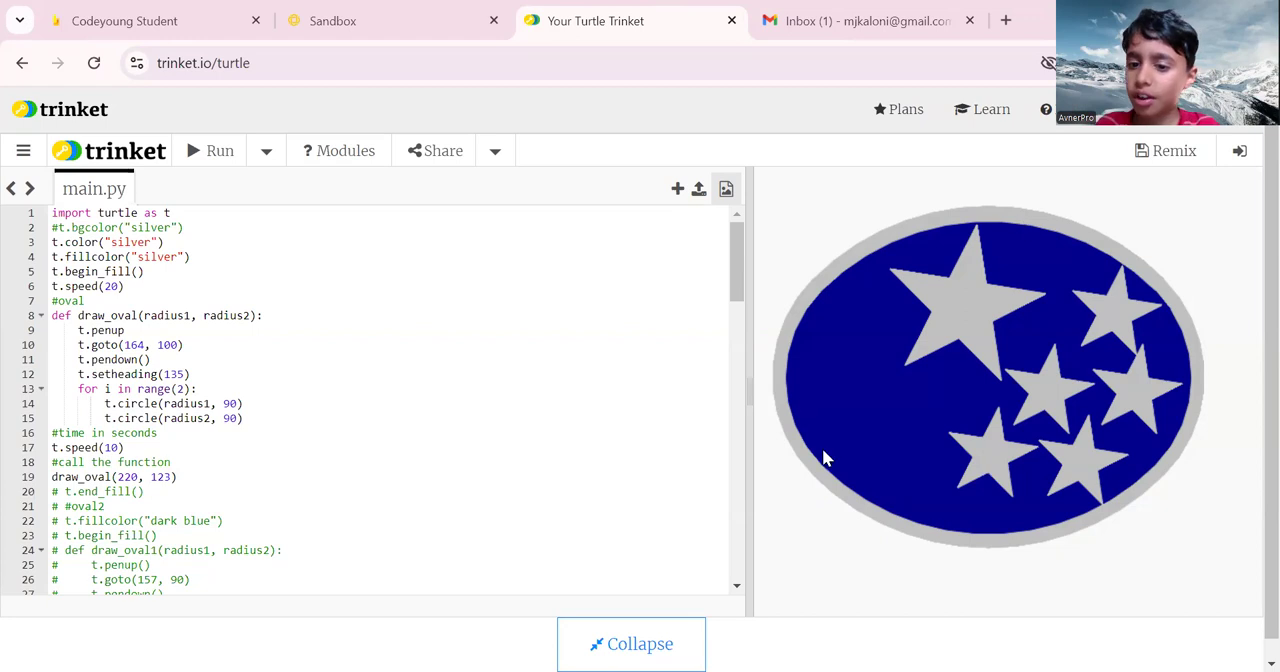
mouse_move(1078, 454)
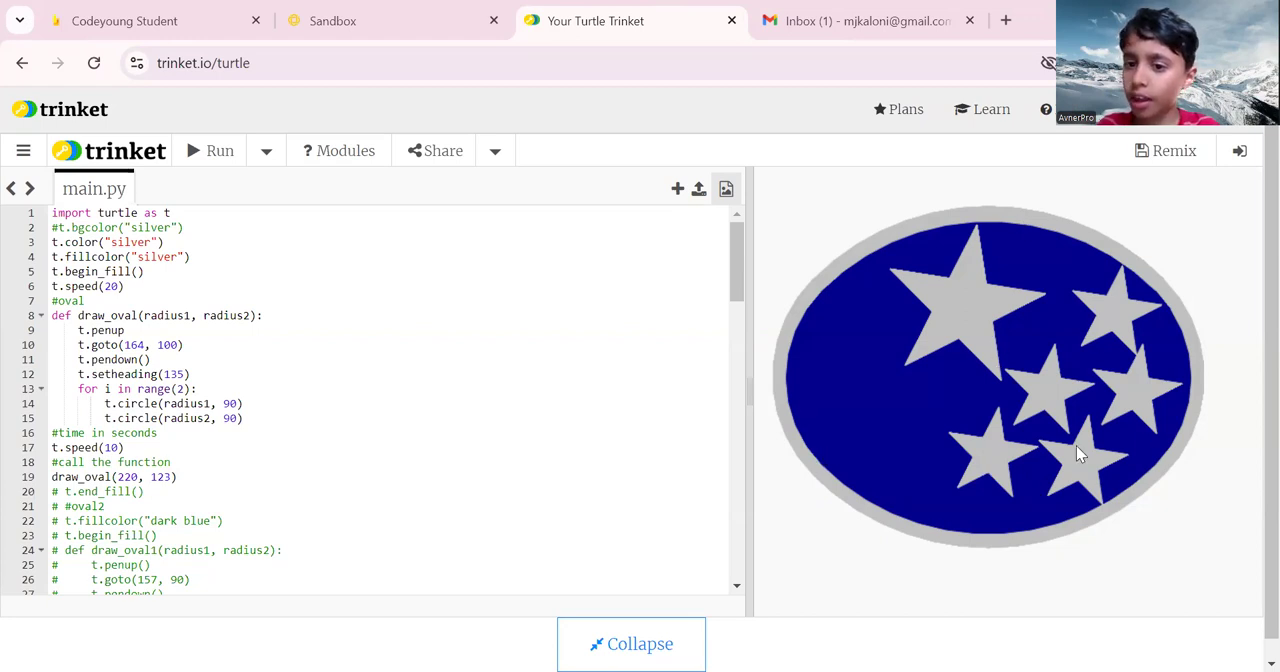
mouse_move(872, 272)
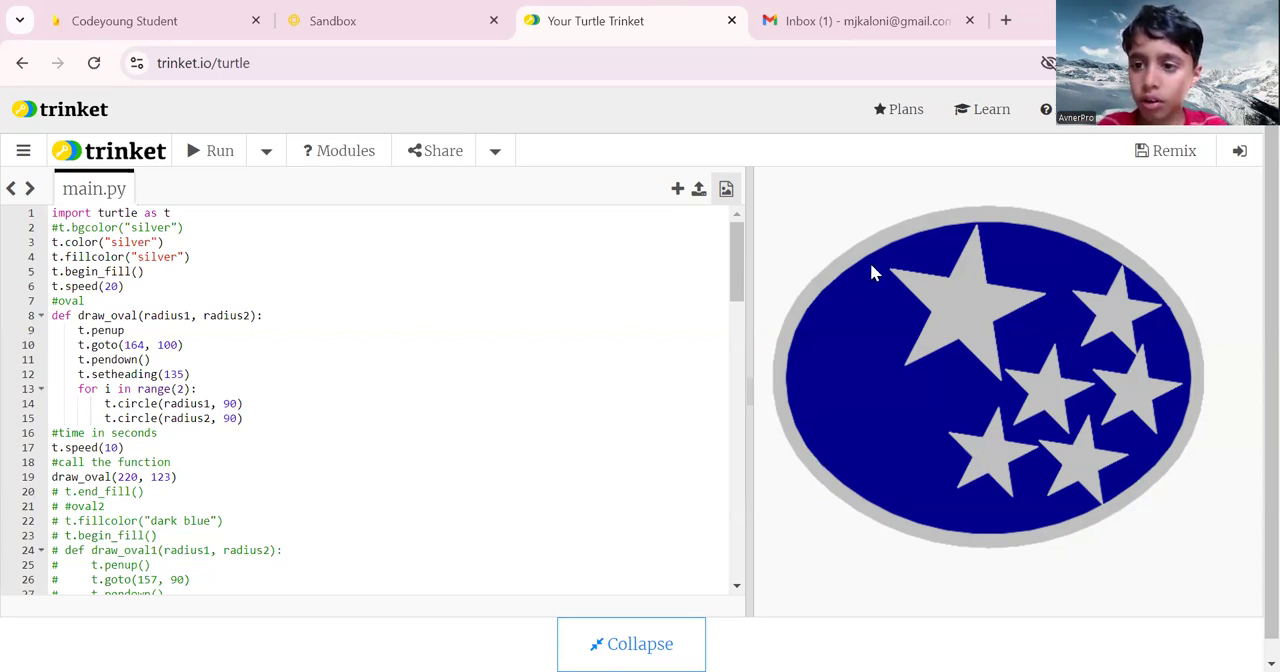
mouse_move(850, 536)
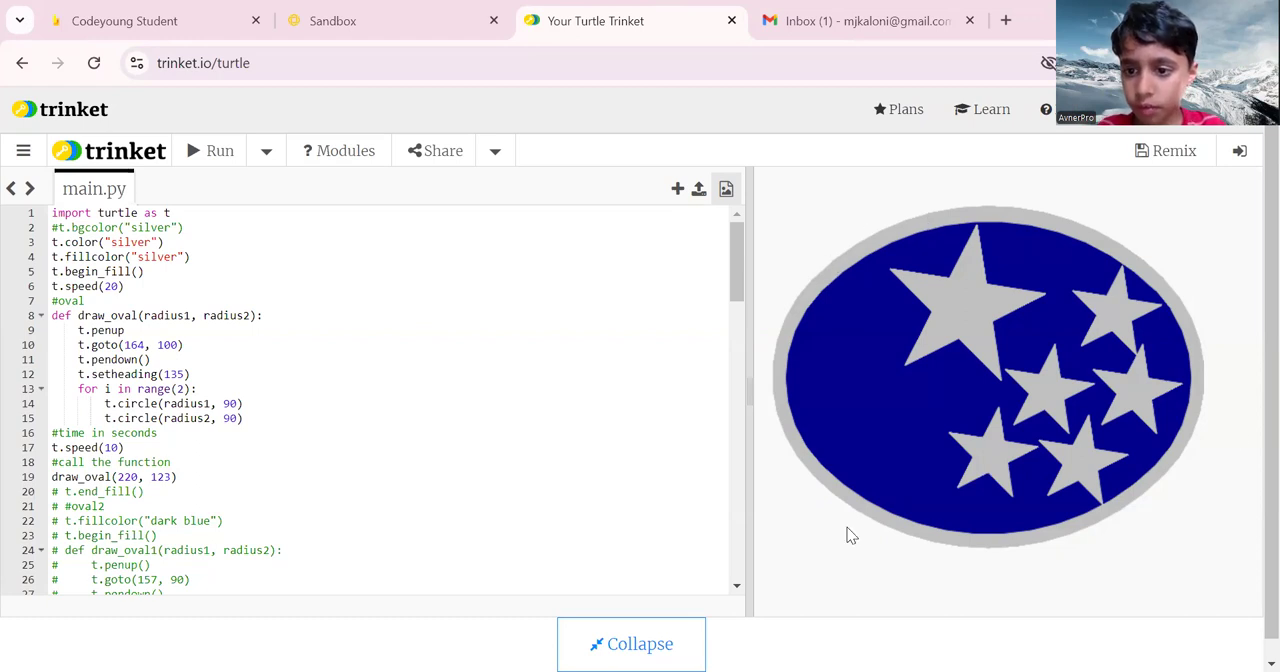
mouse_move(1012, 360)
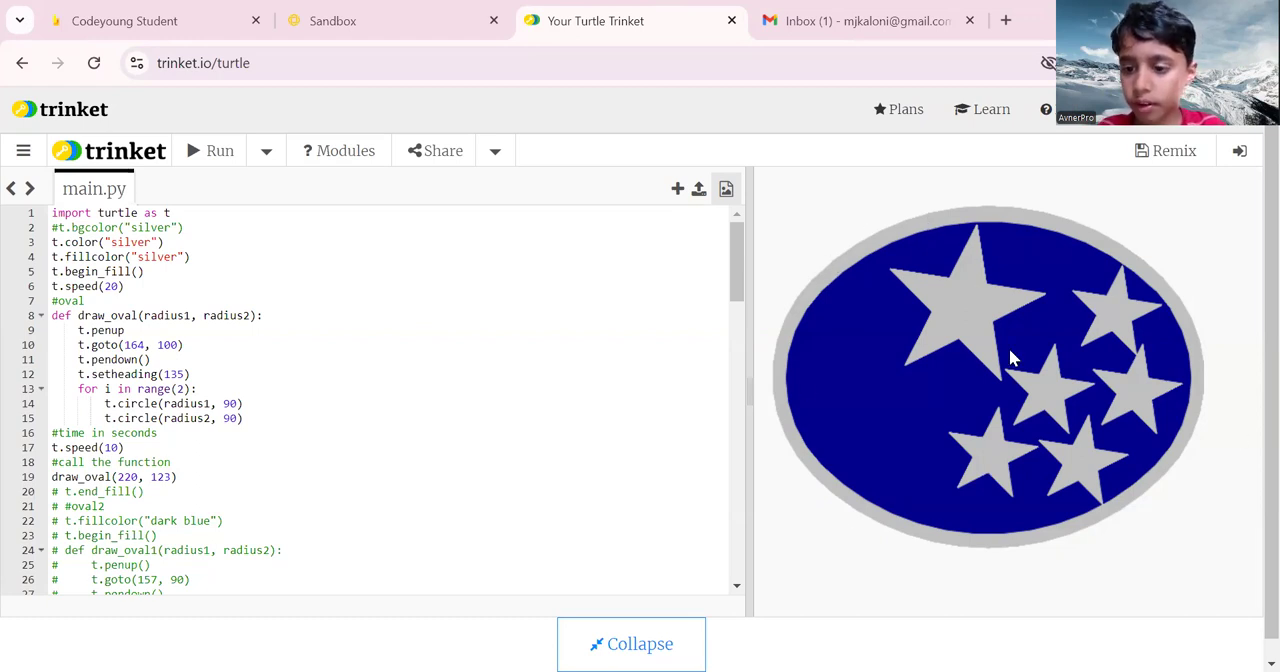
mouse_move(1100, 372)
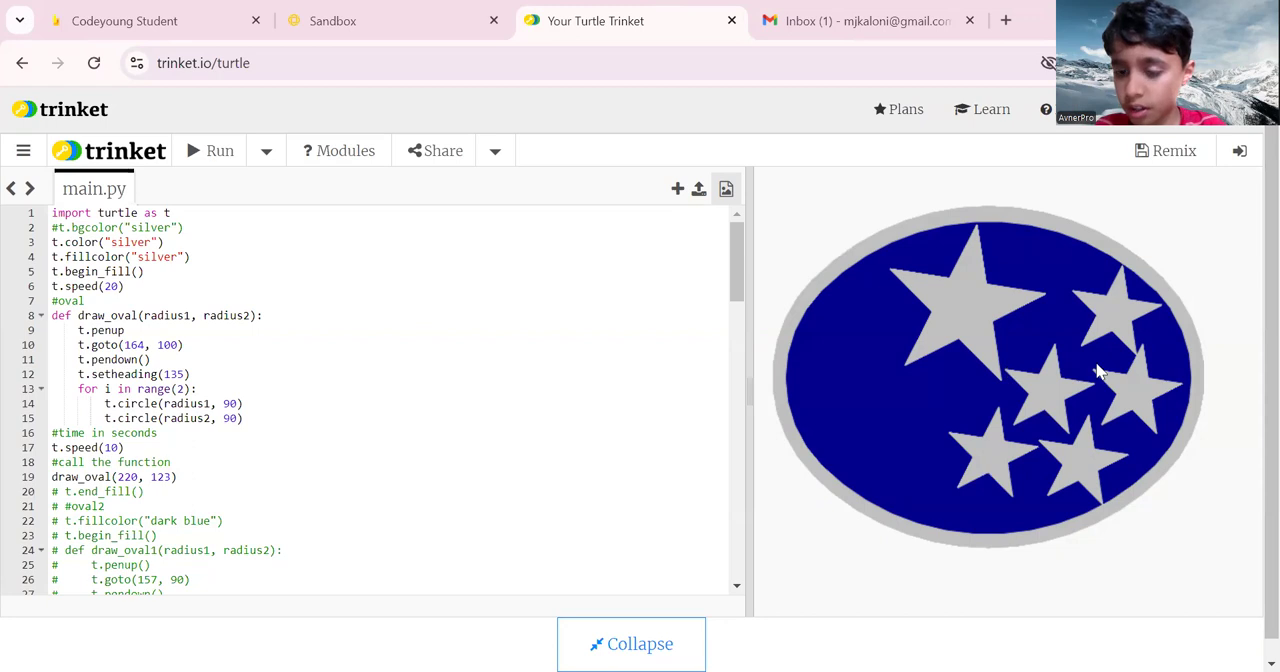
mouse_move(964, 338)
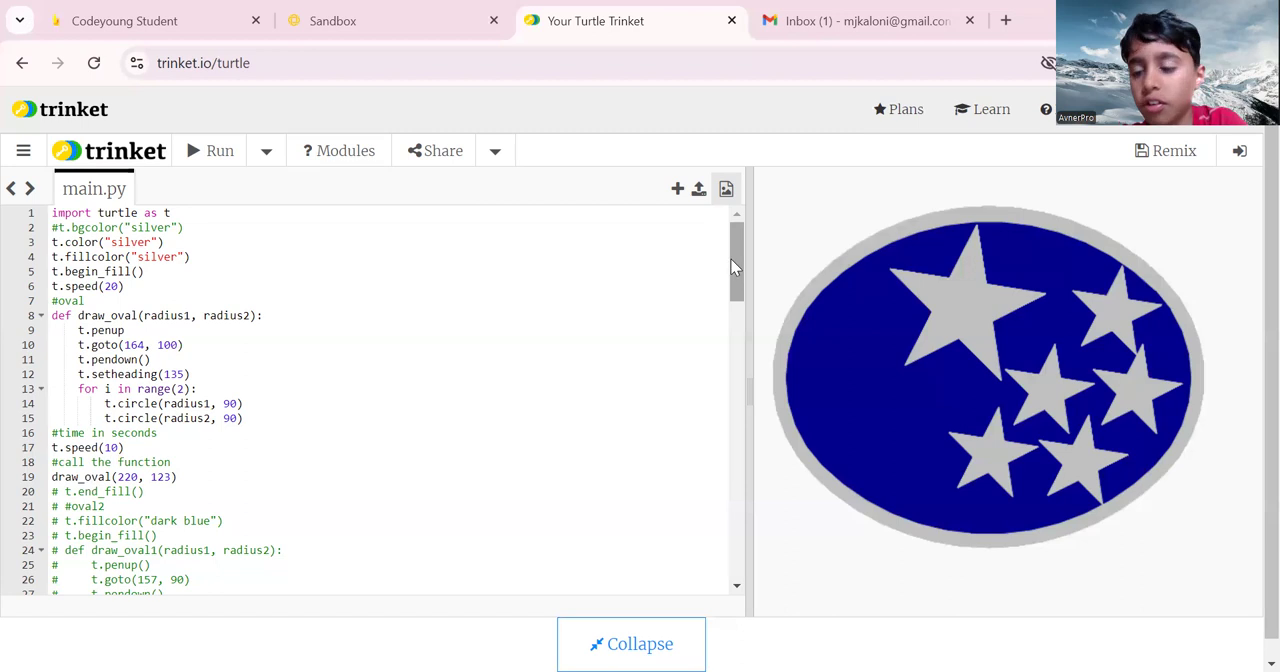
Review the turtle import, draw_oval definition, silver fillcolor and setheading(135) lines in main.py
scroll(down, 3)
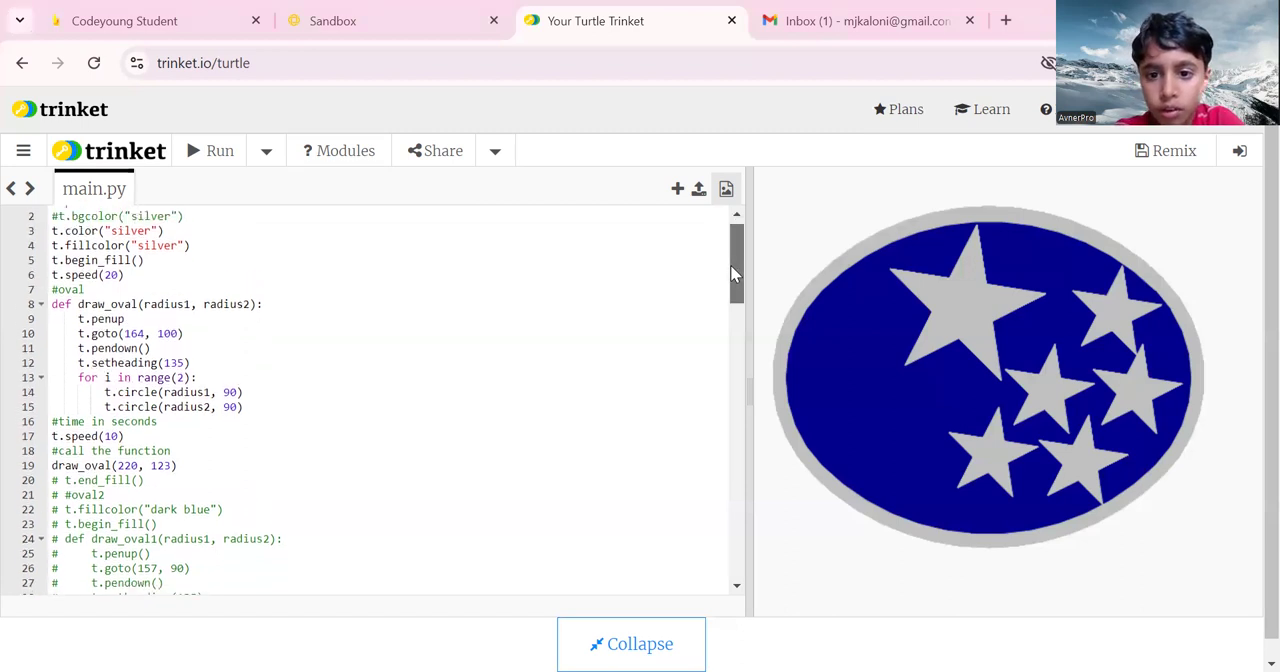
scroll(up, 3)
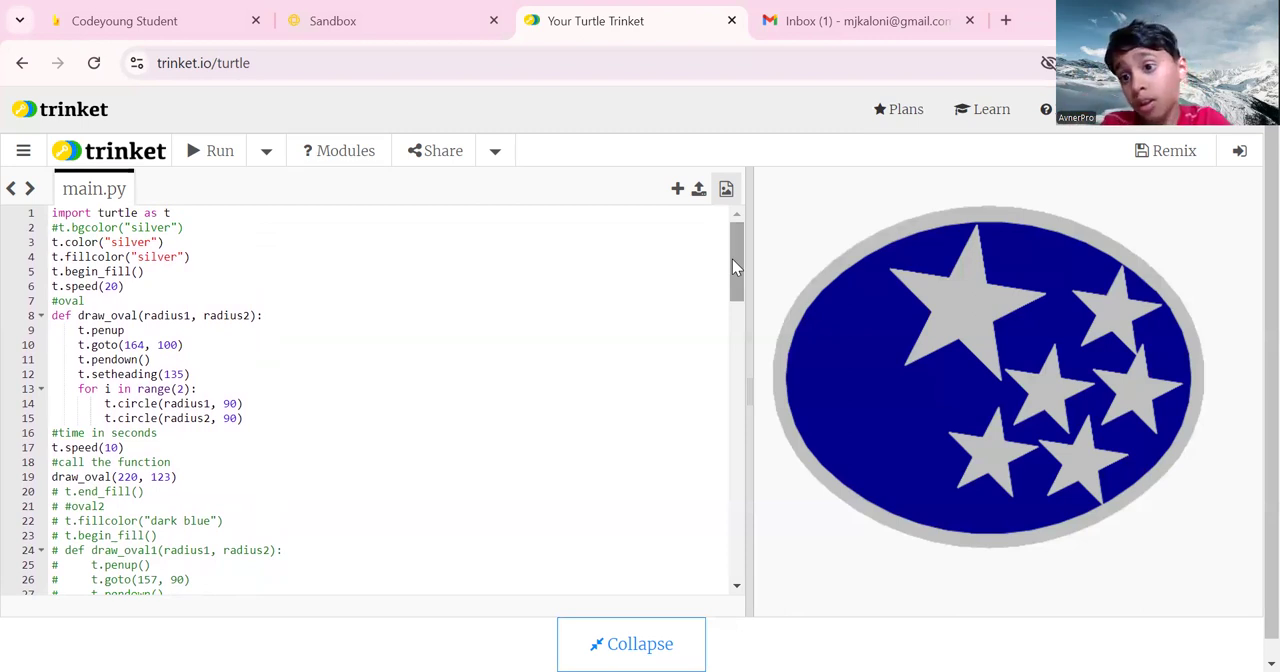
mouse_move(1064, 436)
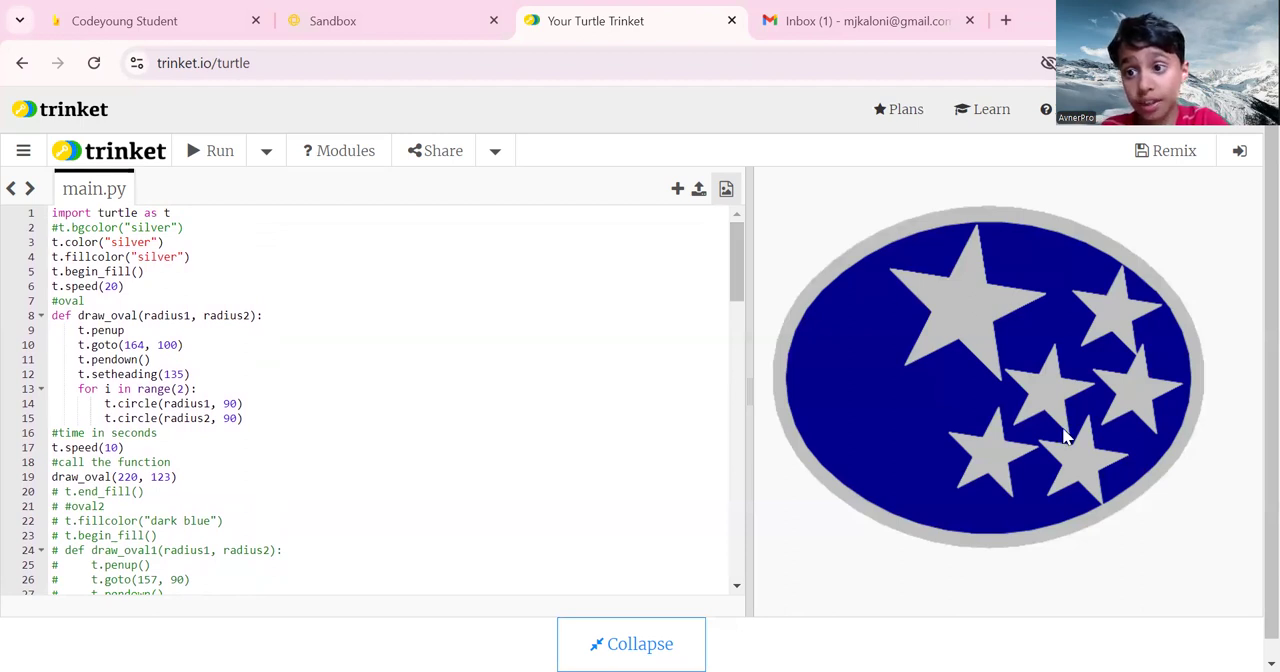
mouse_move(1048, 340)
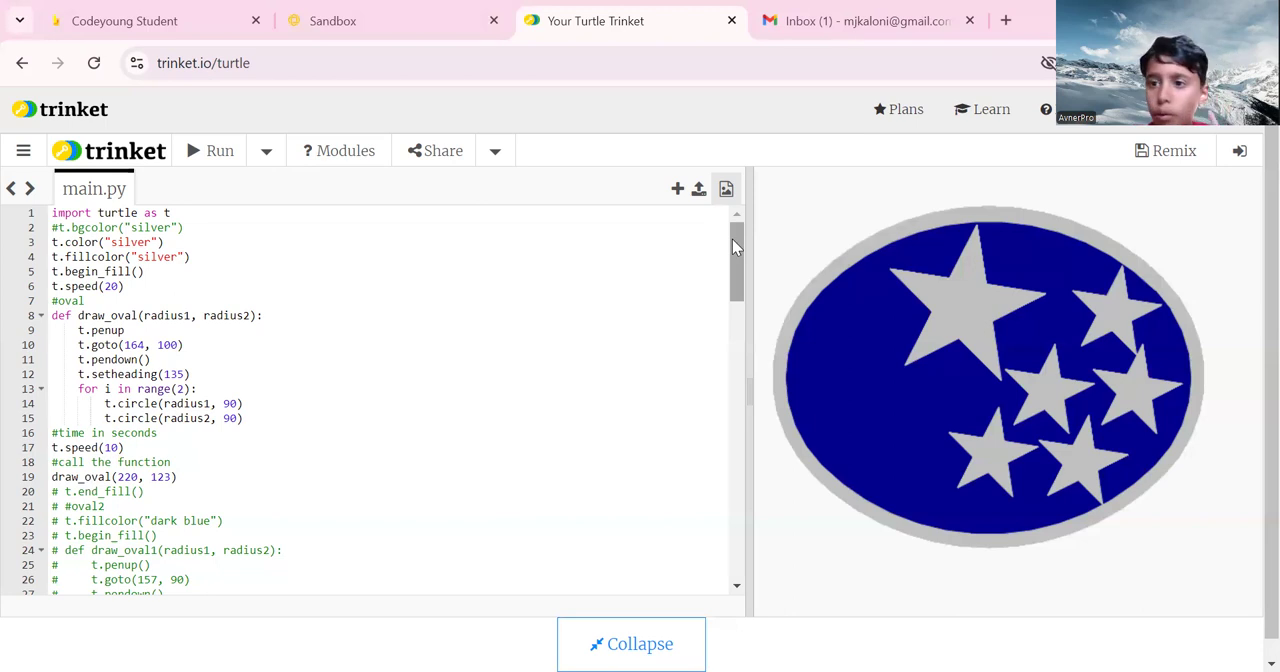
click(60, 212)
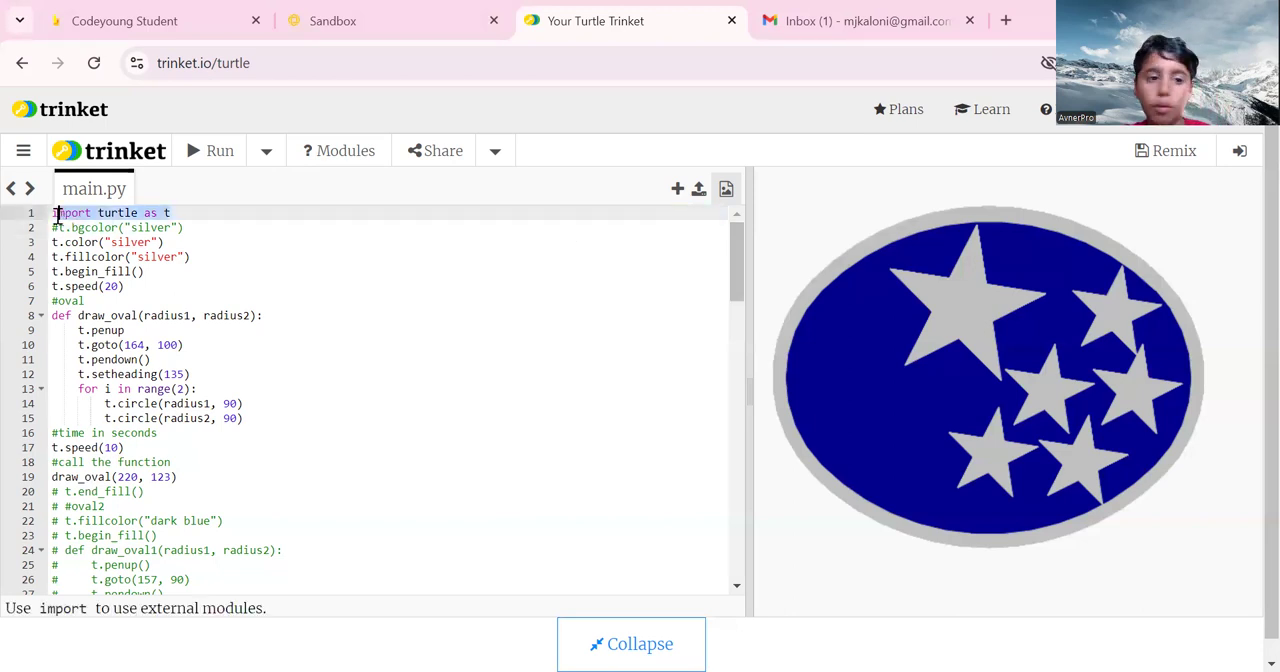
click(308, 330)
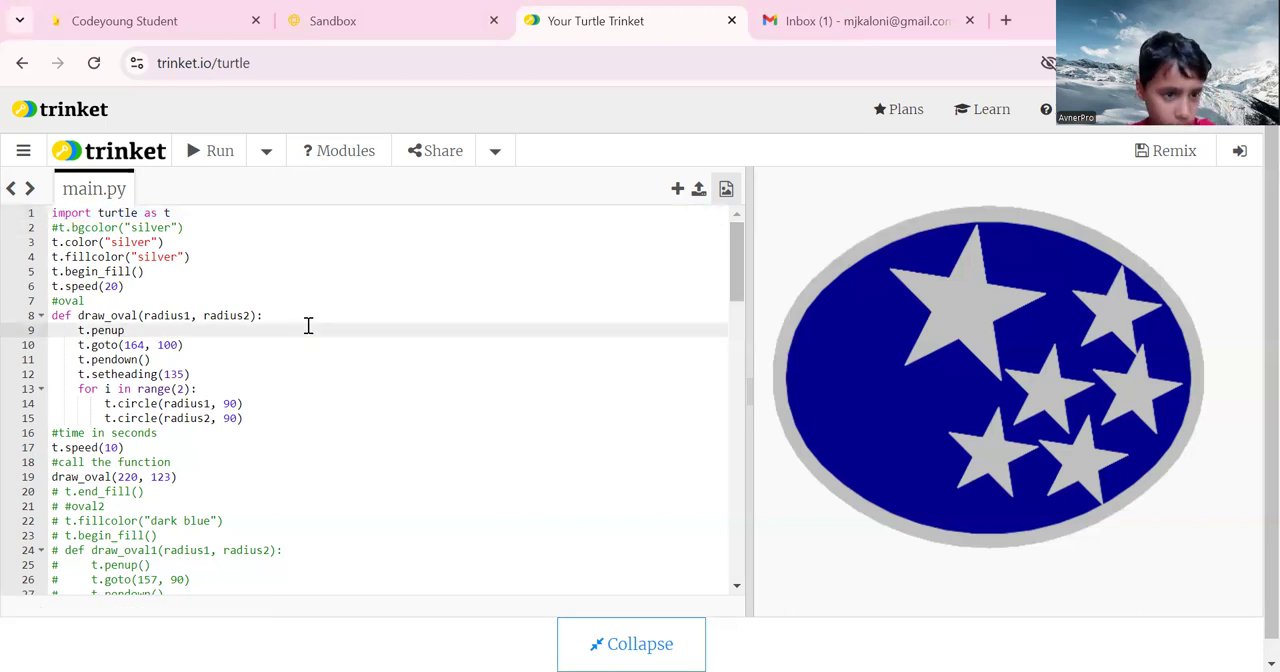
click(144, 272)
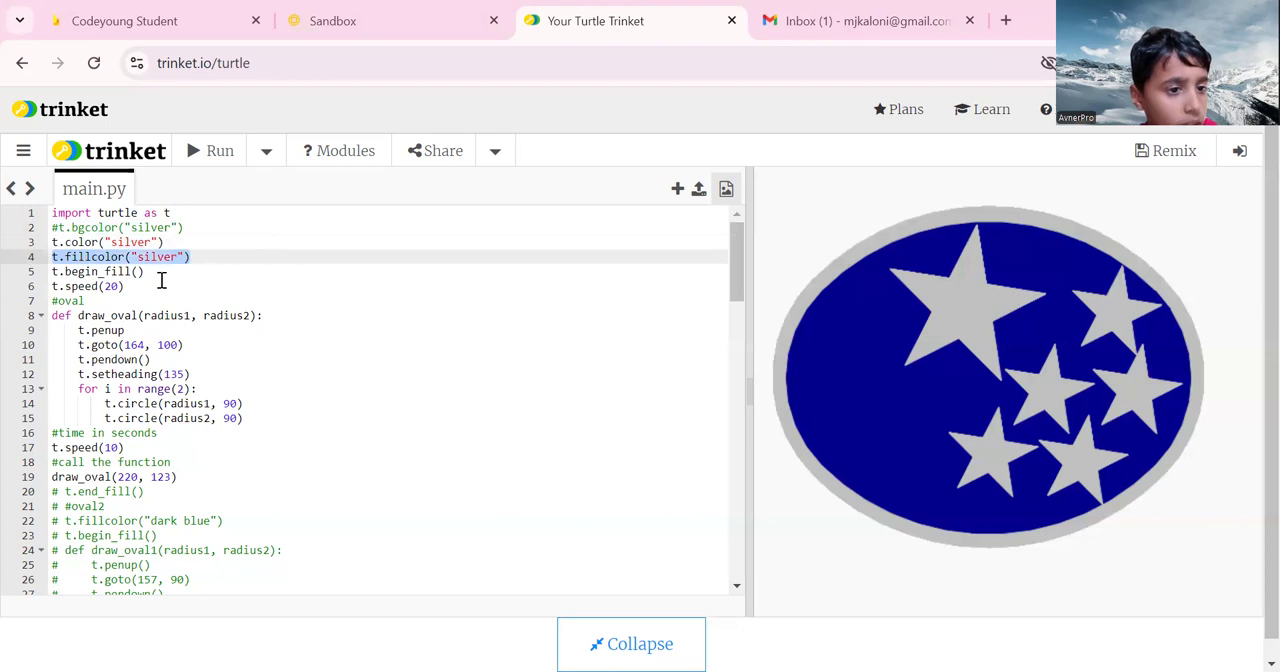
click(128, 286)
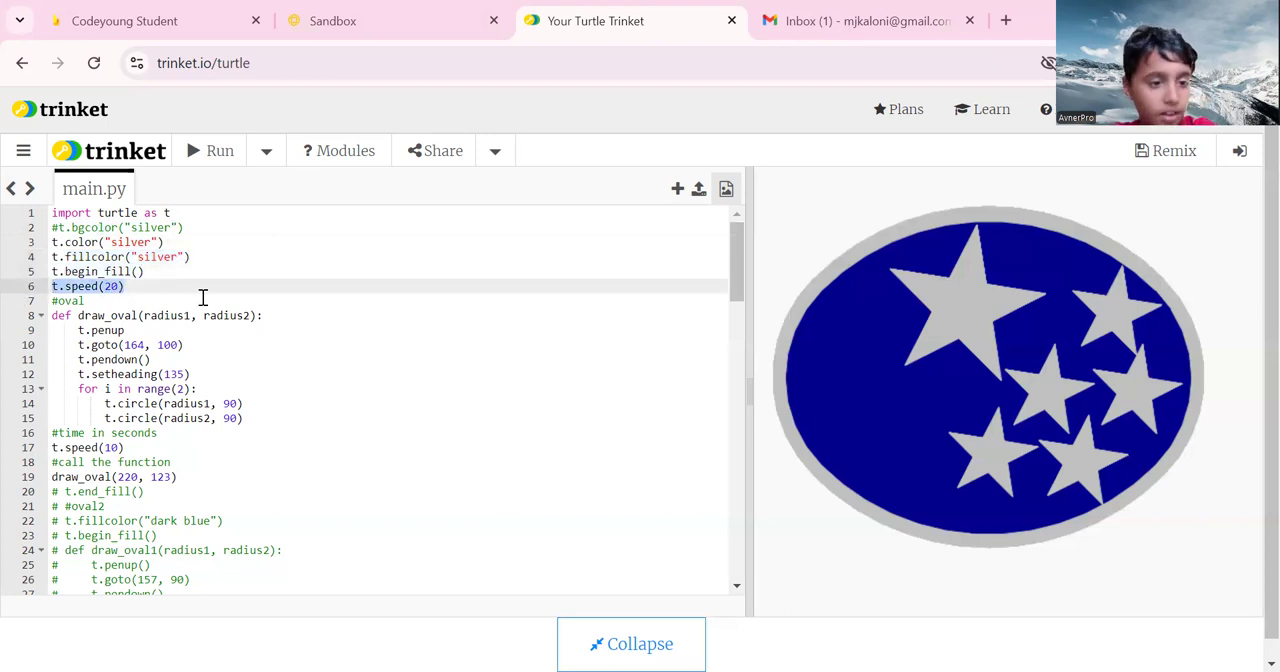
mouse_move(460, 294)
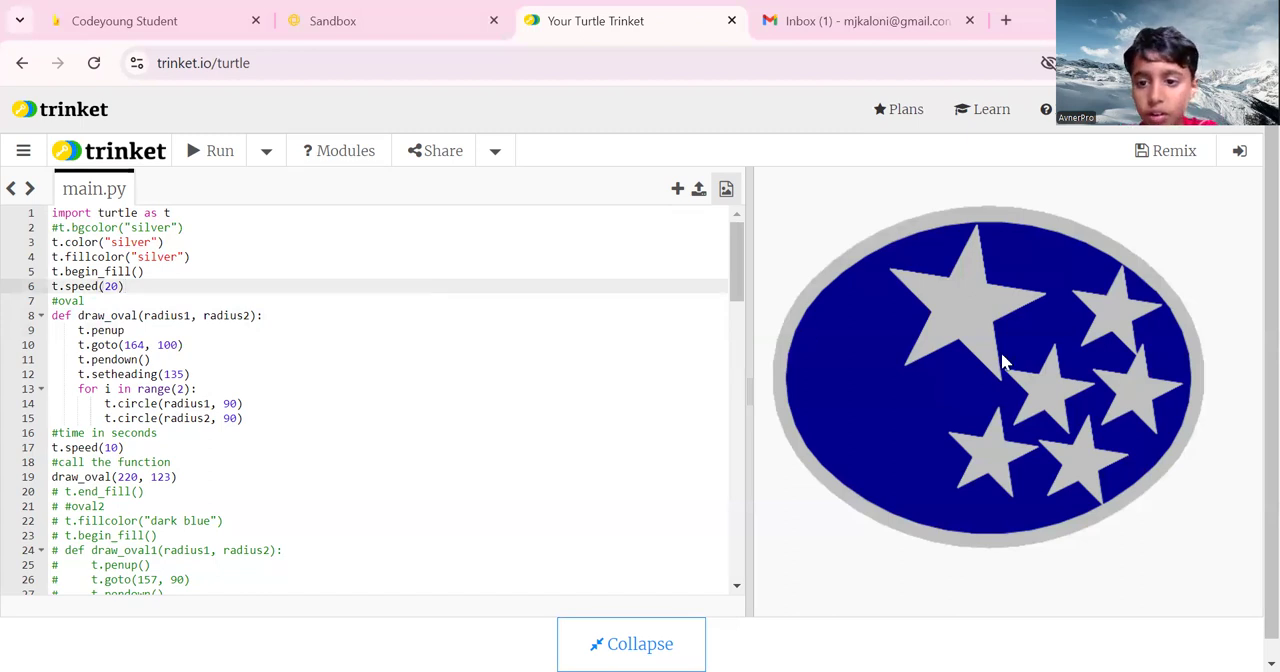
mouse_move(1004, 388)
text(())
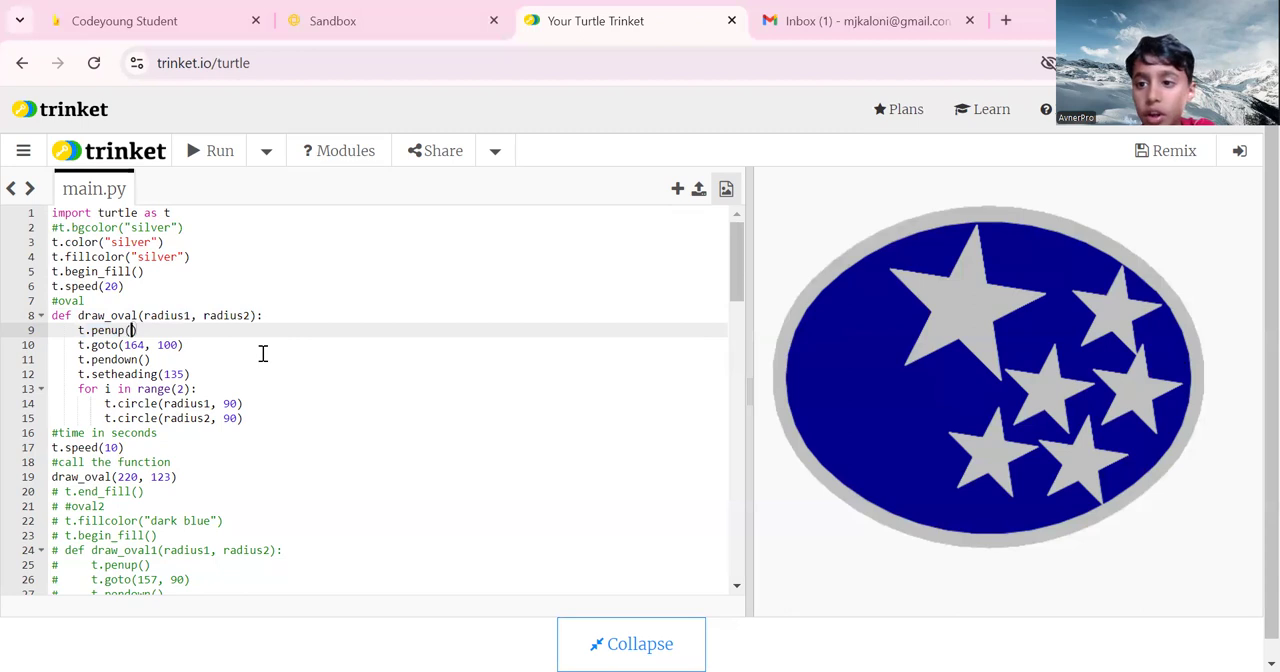
mouse_move(200, 360)
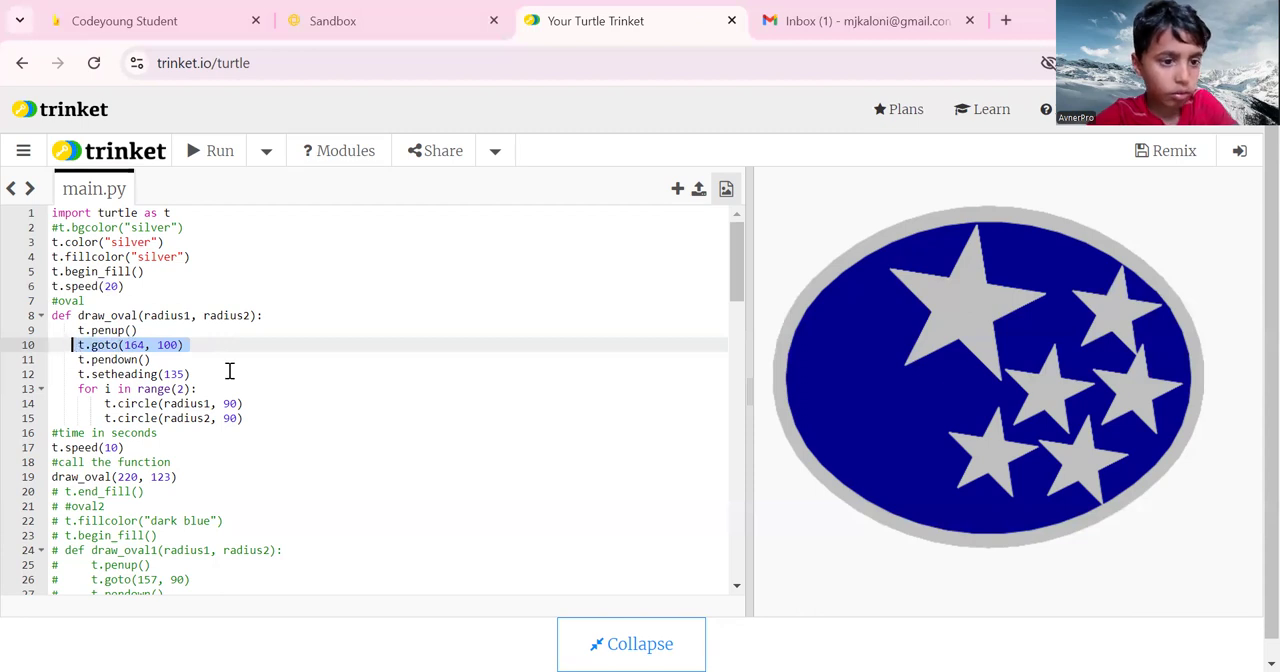
mouse_move(240, 366)
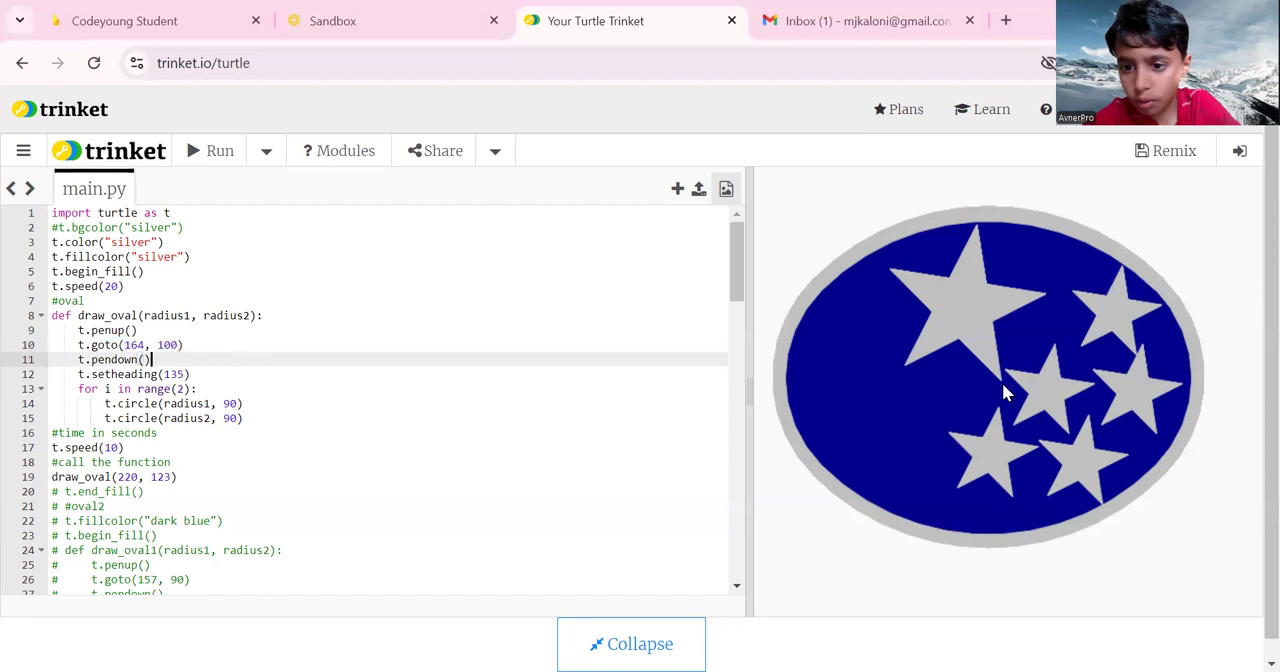
mouse_move(1004, 384)
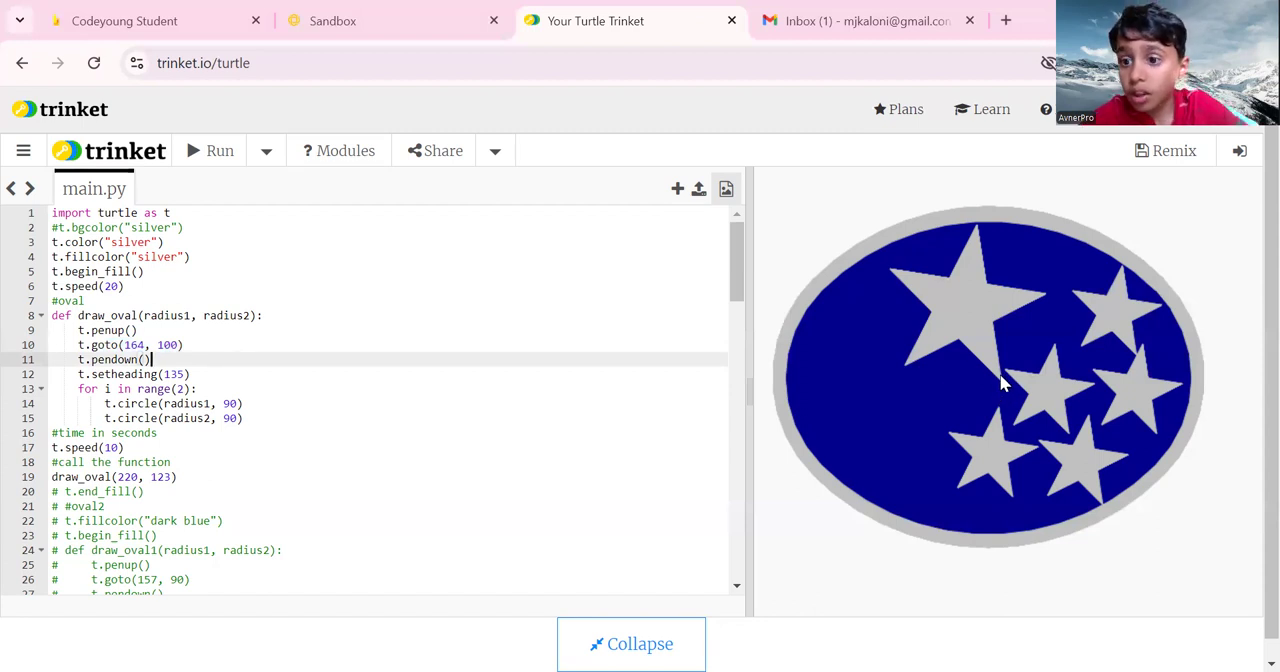
mouse_move(544, 456)
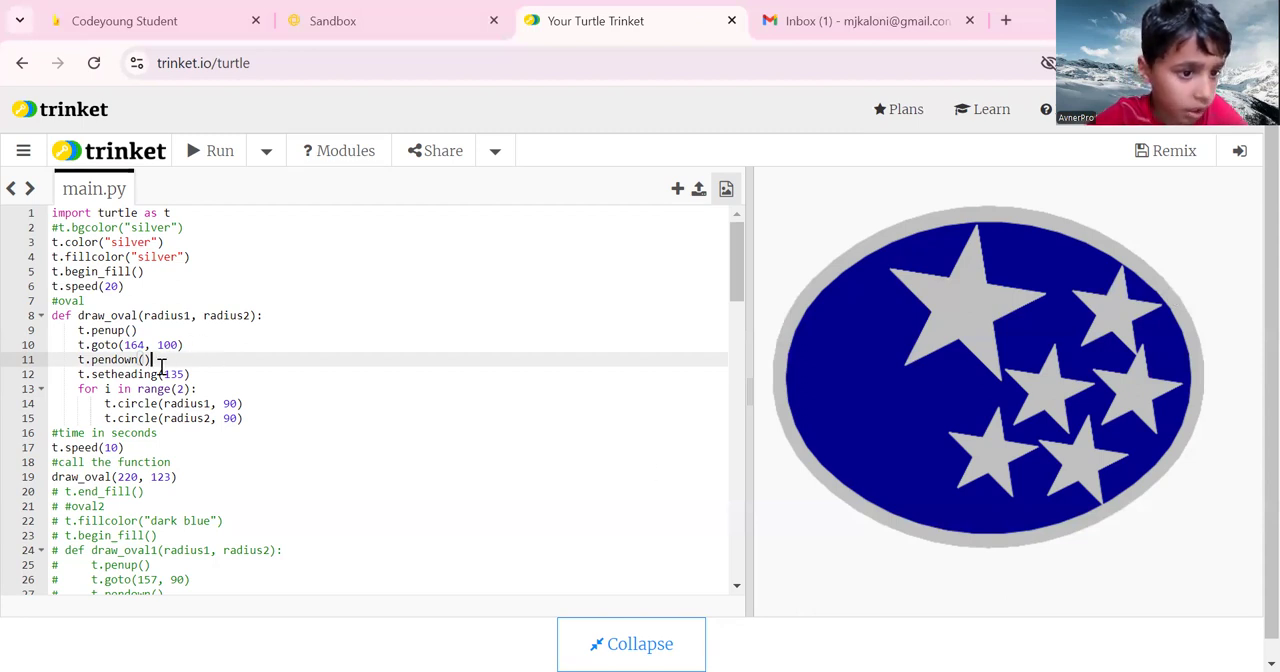
mouse_move(152, 360)
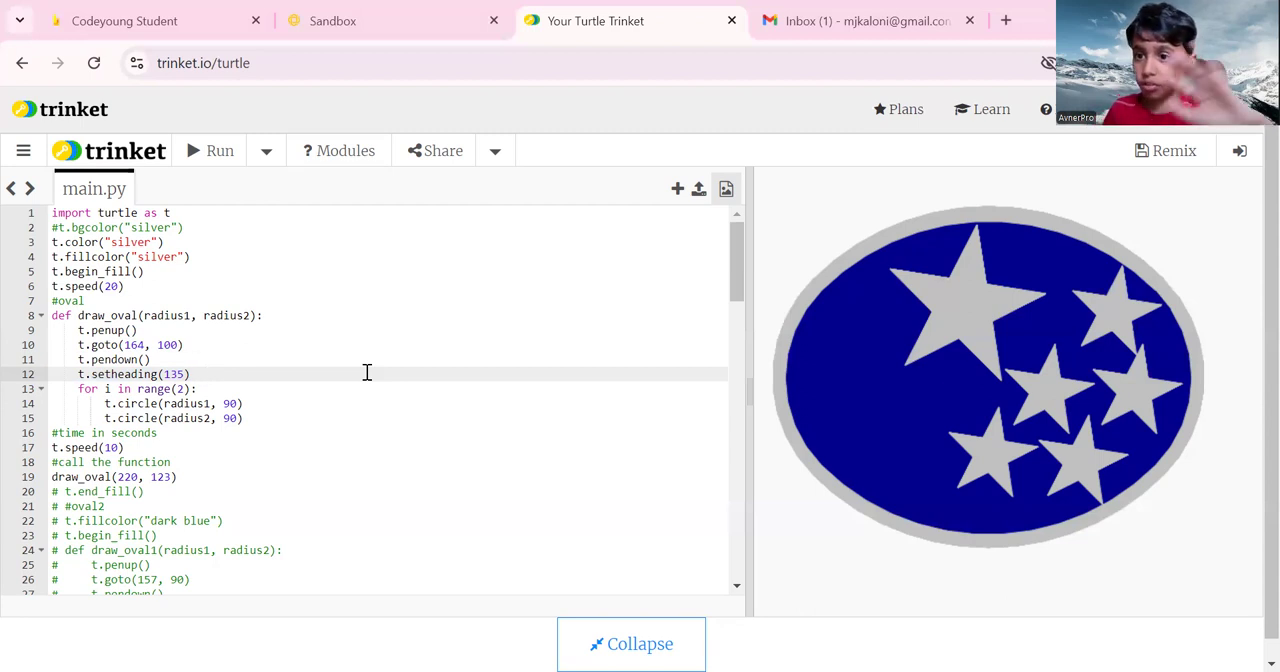
click(200, 372)
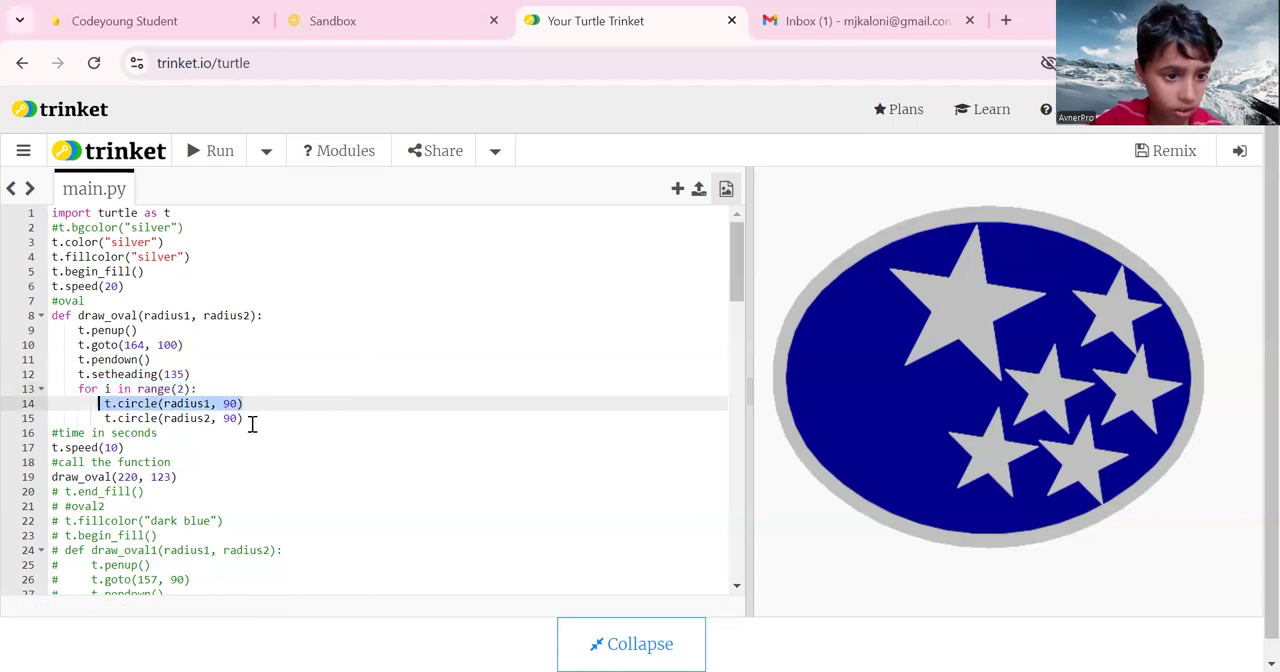
click(268, 418)
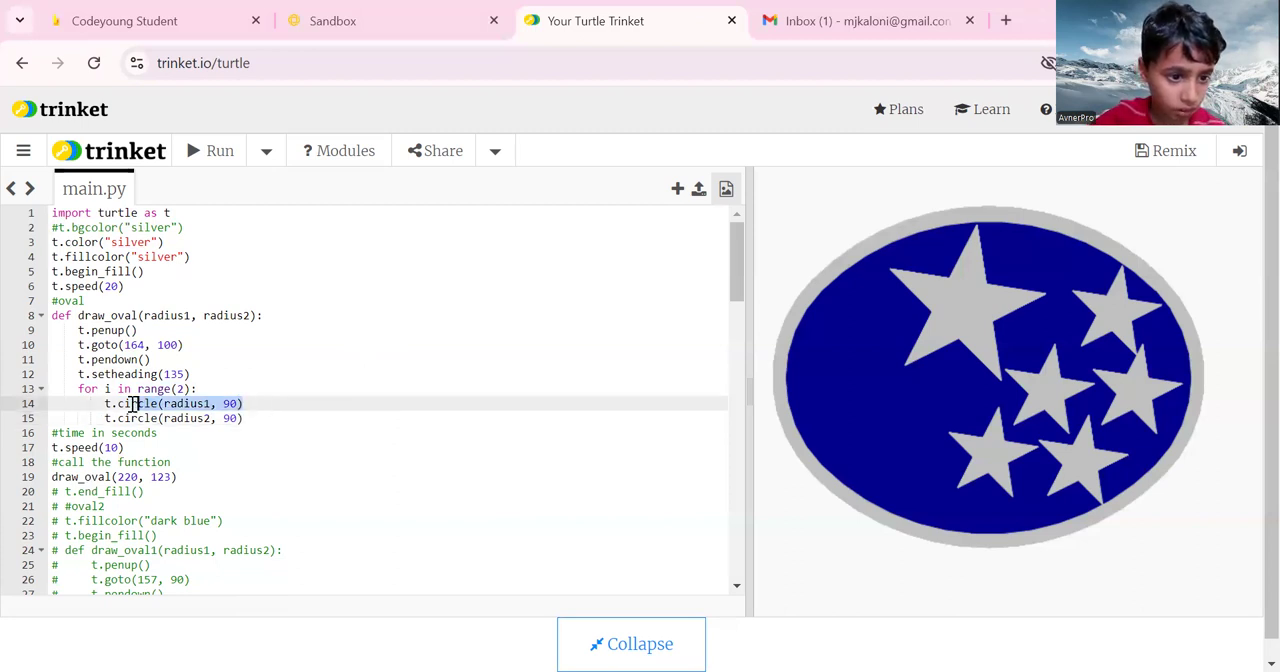
click(240, 418)
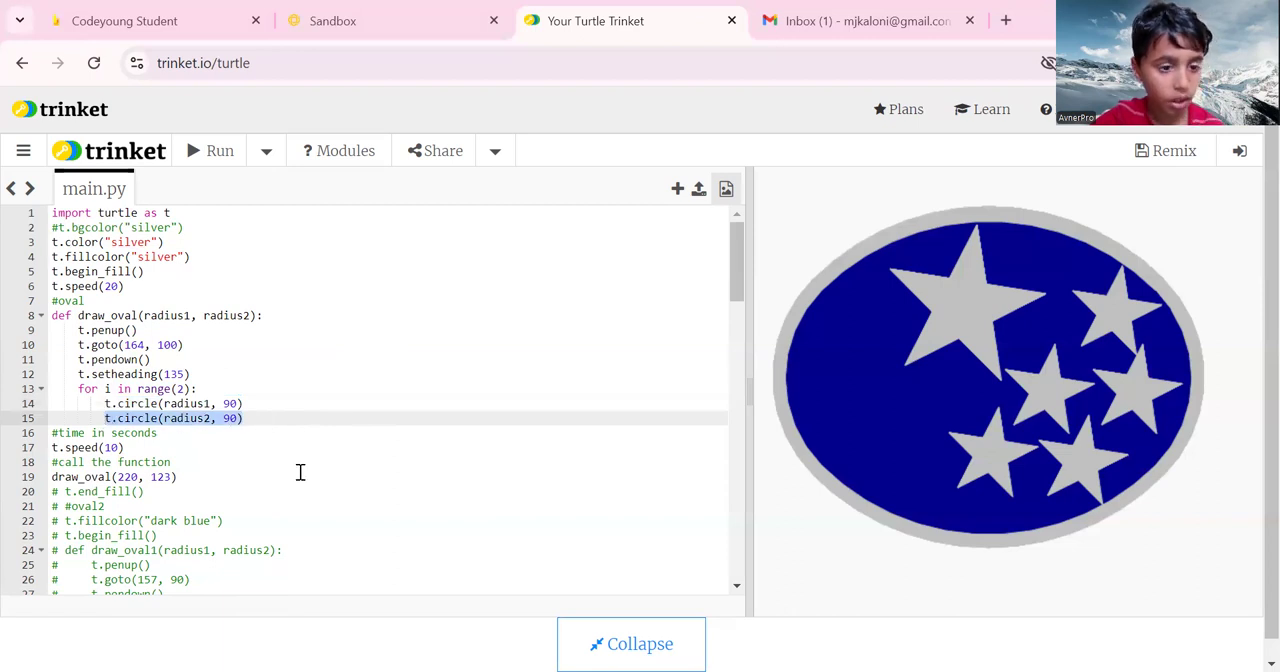
click(156, 432)
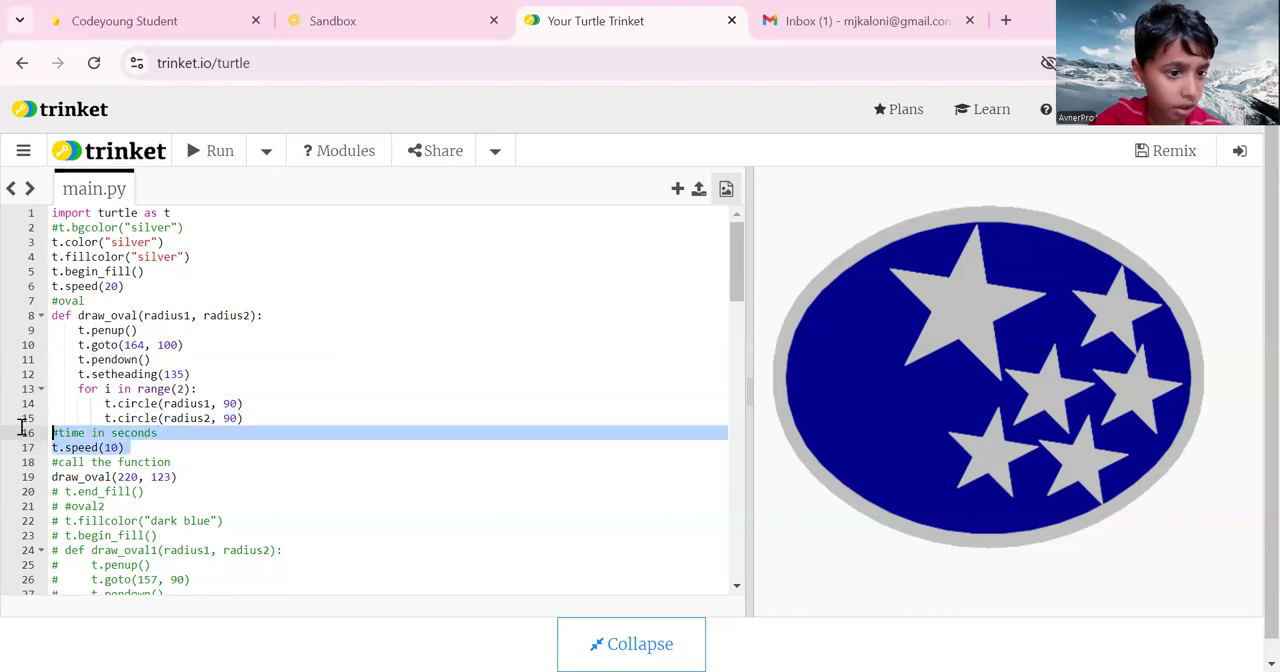
click(156, 448)
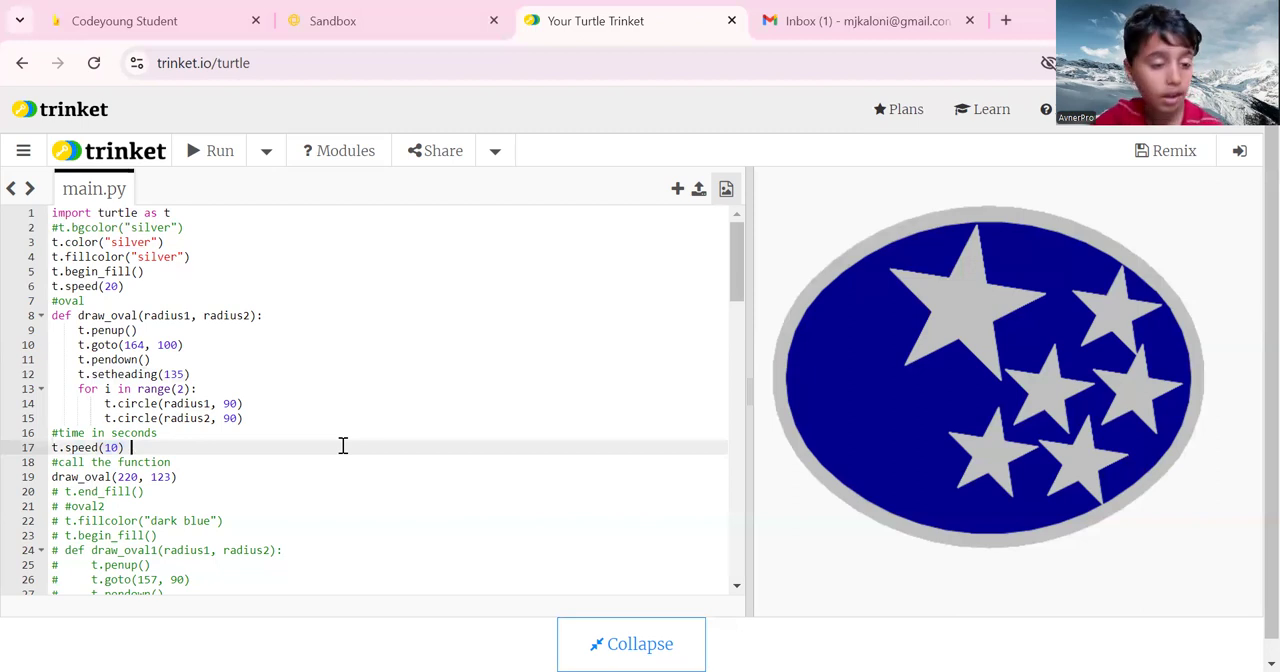
mouse_move(408, 420)
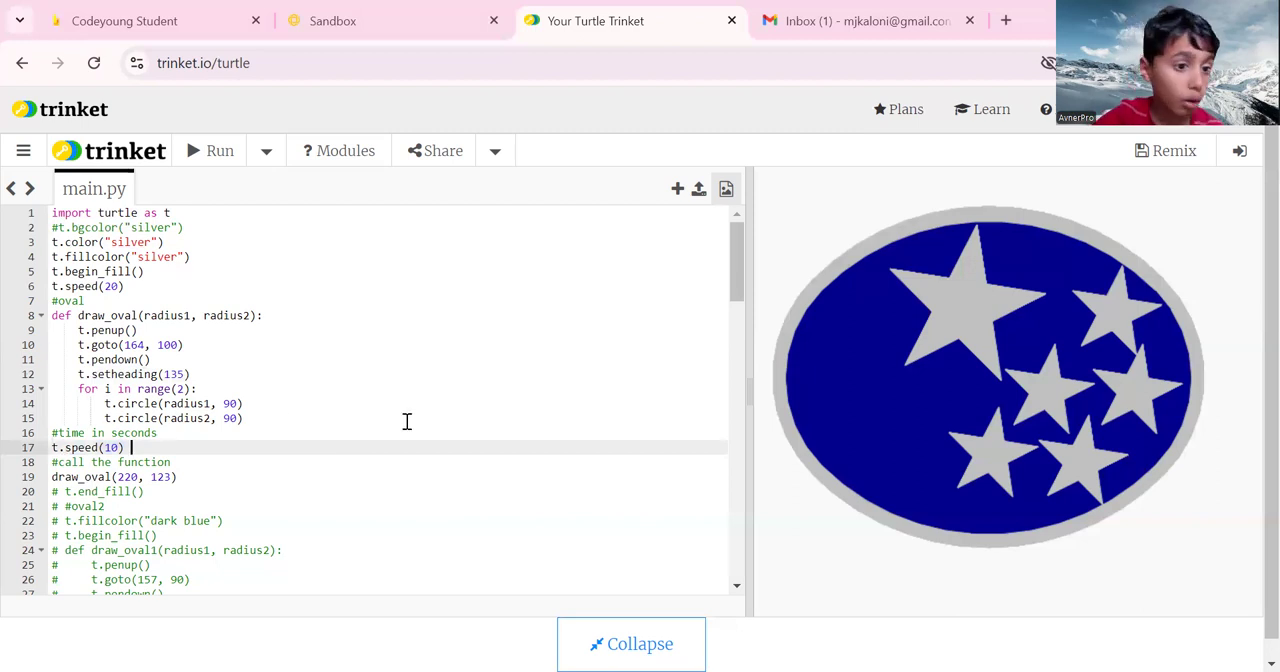
click(128, 286)
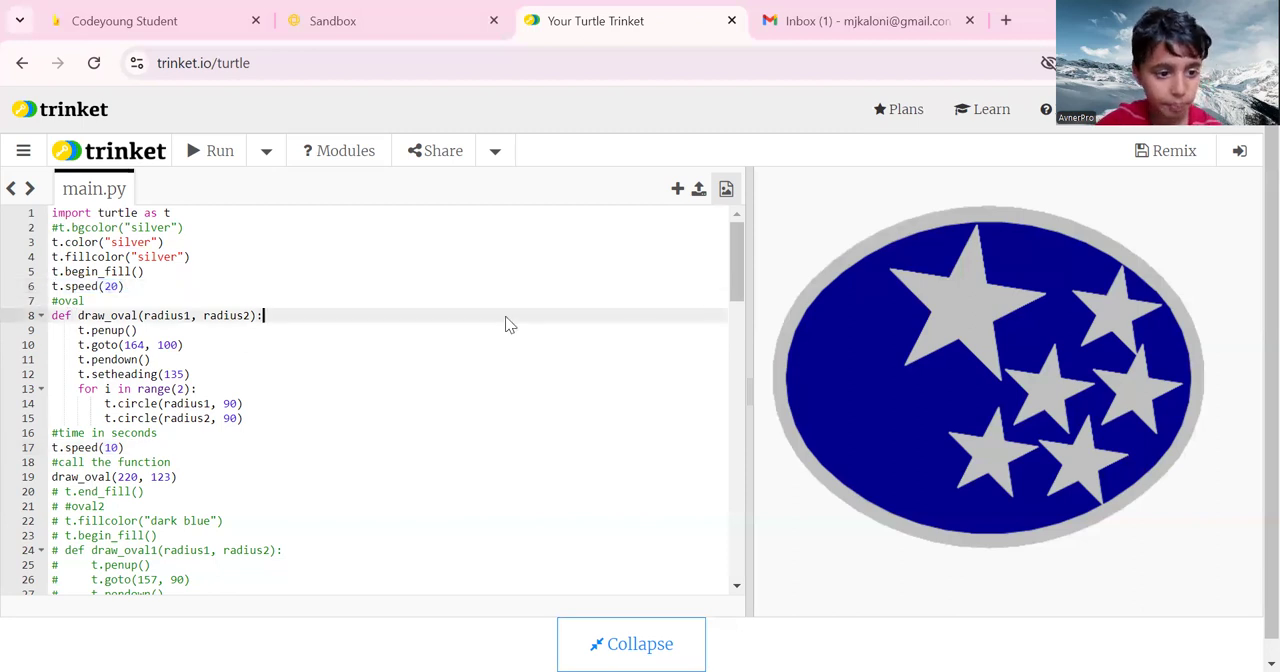
scroll(down, 3)
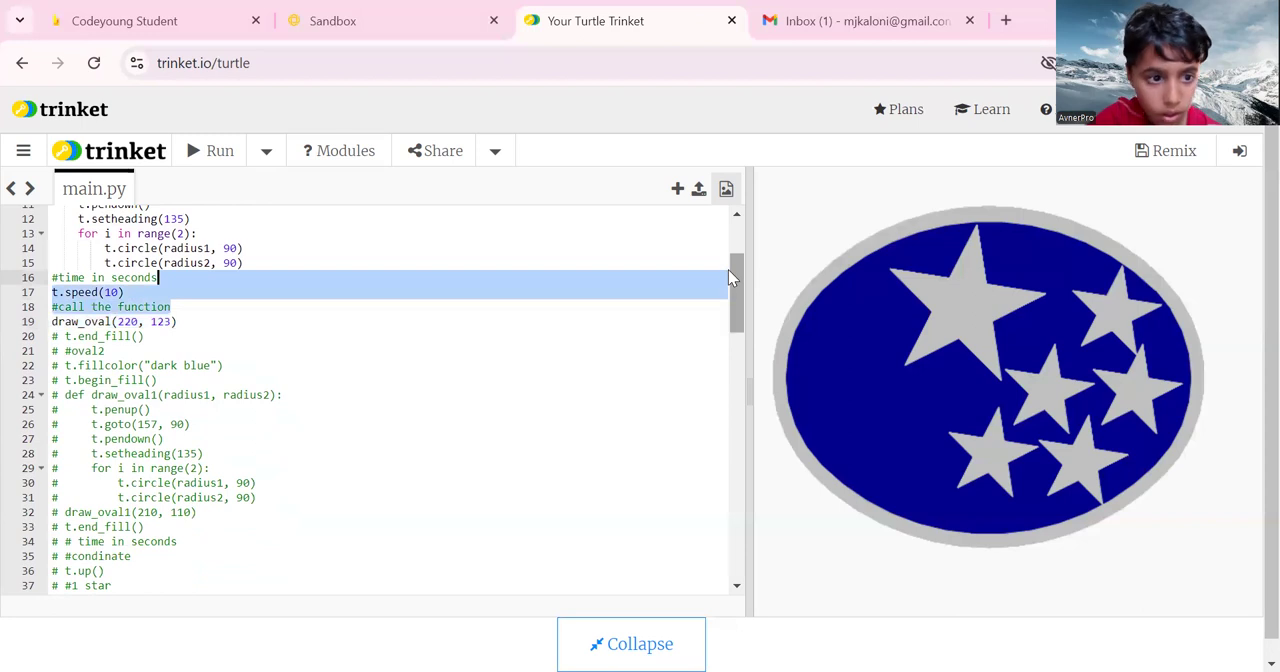
click(172, 308)
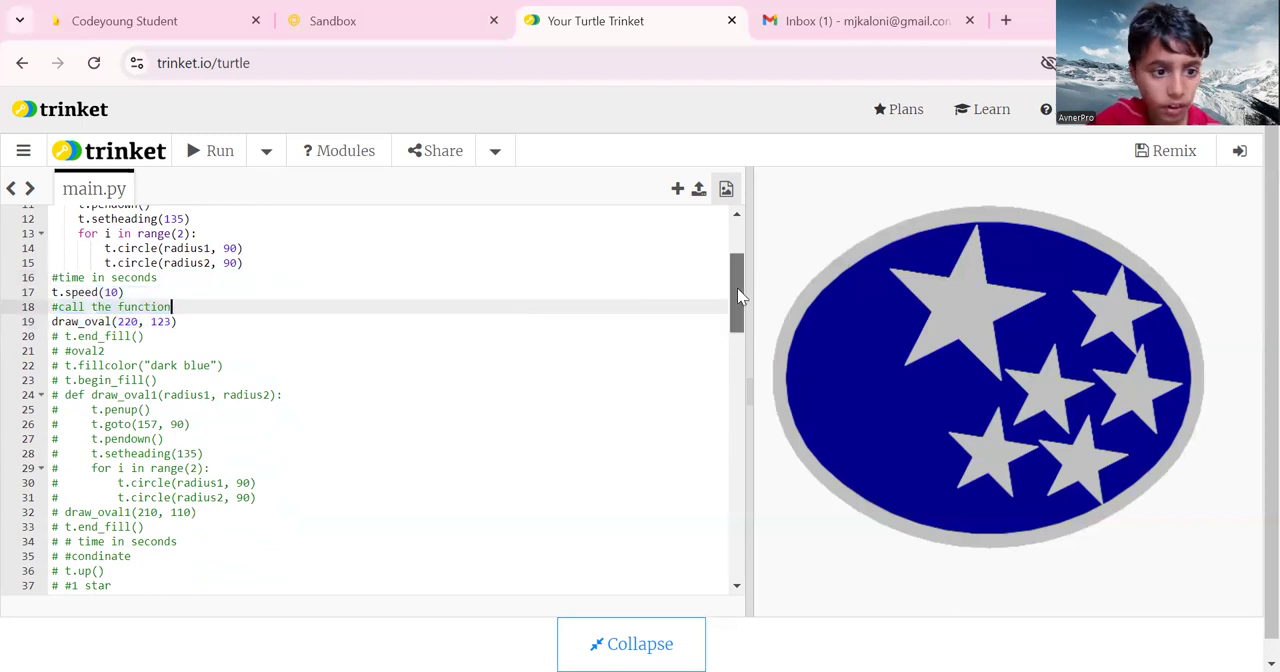
scroll(up, 3)
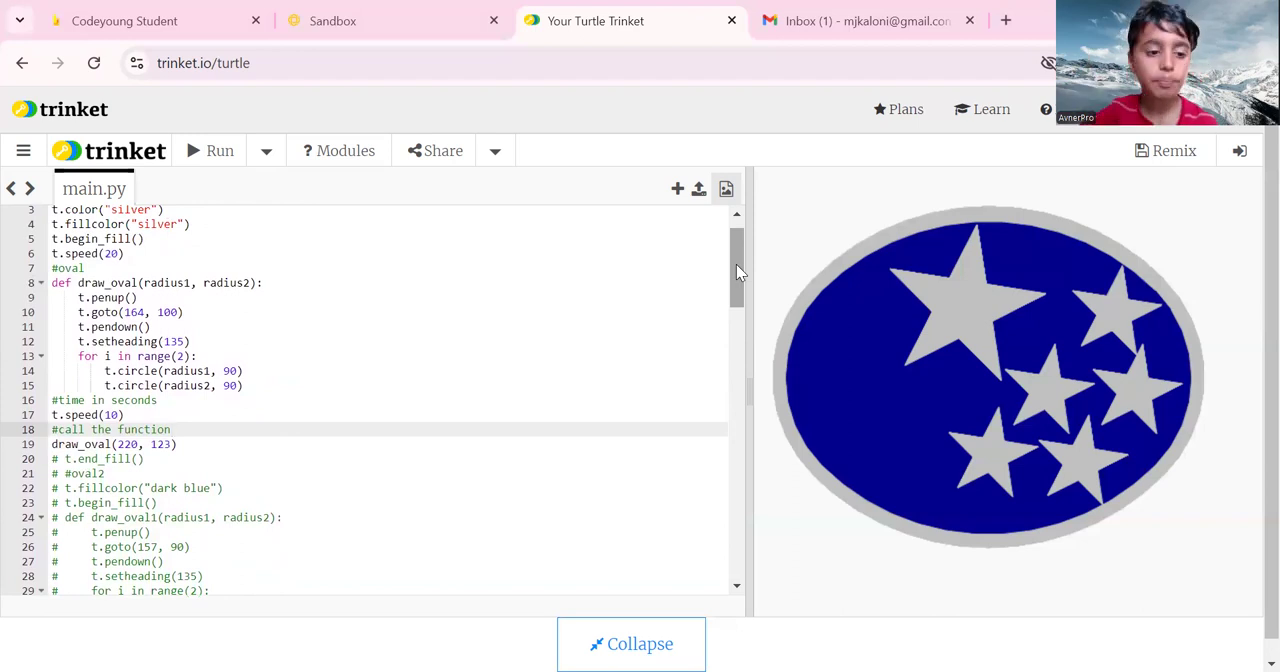
scroll(up, 3)
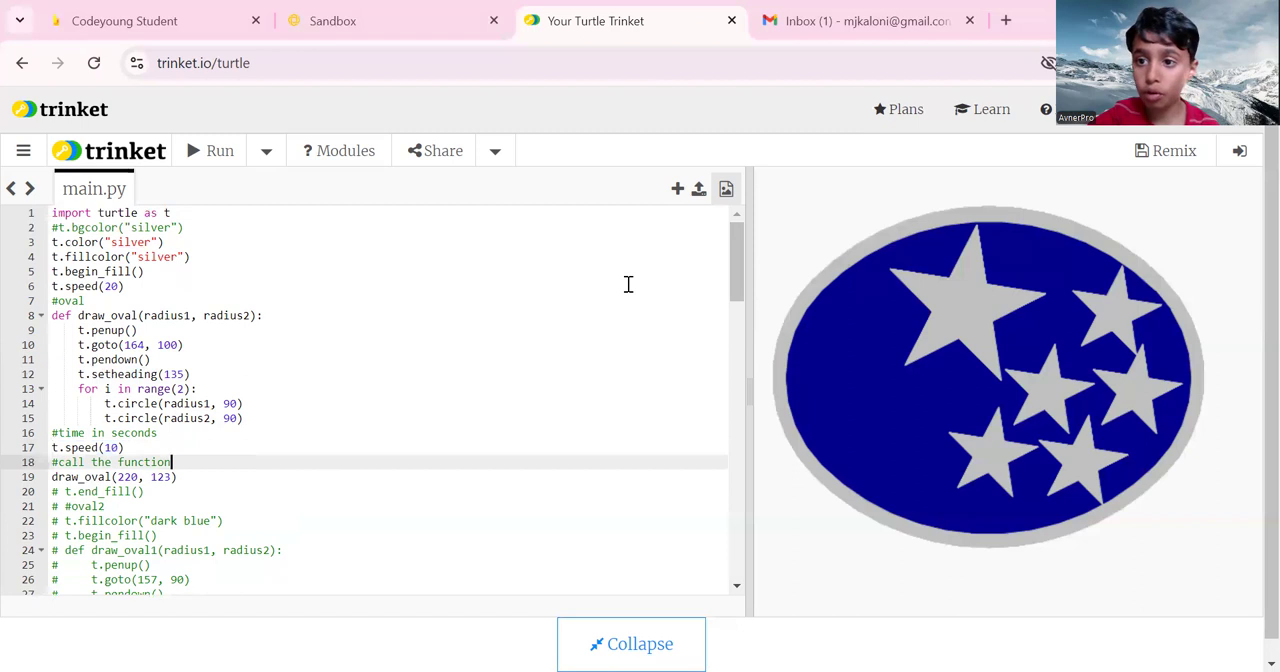
mouse_move(364, 380)
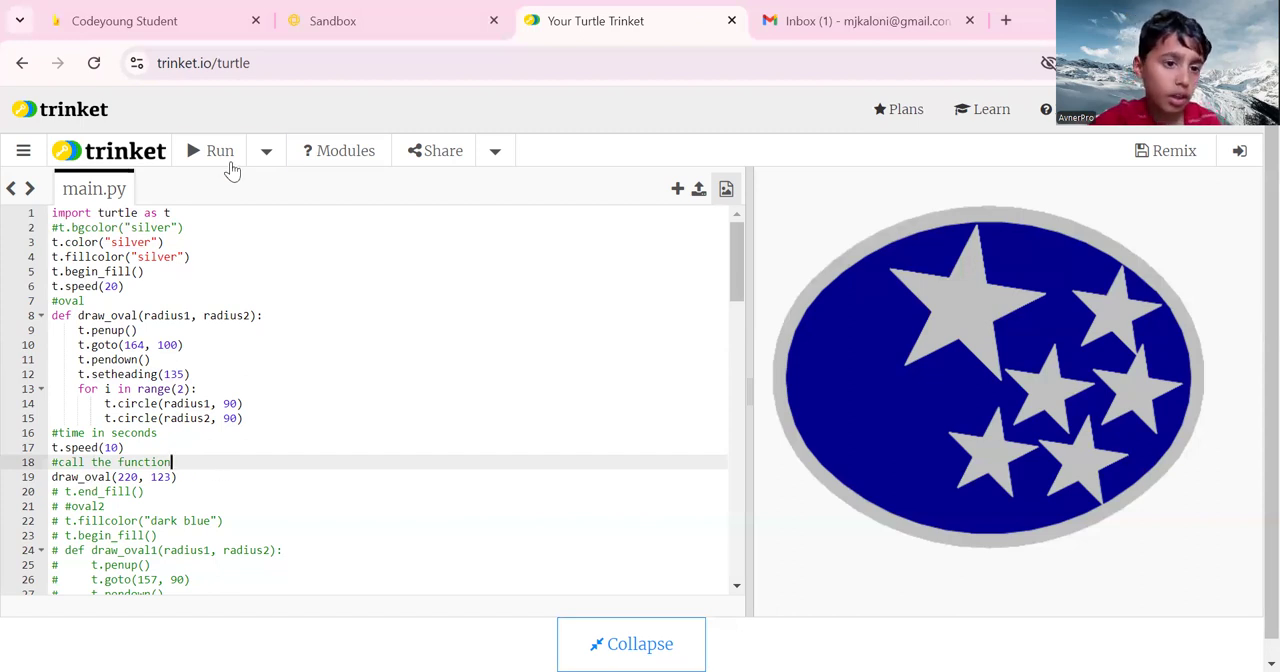
Rerun the turtle program and stop it once the thin grey oval outline is drawn
click(220, 150)
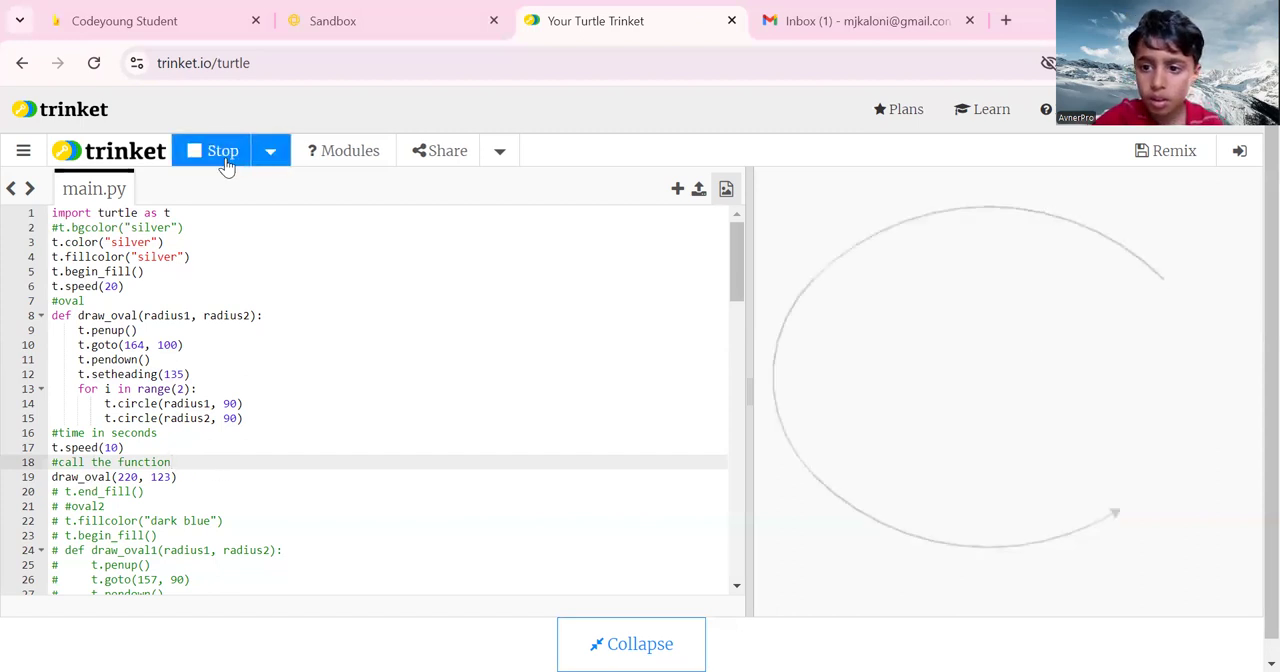
click(210, 150)
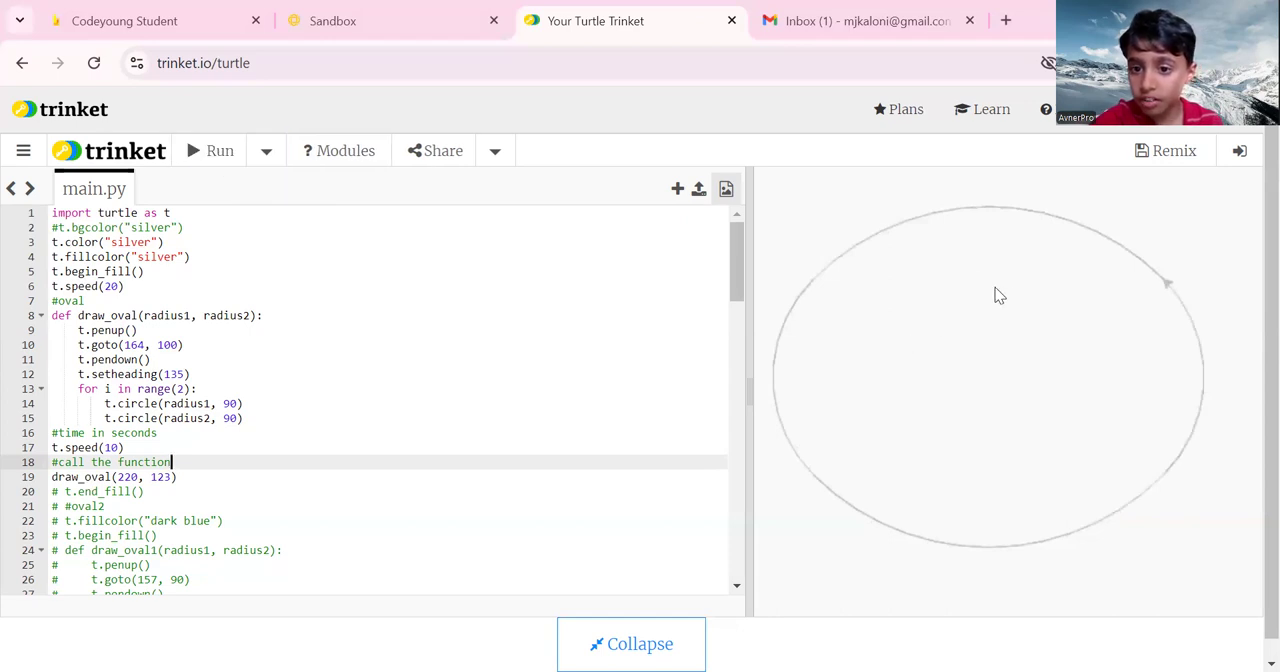
mouse_move(996, 212)
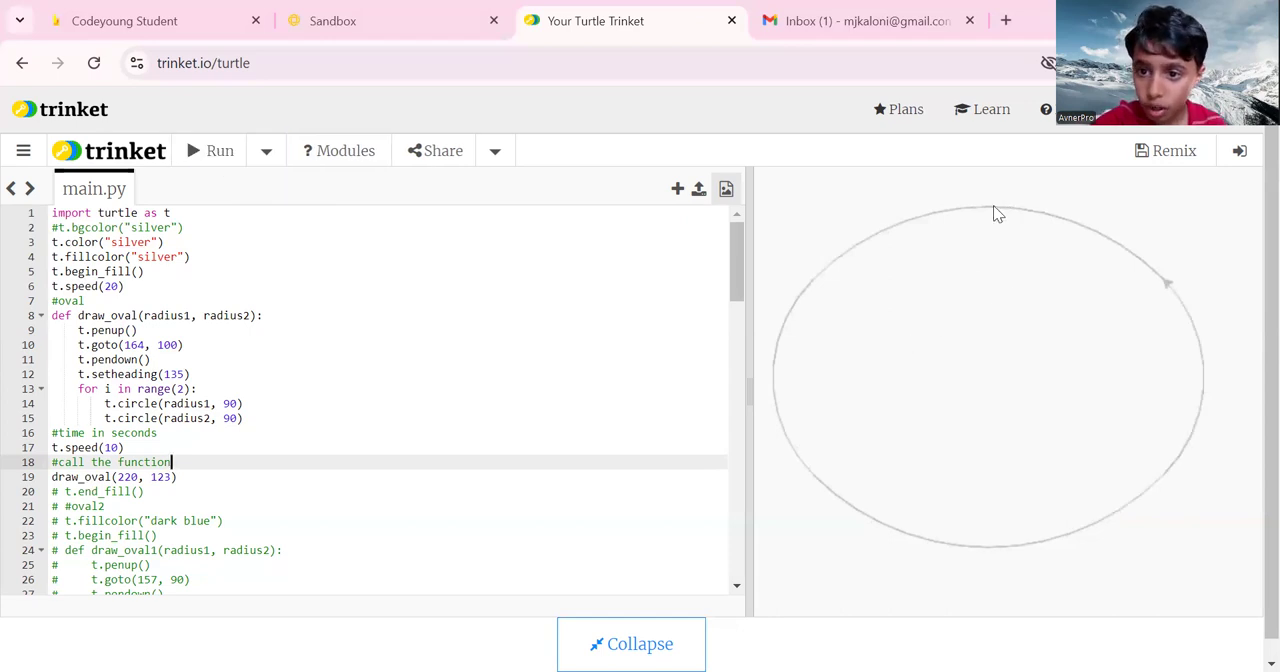
mouse_move(950, 218)
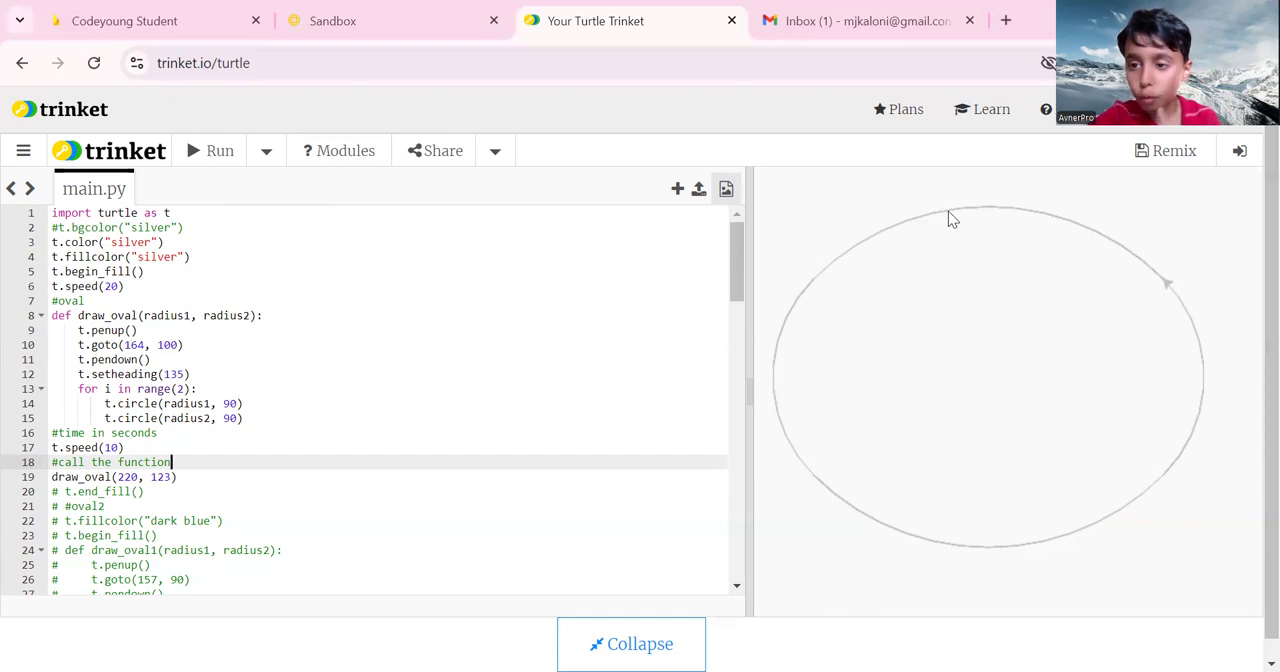
mouse_move(964, 358)
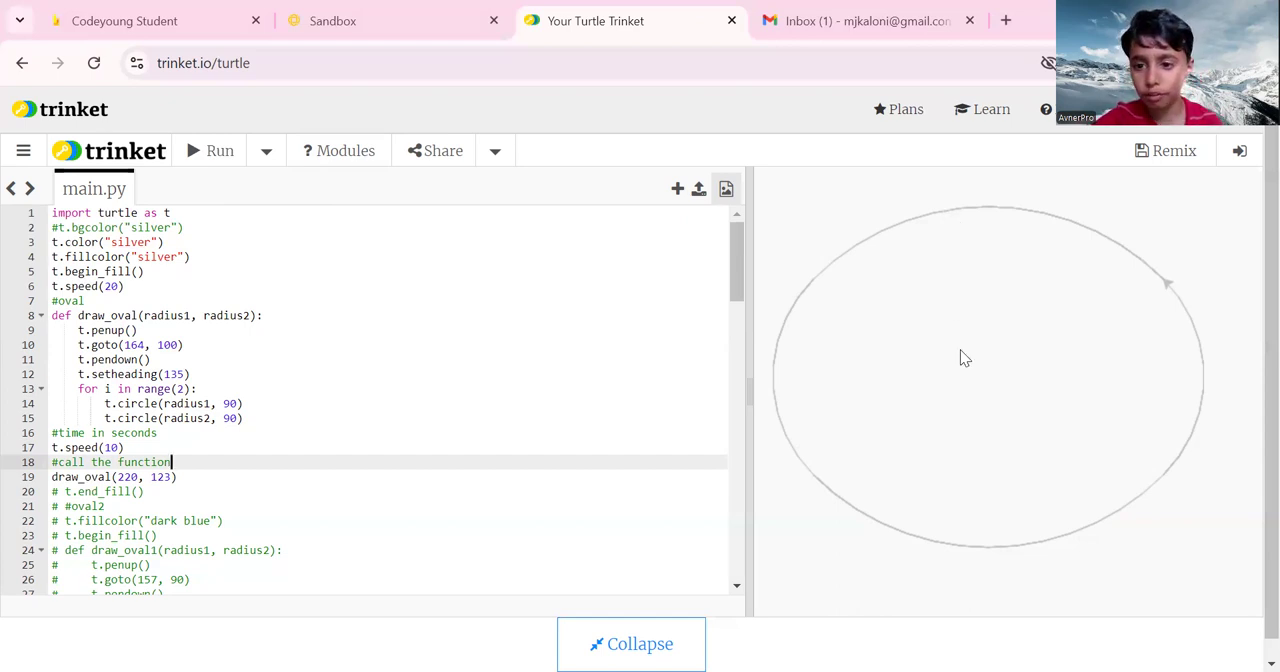
mouse_move(992, 376)
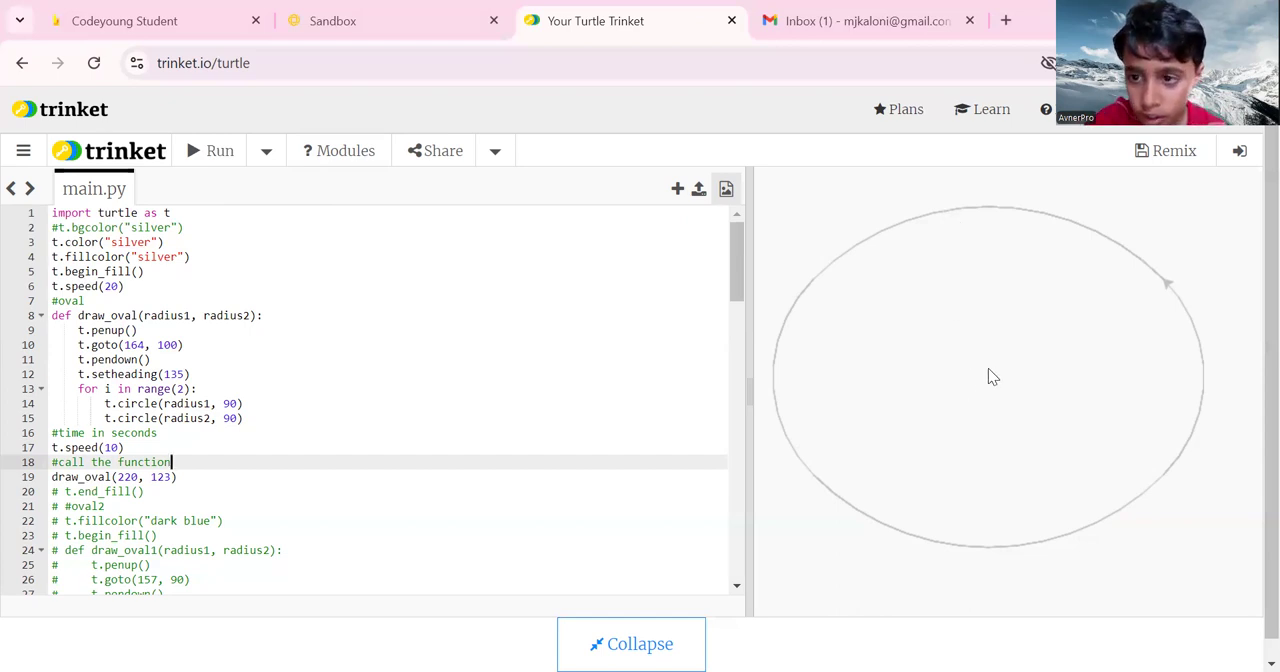
mouse_move(988, 378)
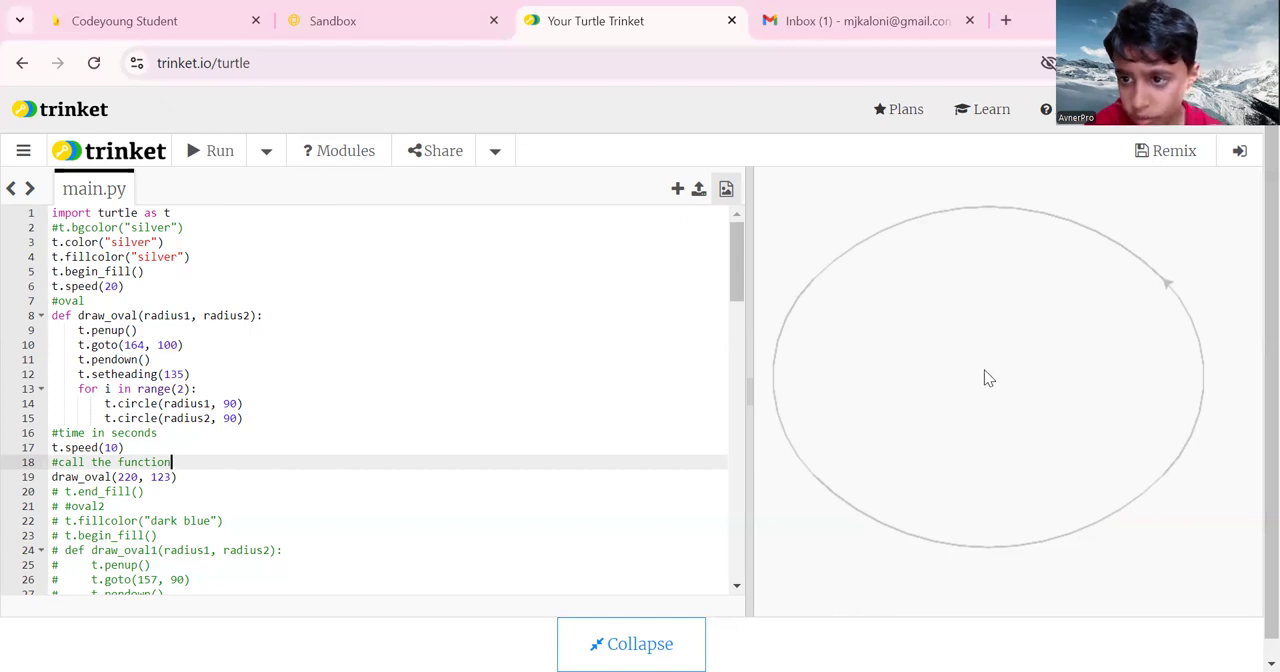
mouse_move(996, 382)
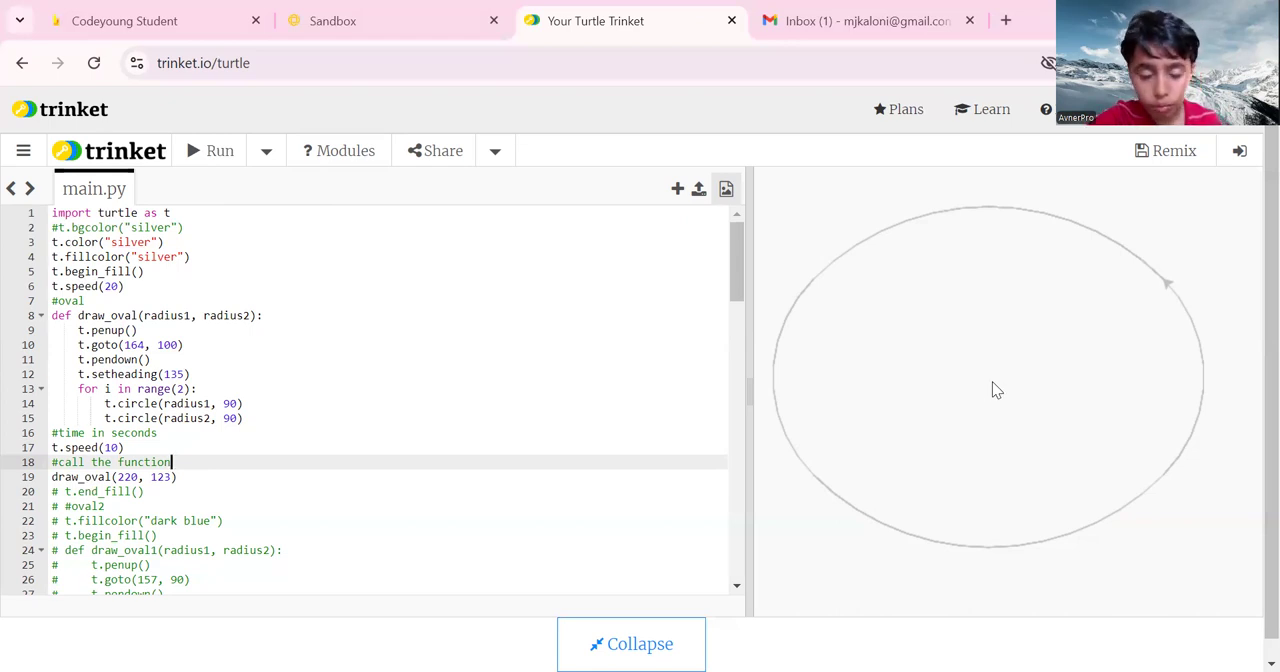
mouse_move(1168, 292)
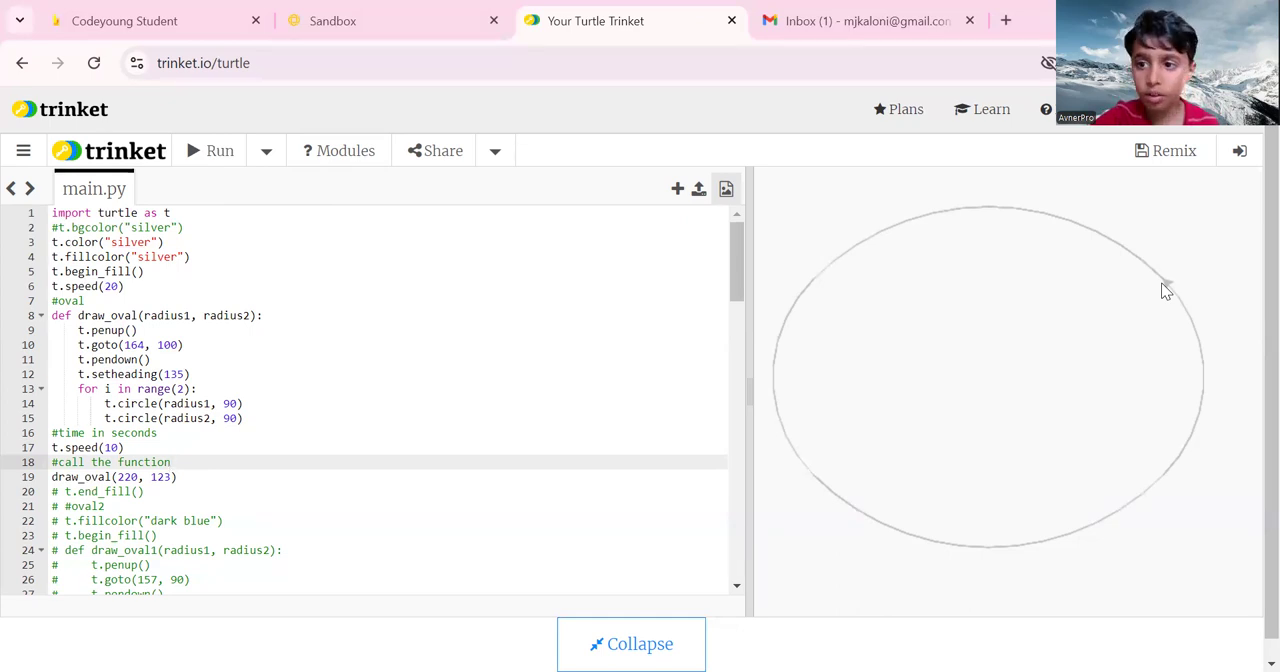
click(172, 462)
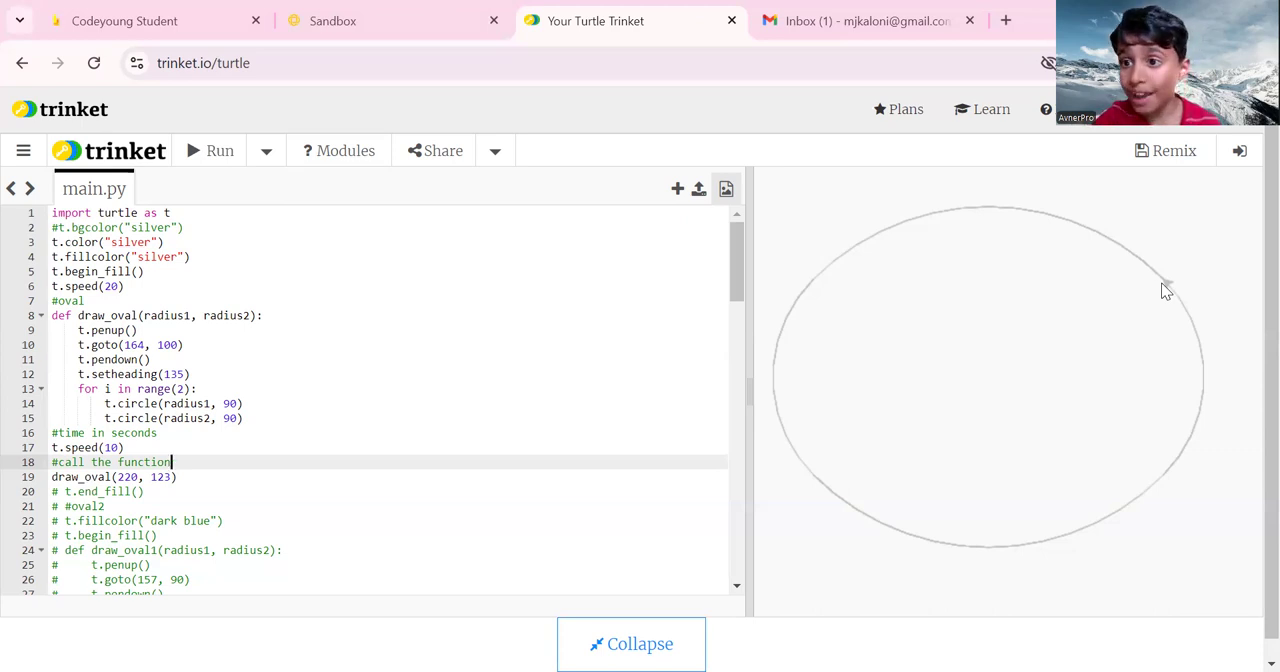
mouse_move(910, 348)
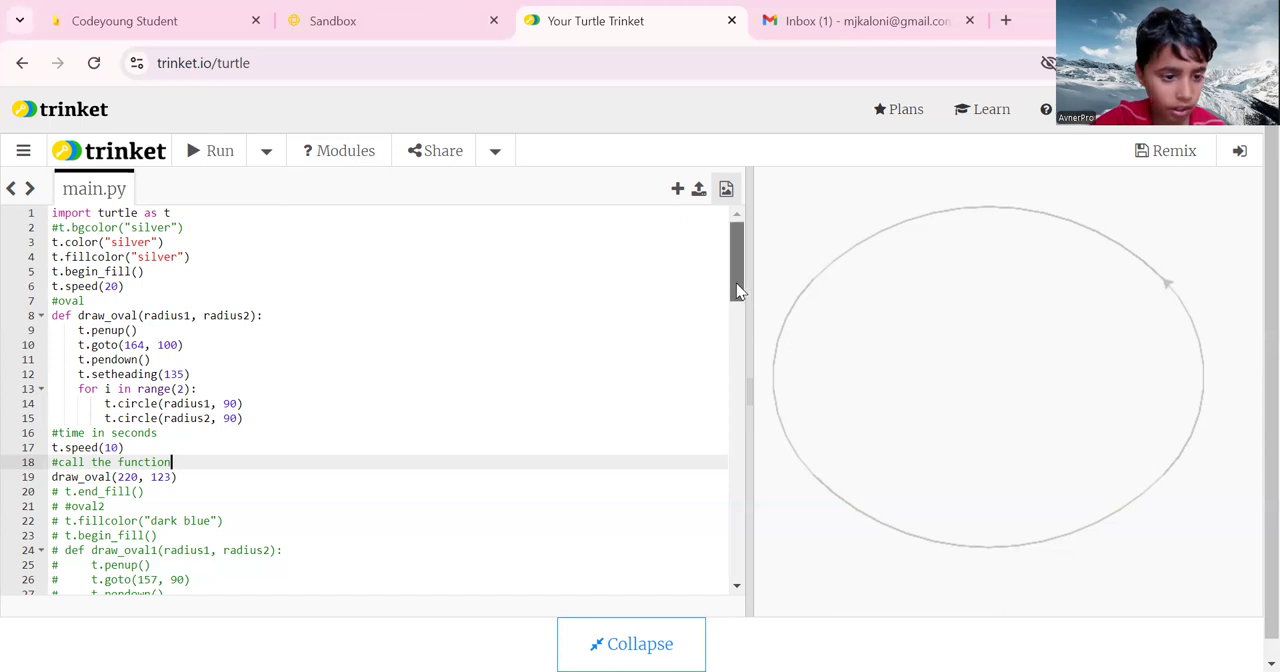
Scroll main.py to the commented-out oval2 fillcolor, begin_fill, draw_oval1 and end_fill lines
scroll(down, 3)
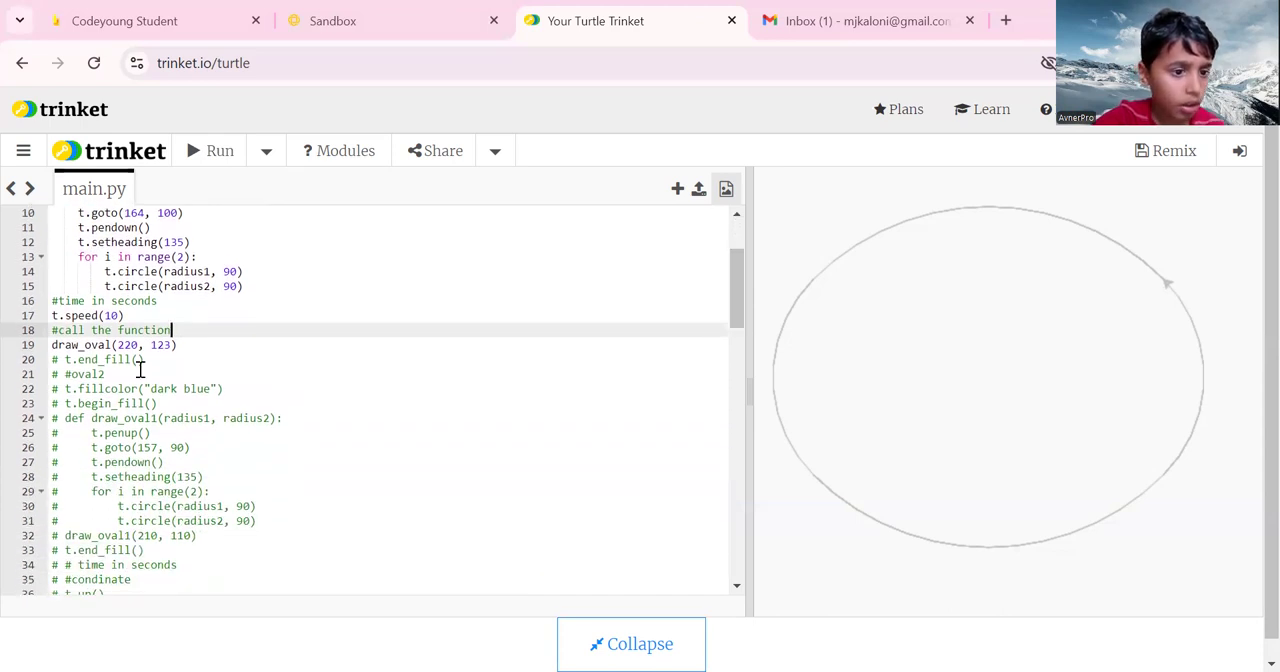
mouse_move(640, 348)
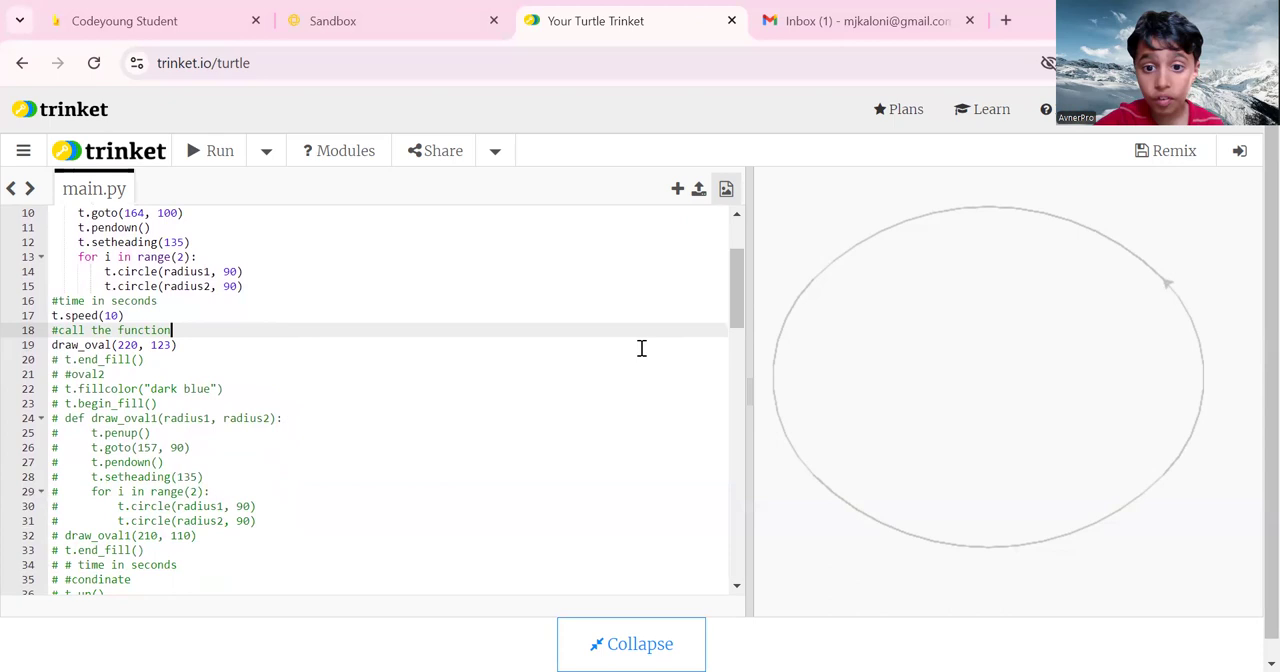
scroll(up, 3)
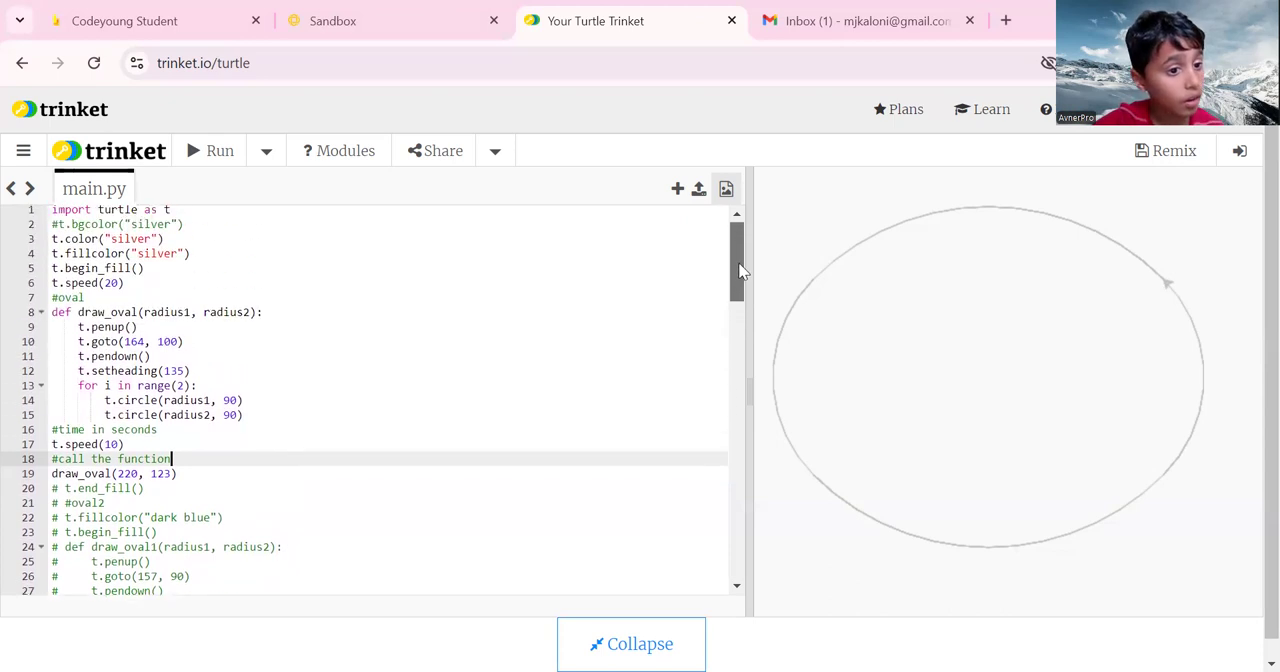
scroll(down, 3)
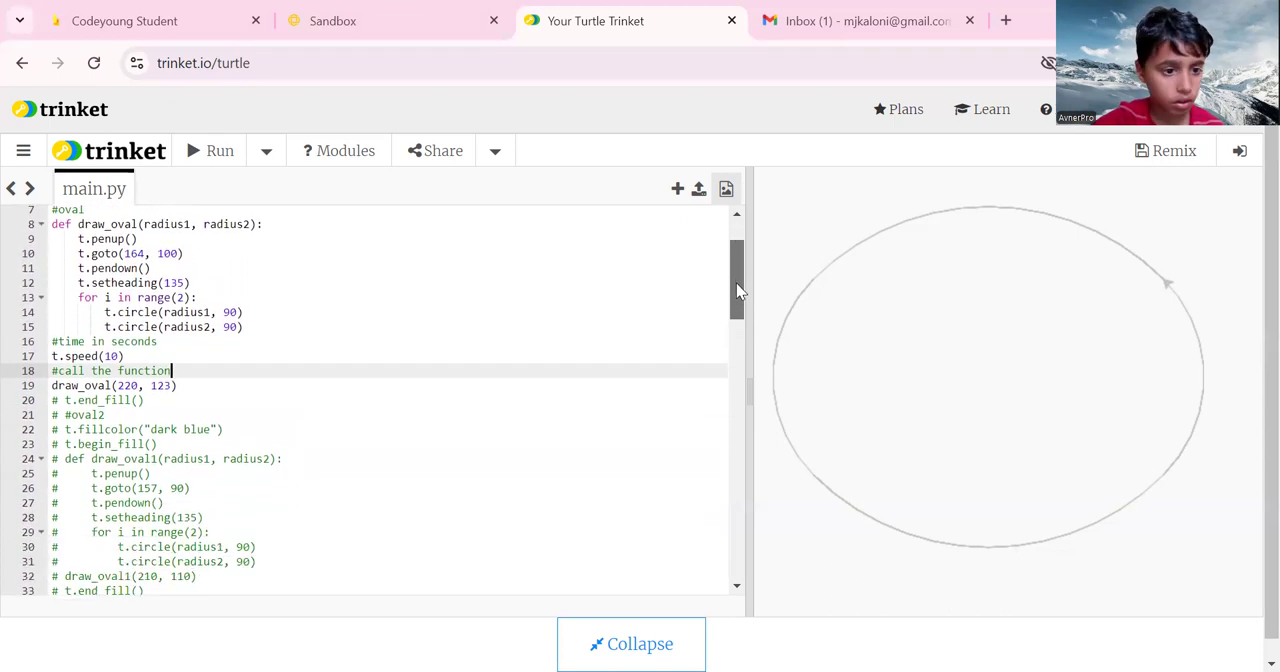
scroll(down, 3)
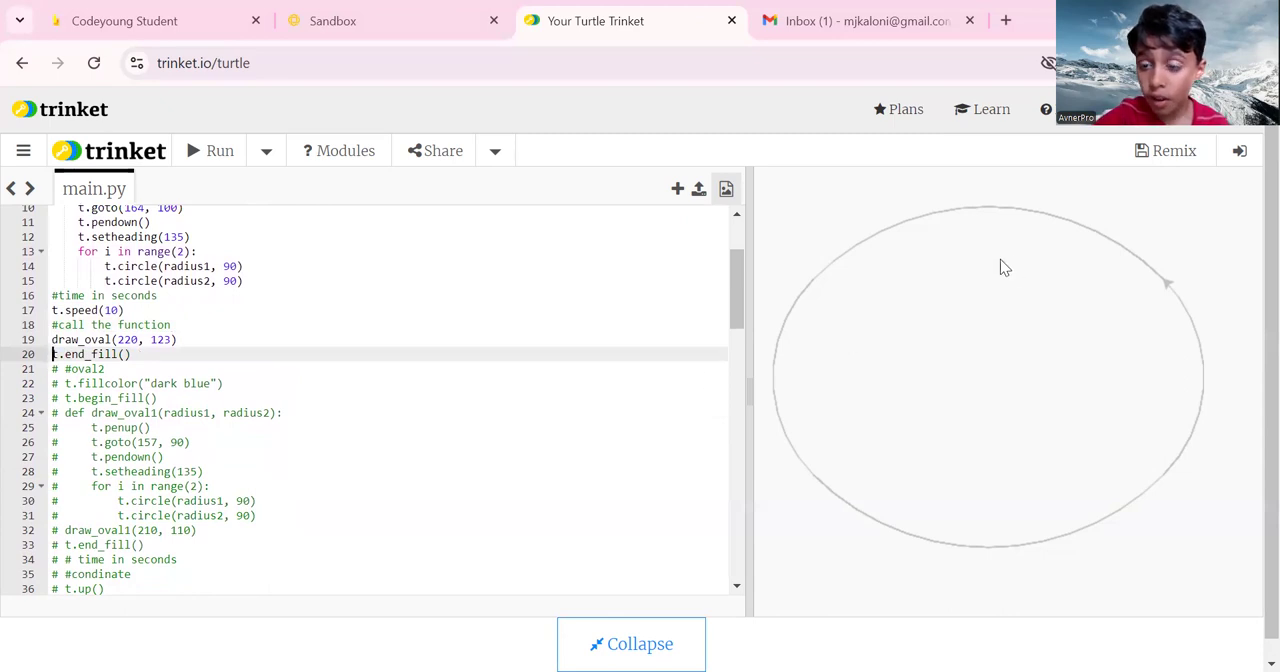
mouse_move(1088, 316)
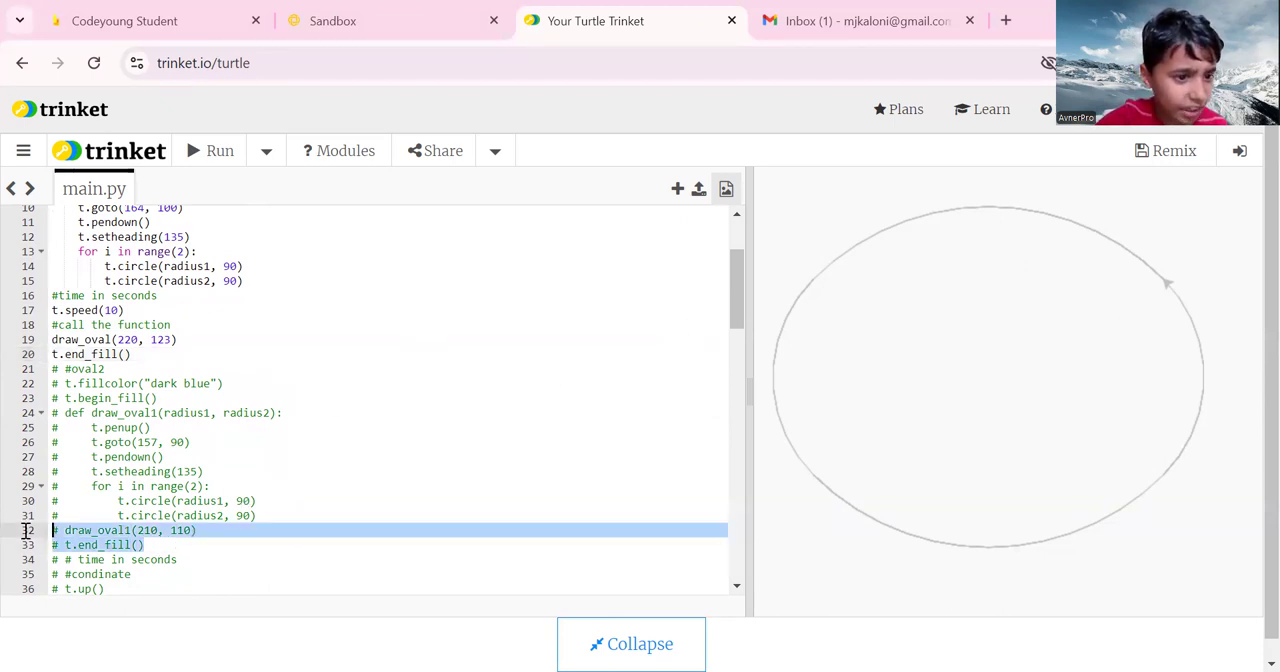
Select and uncomment the dark blue fillcolor, draw_oval1 definition and call lines for the second oval
drag(52, 530, 52, 368)
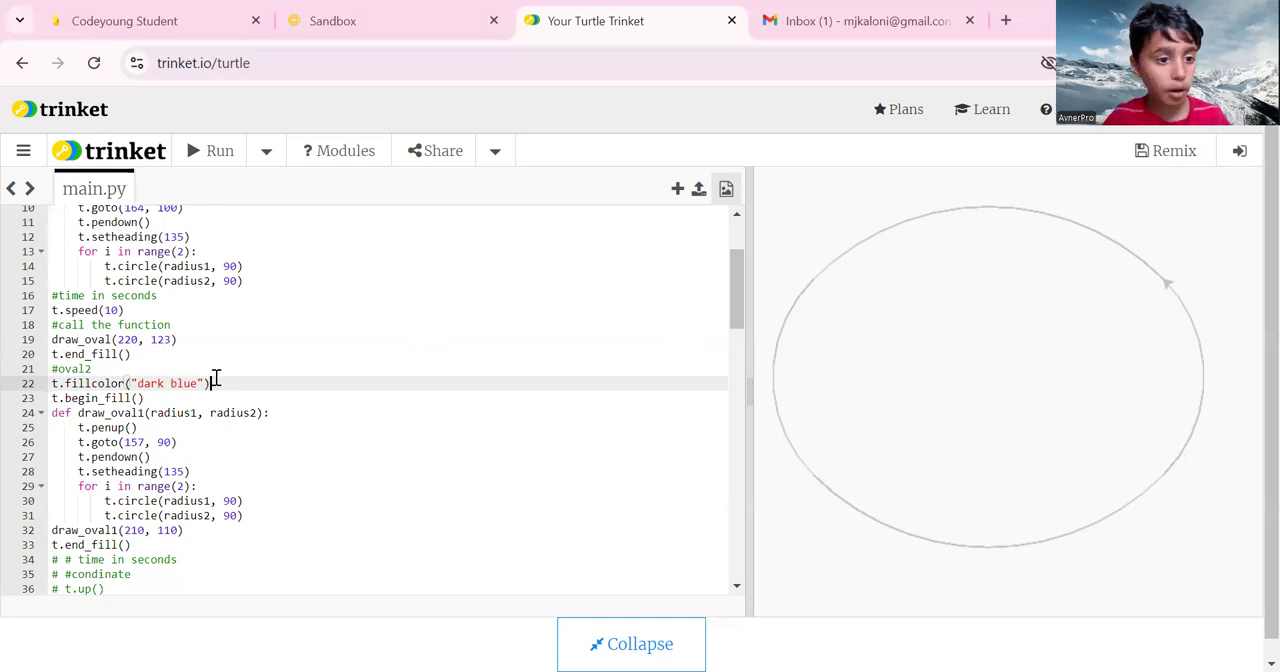
mouse_move(350, 384)
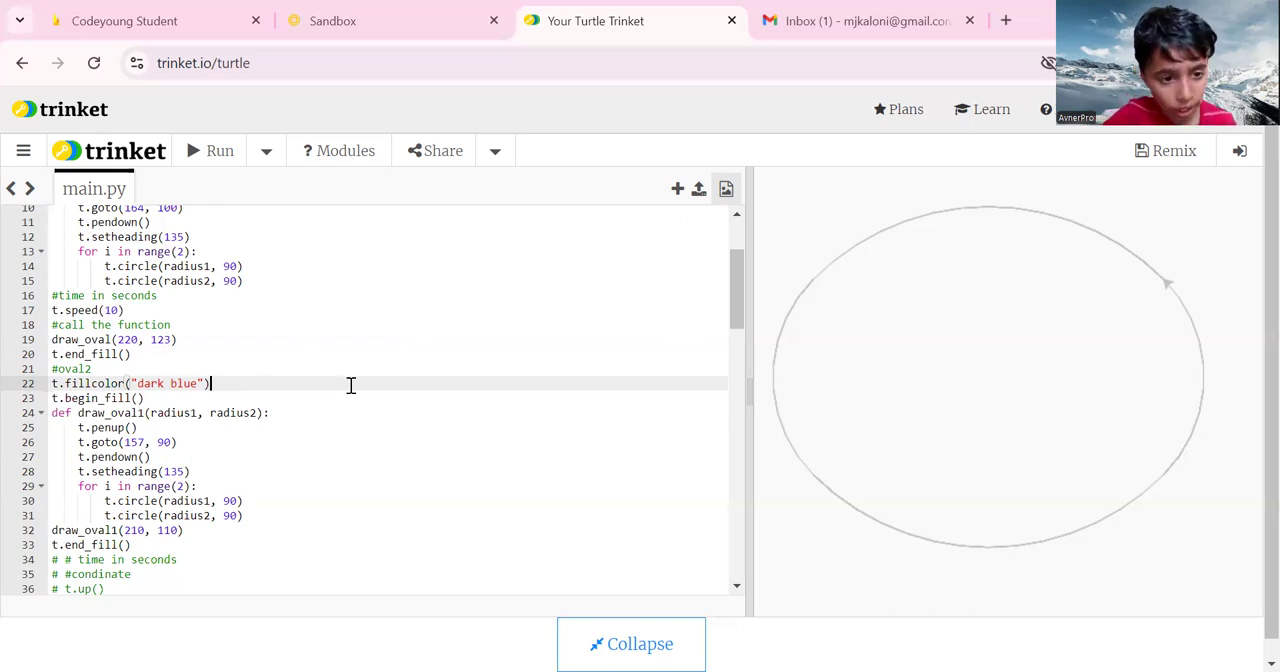
mouse_move(464, 396)
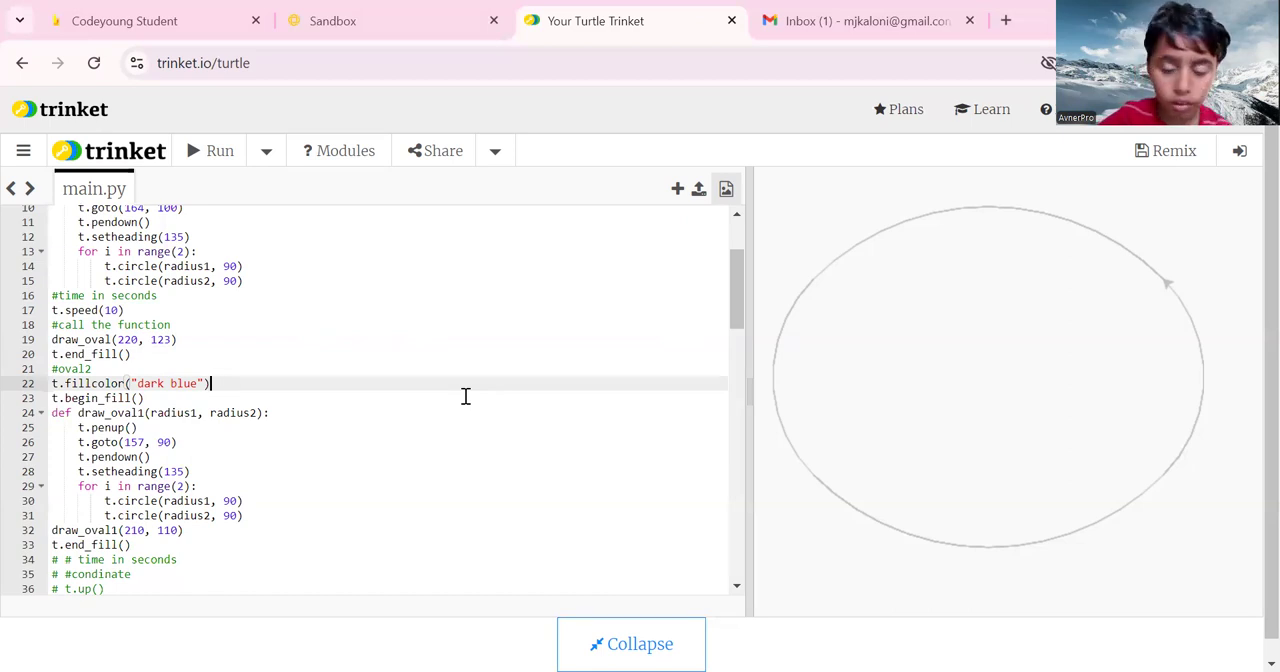
mouse_move(1080, 352)
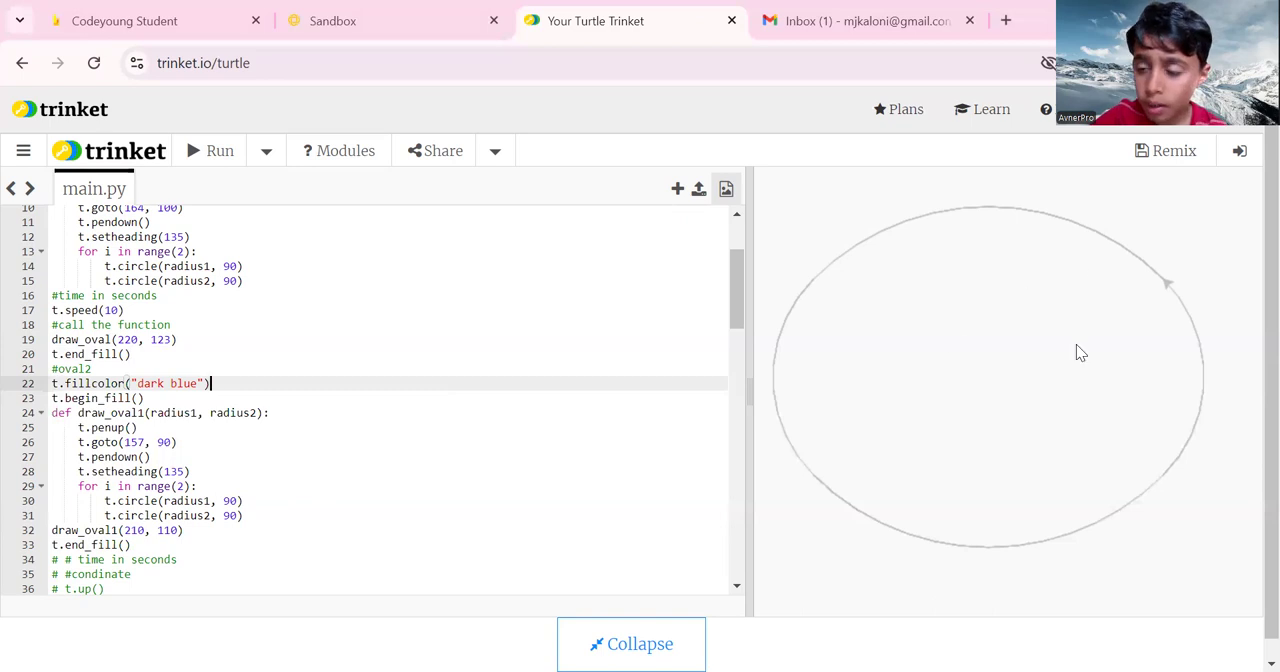
mouse_move(984, 344)
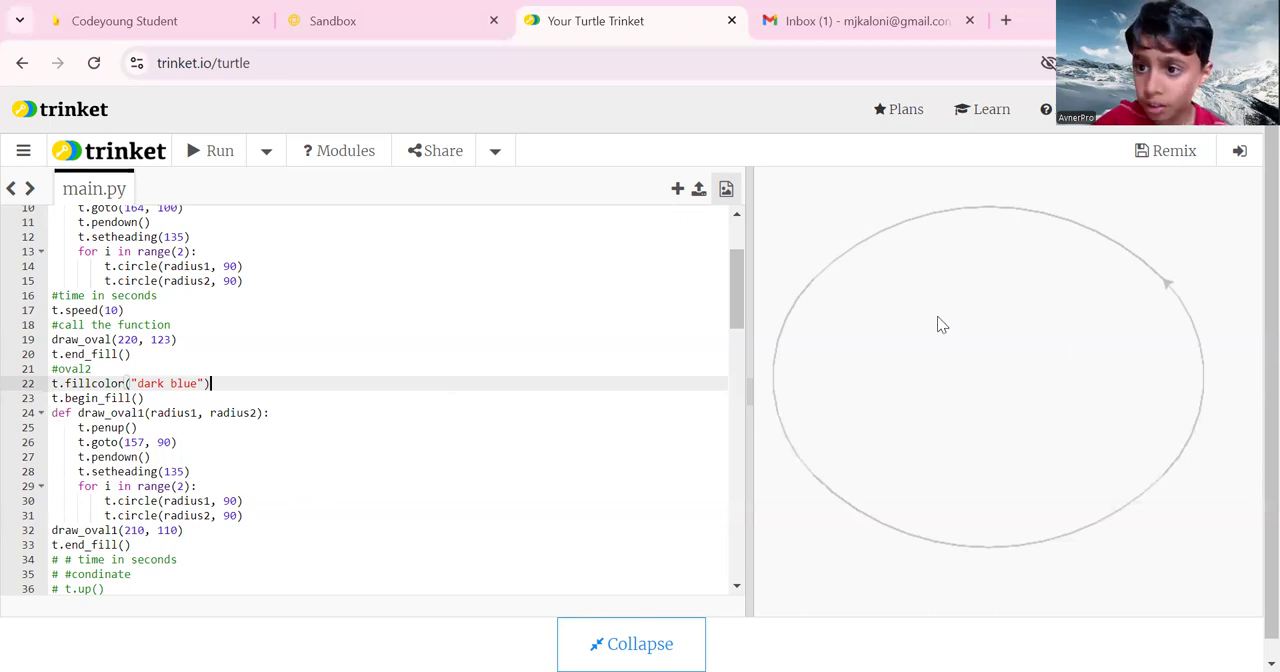
mouse_move(988, 238)
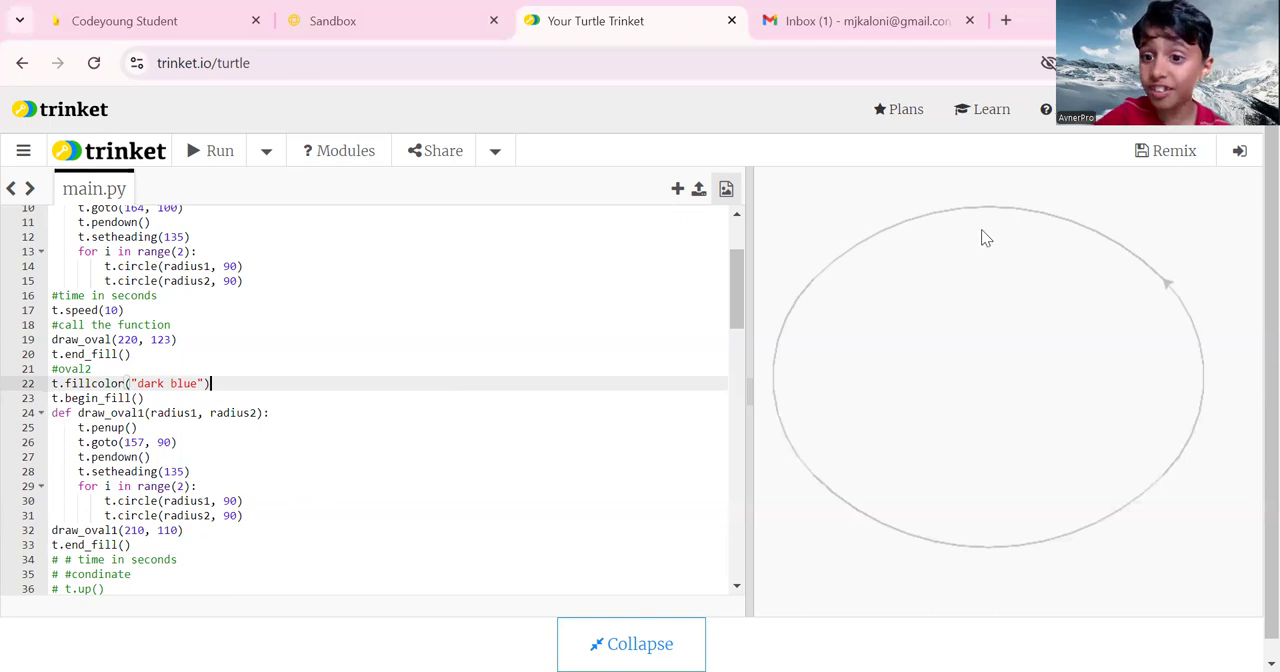
mouse_move(964, 248)
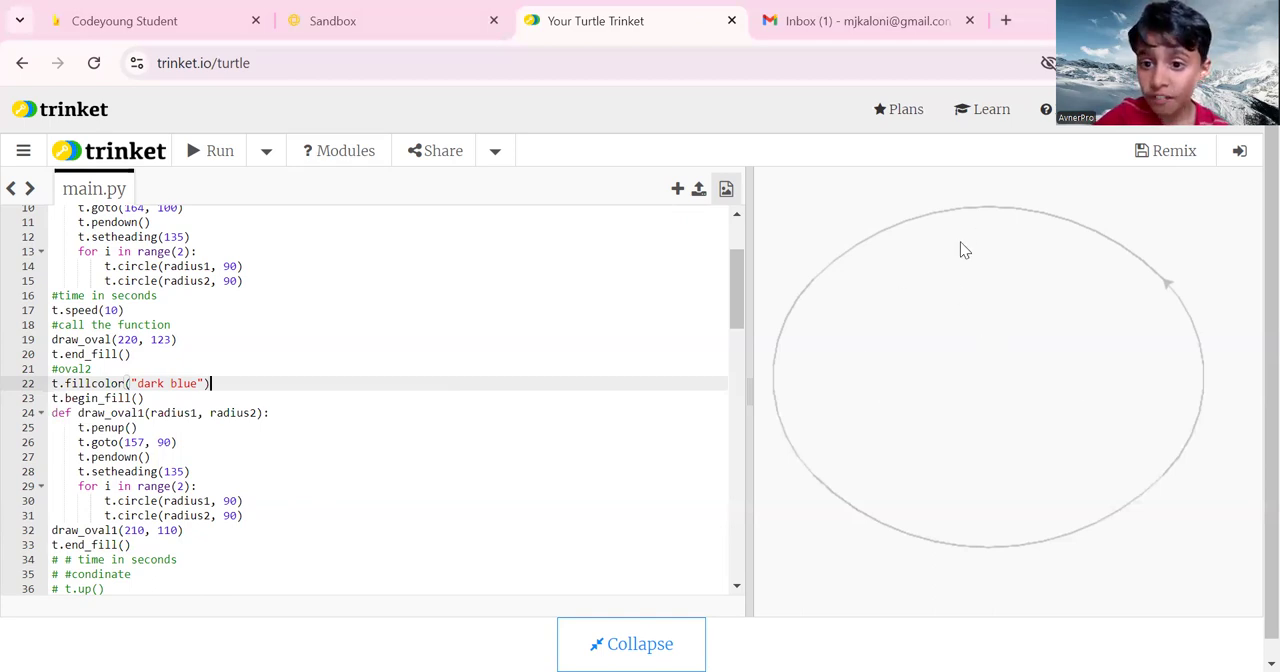
mouse_move(950, 356)
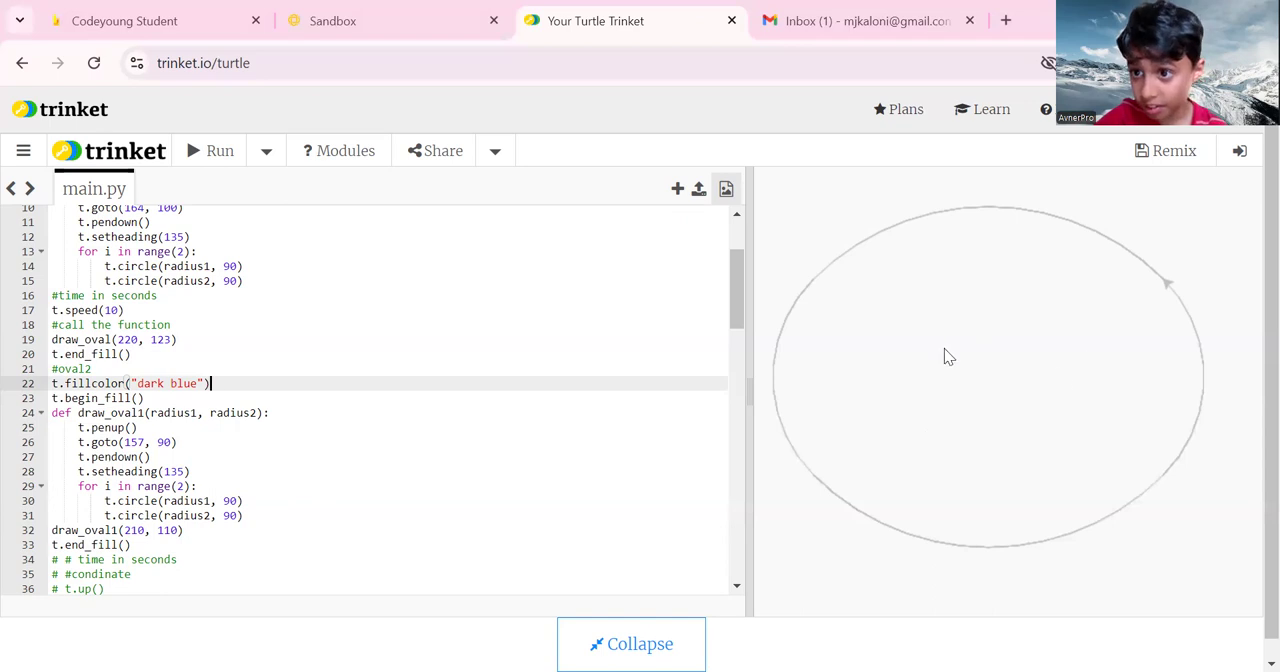
mouse_move(1056, 320)
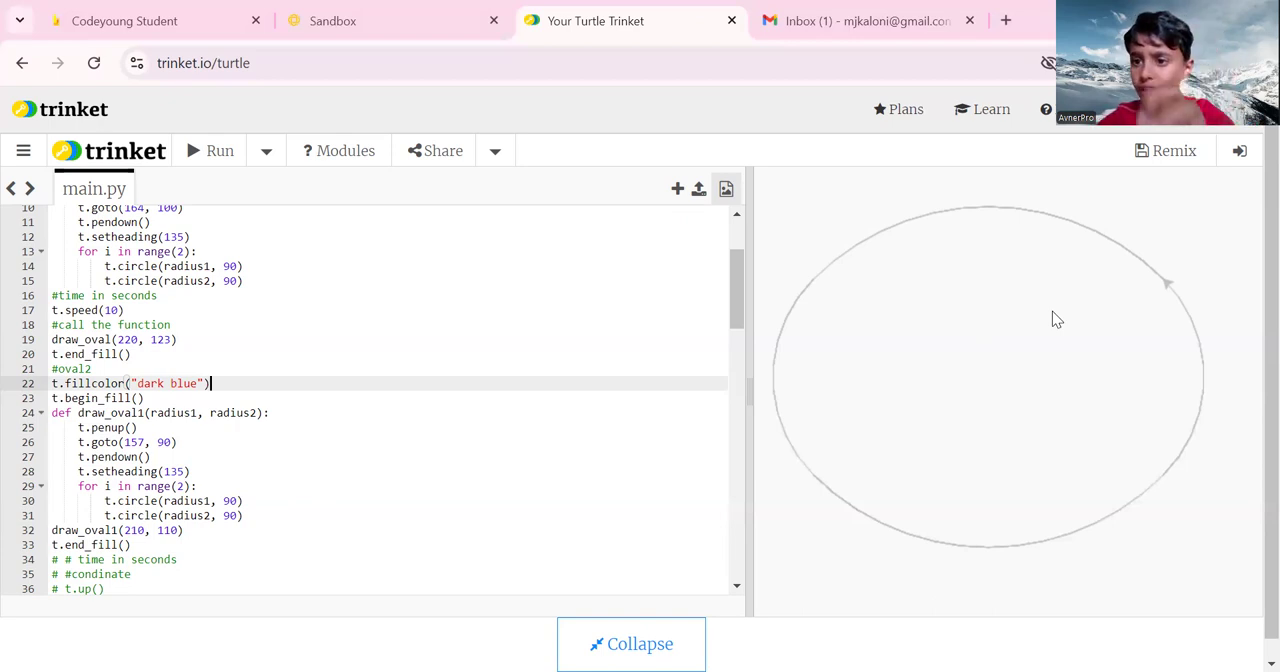
mouse_move(980, 264)
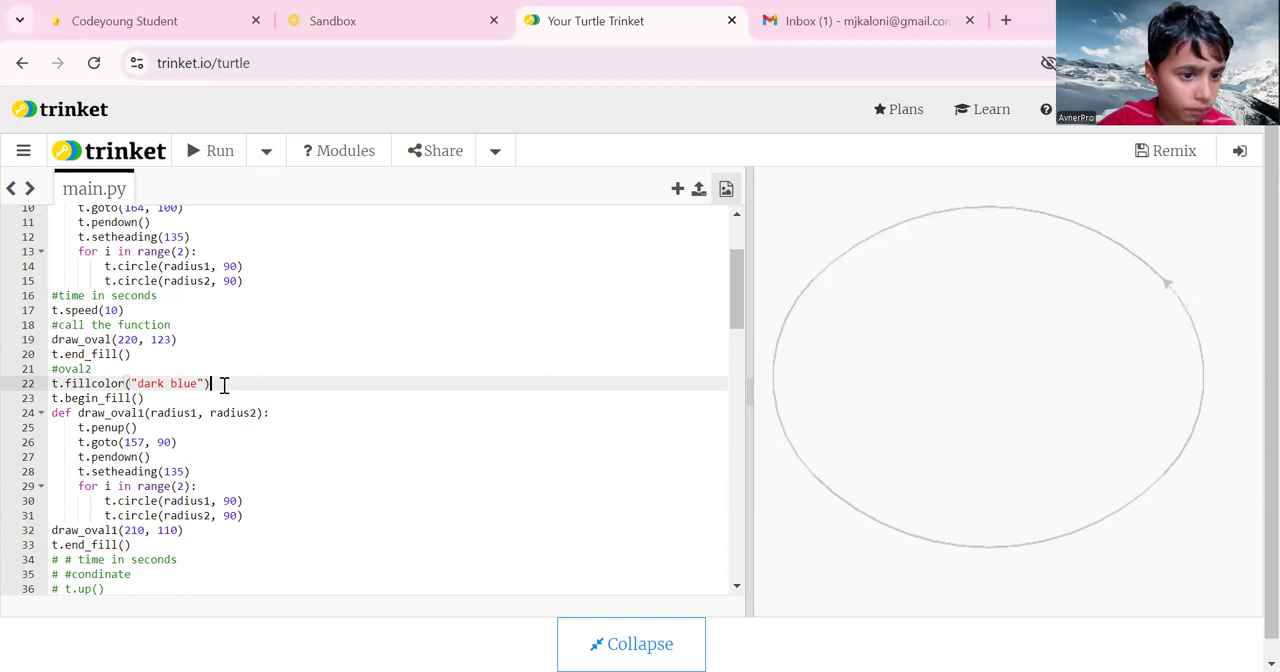
click(146, 398)
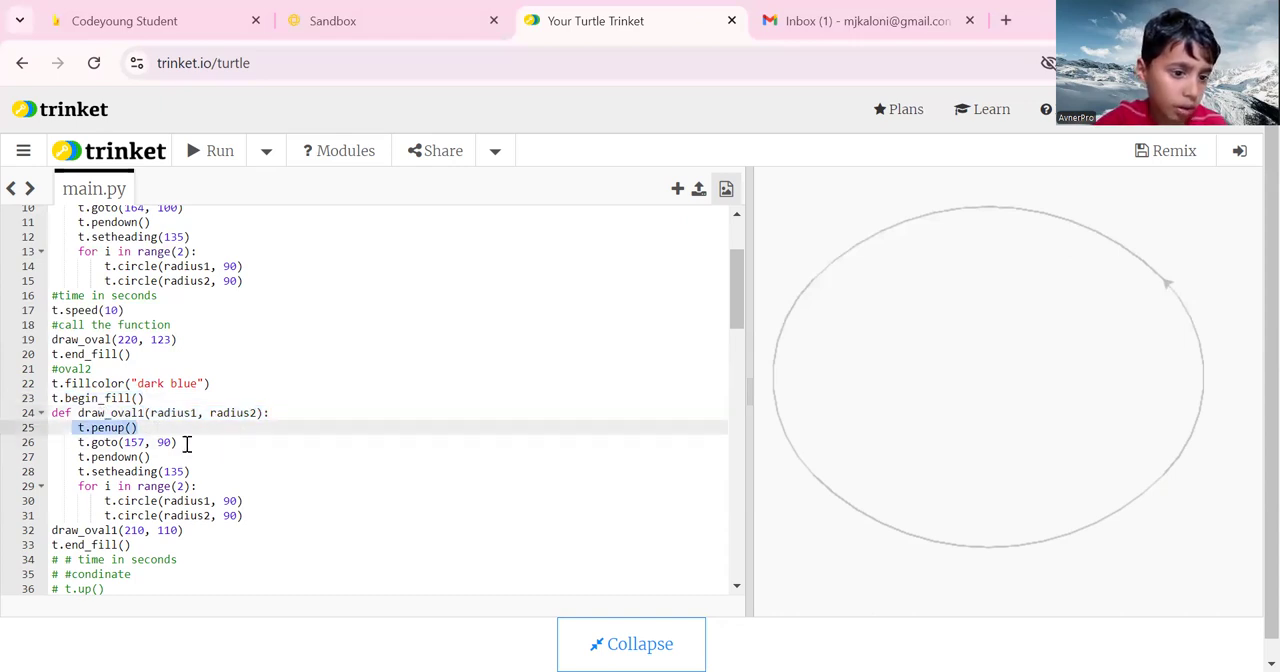
double_click(164, 442)
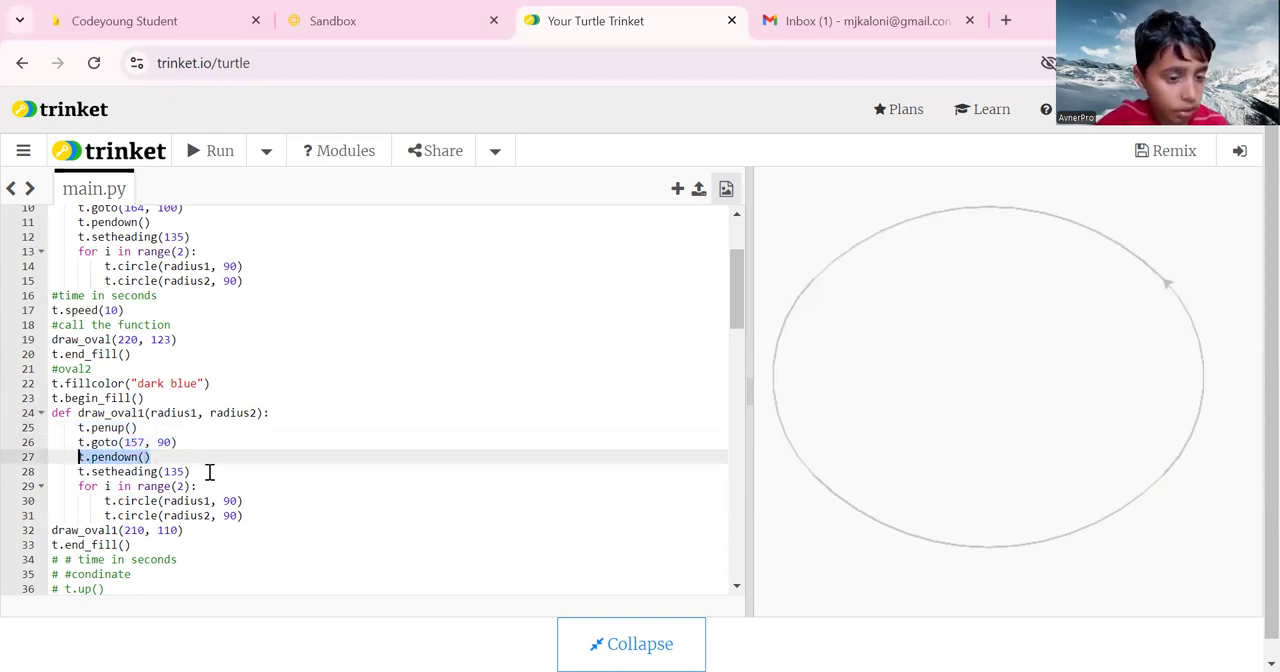
double_click(120, 470)
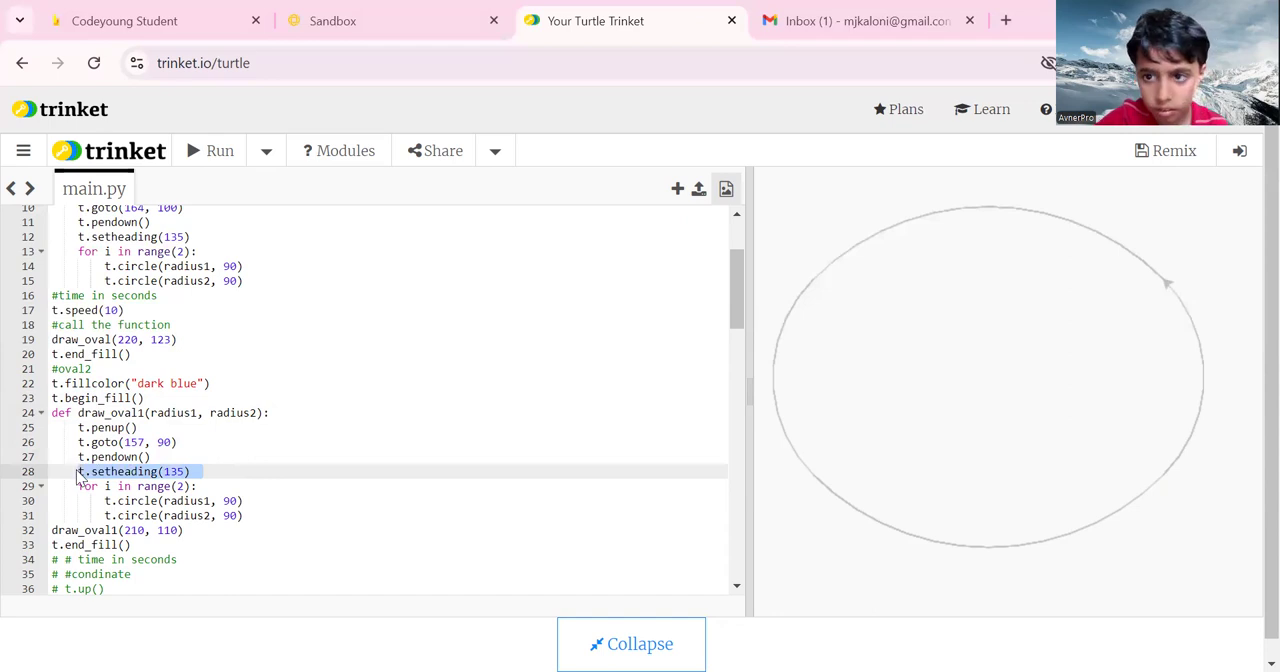
scroll(down, 3)
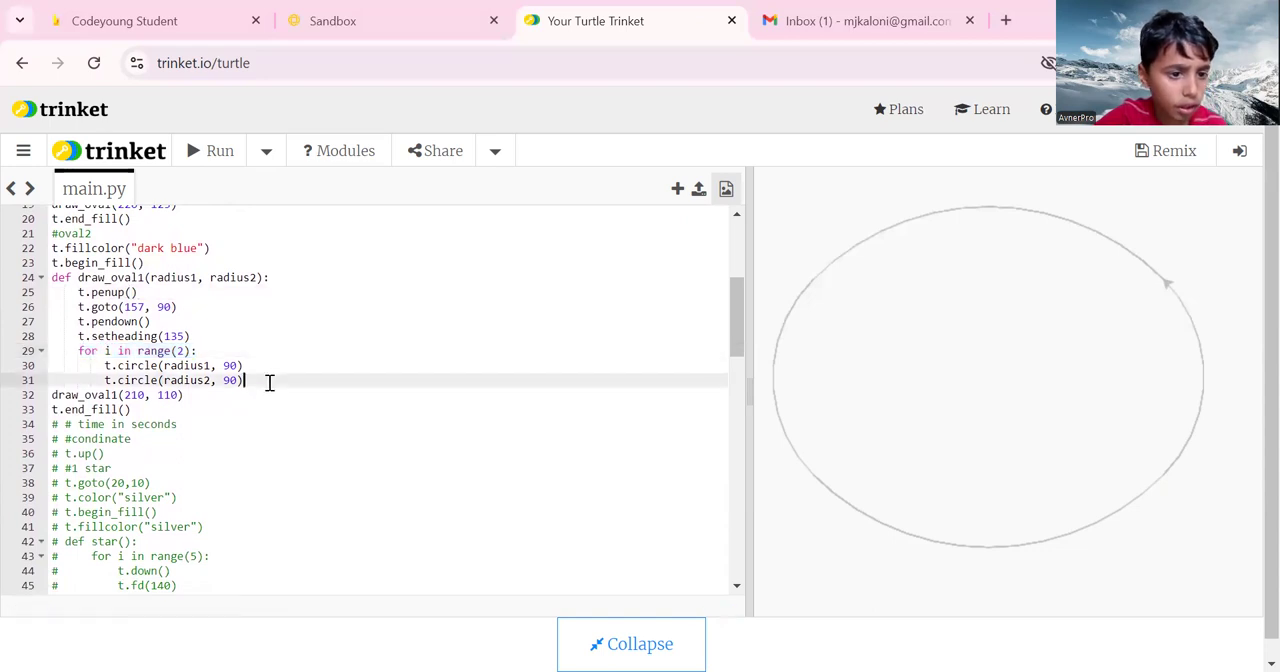
drag(104, 364, 244, 380)
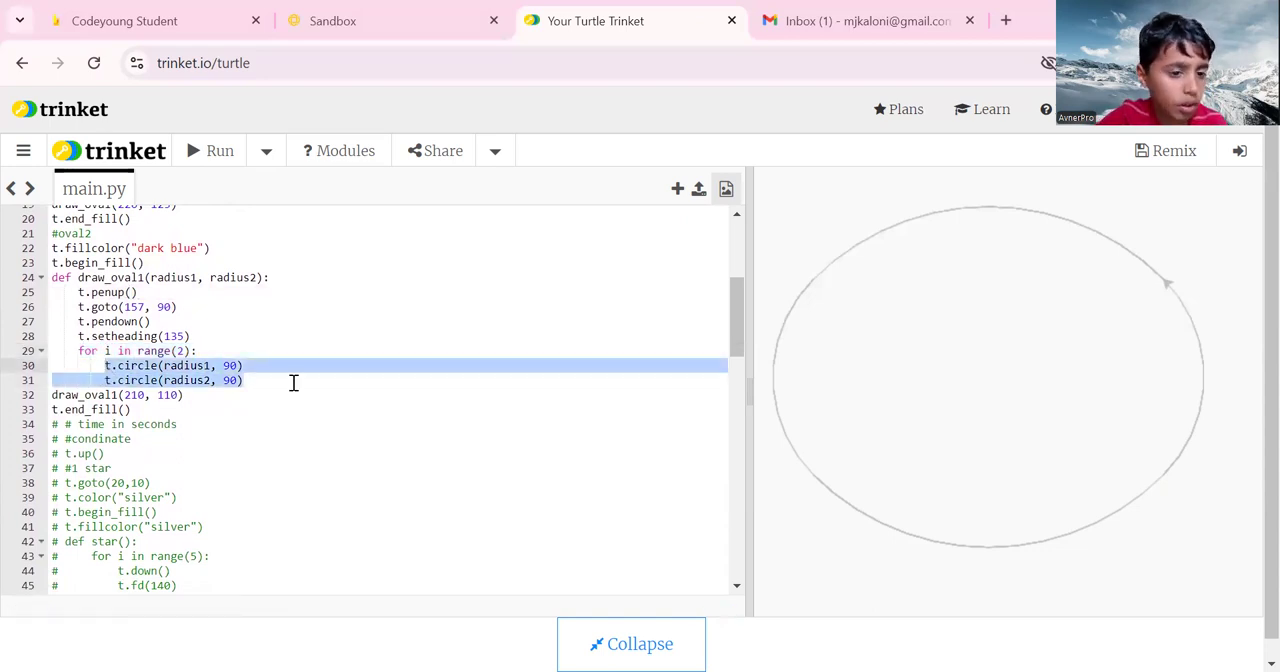
click(228, 380)
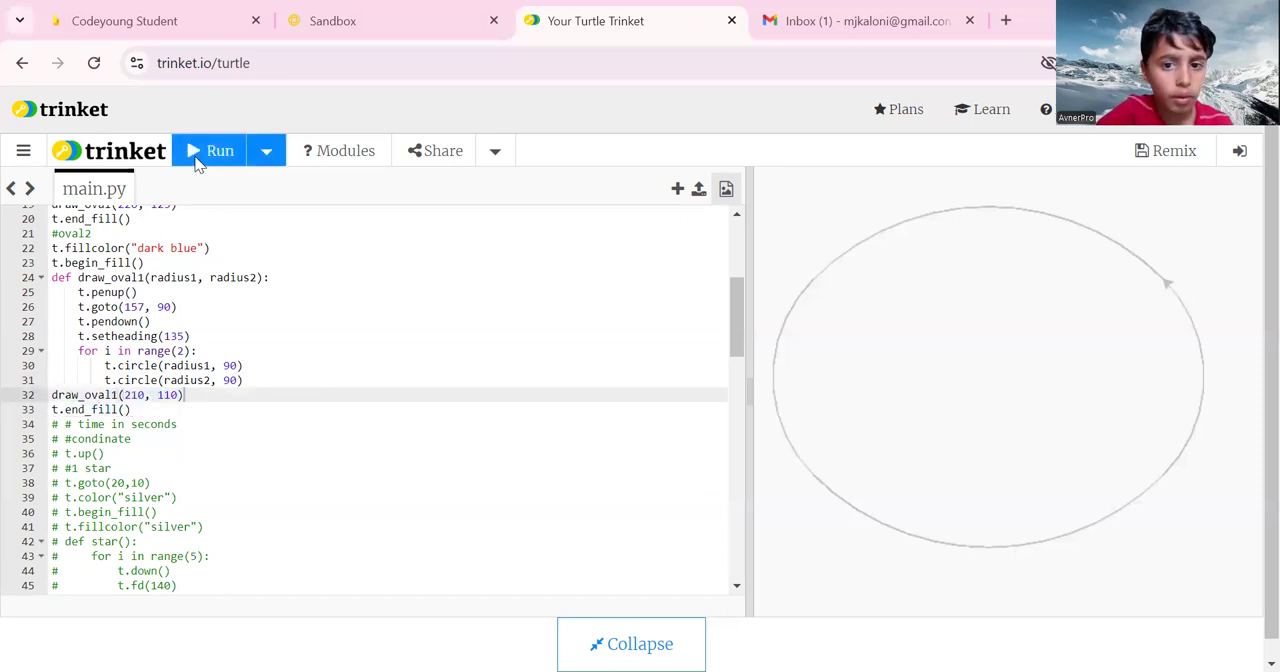
Run the program to draw the dark blue oval inside the silver rim
click(208, 150)
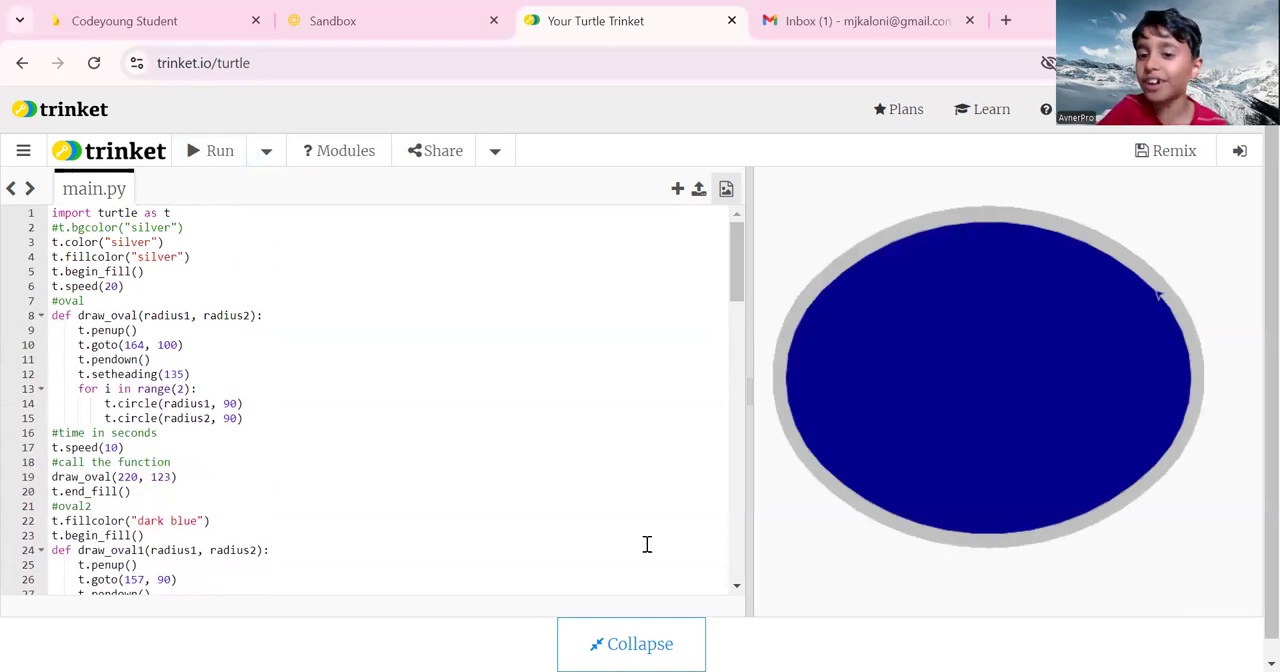
mouse_move(980, 348)
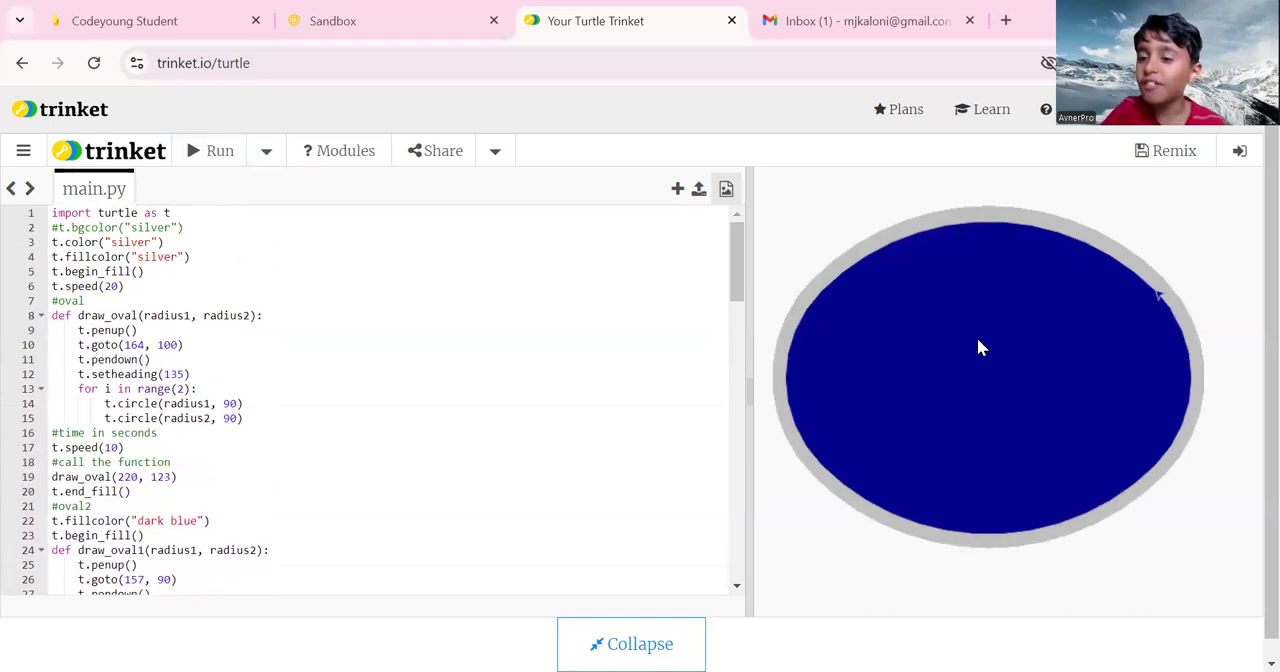
mouse_move(1044, 348)
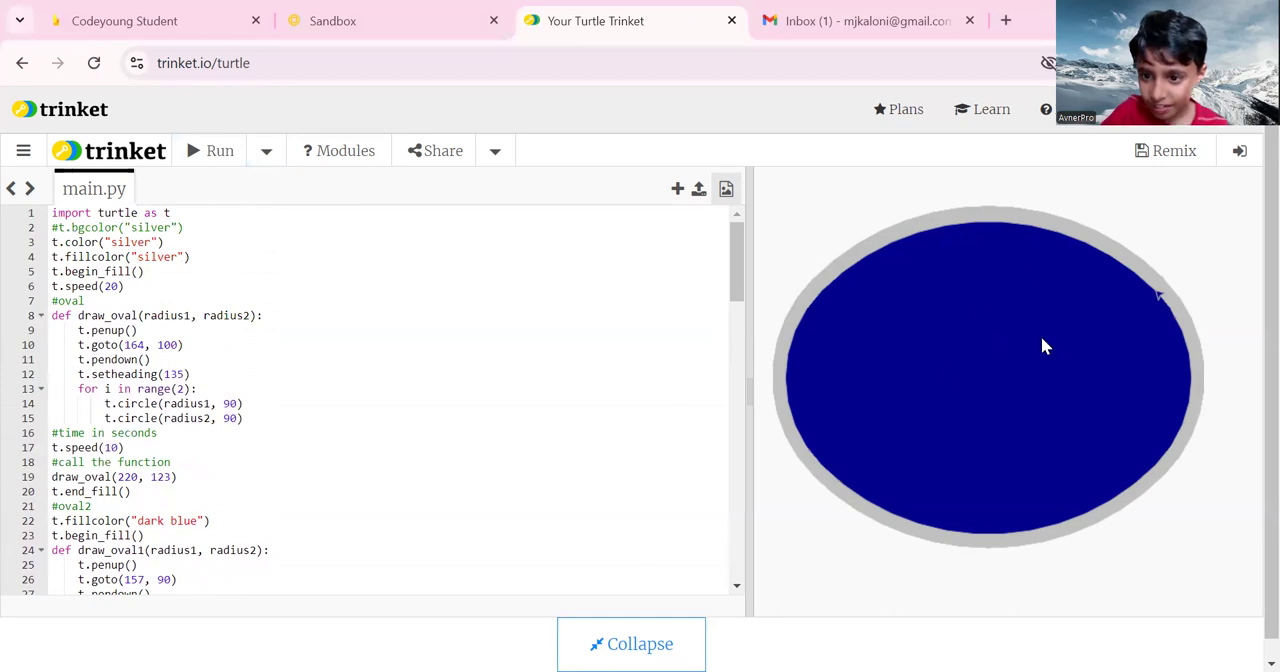
mouse_move(948, 224)
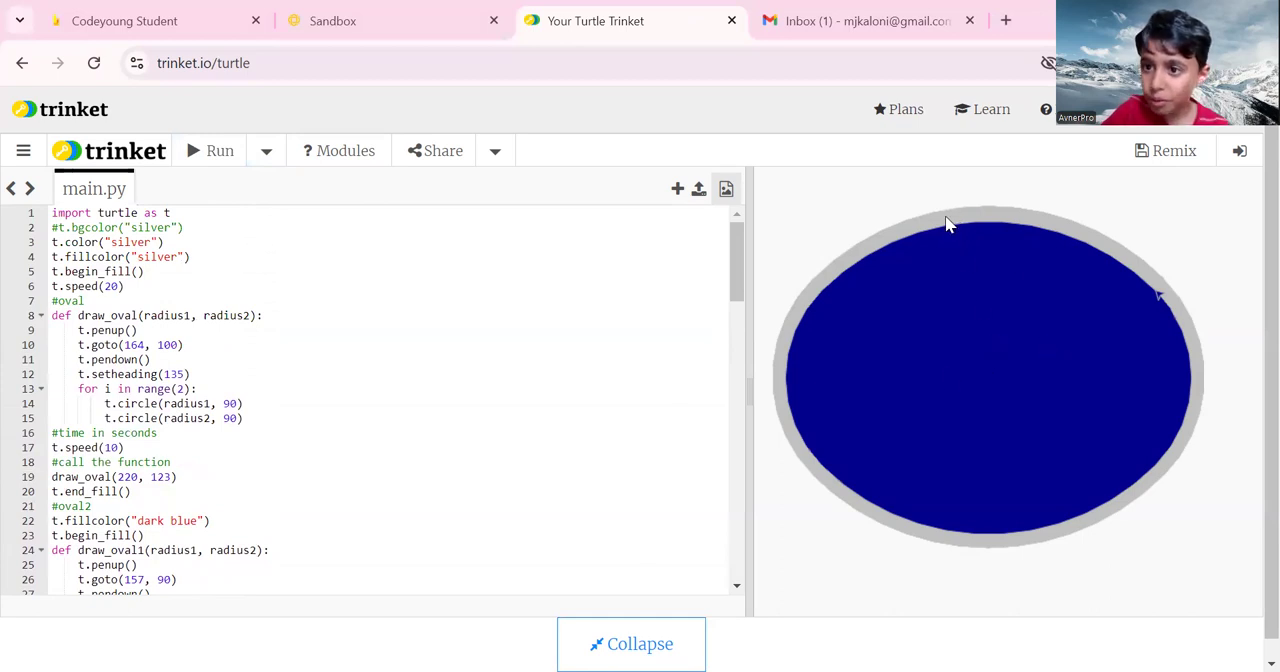
mouse_move(776, 392)
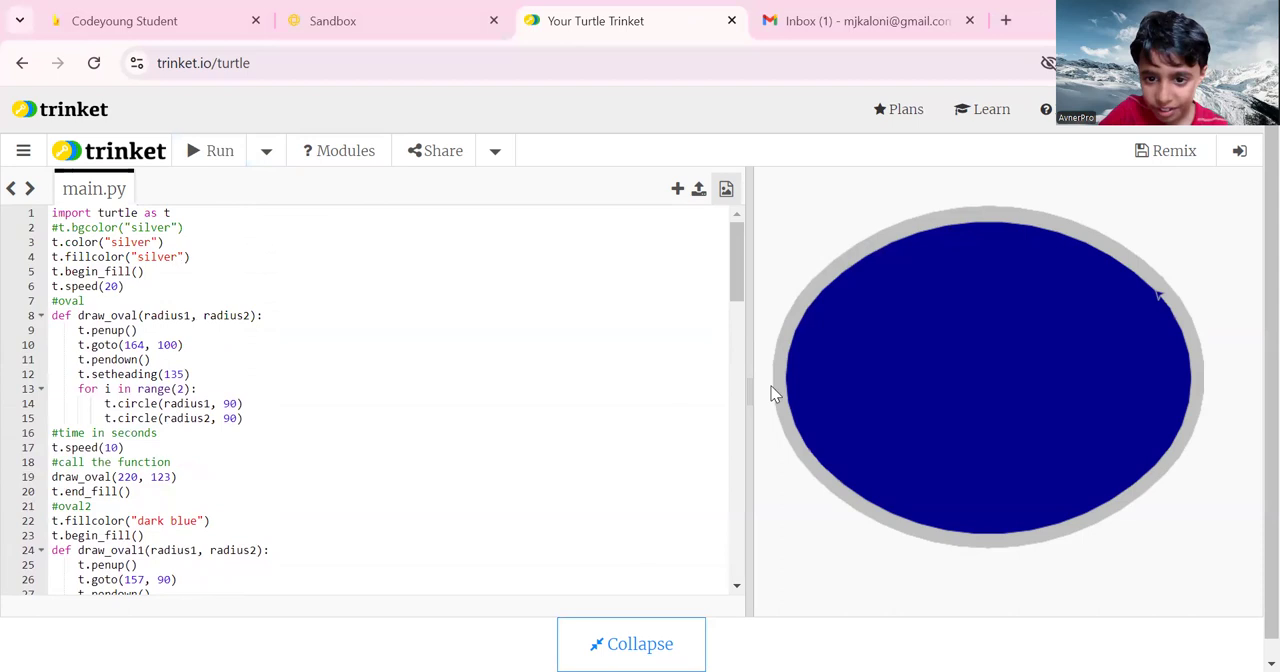
mouse_move(958, 428)
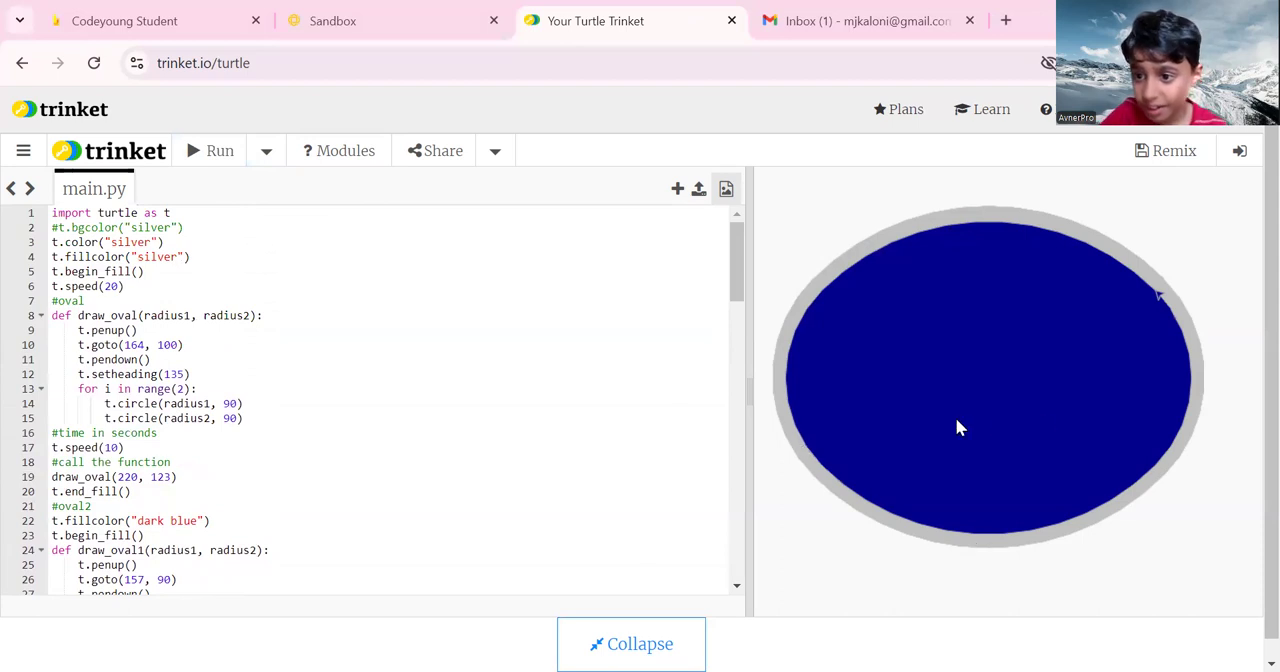
mouse_move(724, 280)
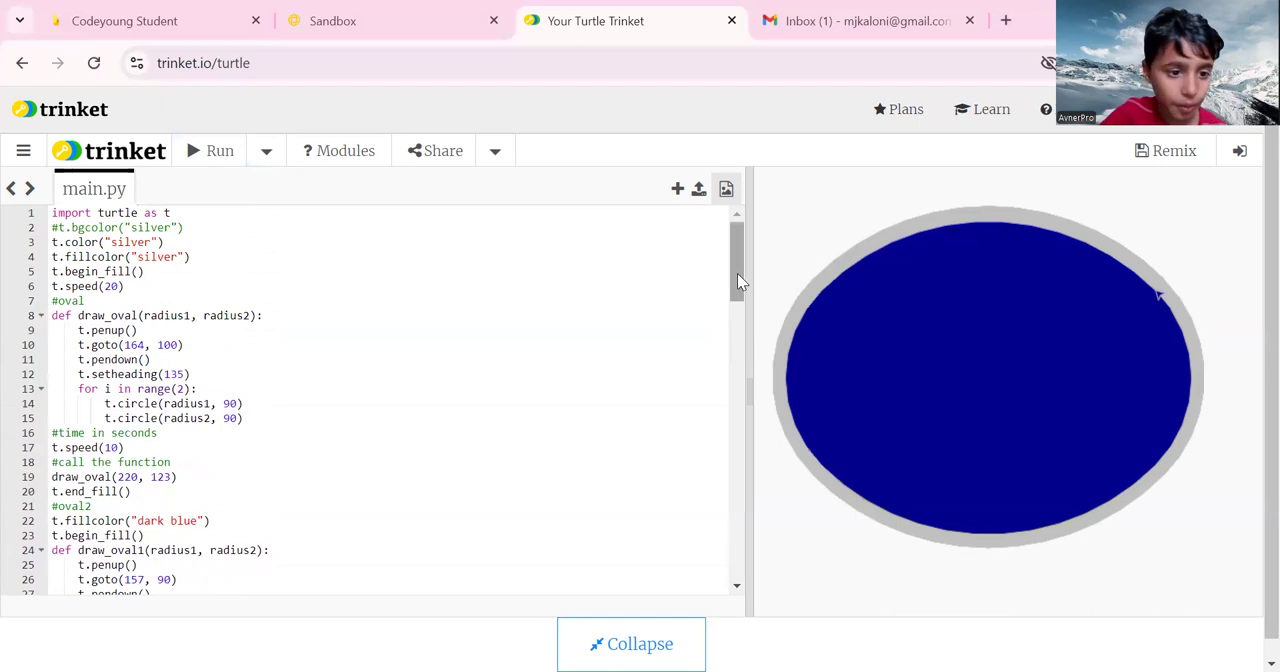
scroll(down, 3)
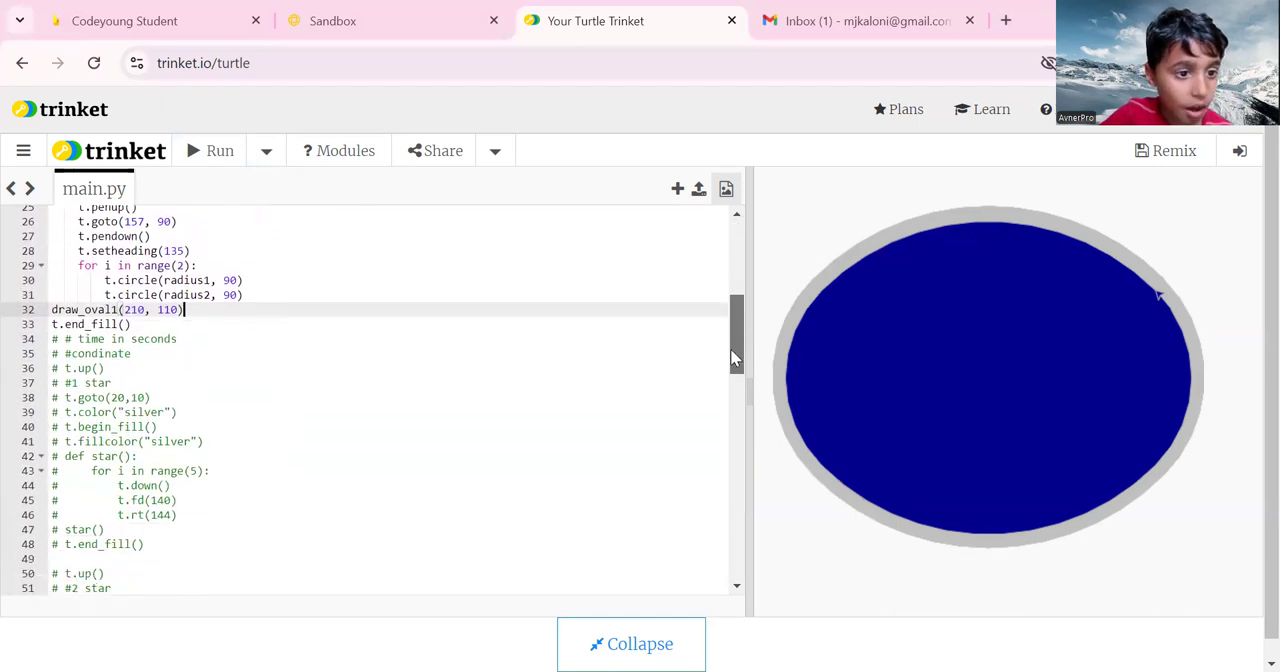
scroll(down, 3)
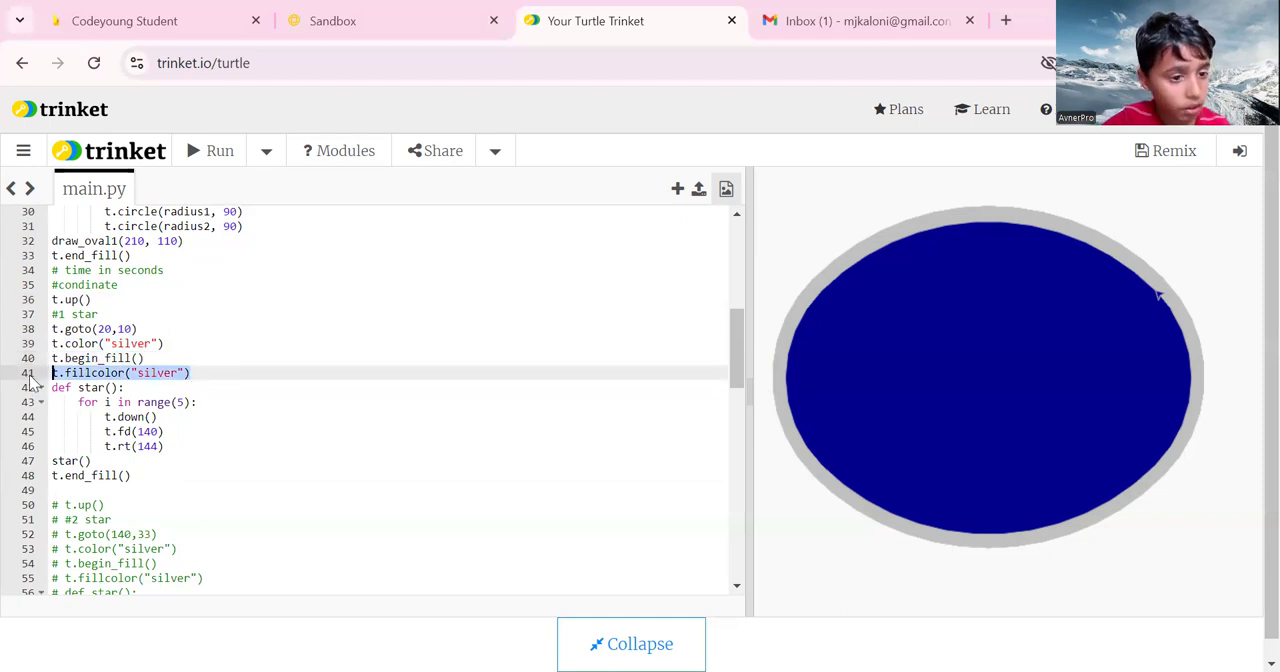
click(84, 386)
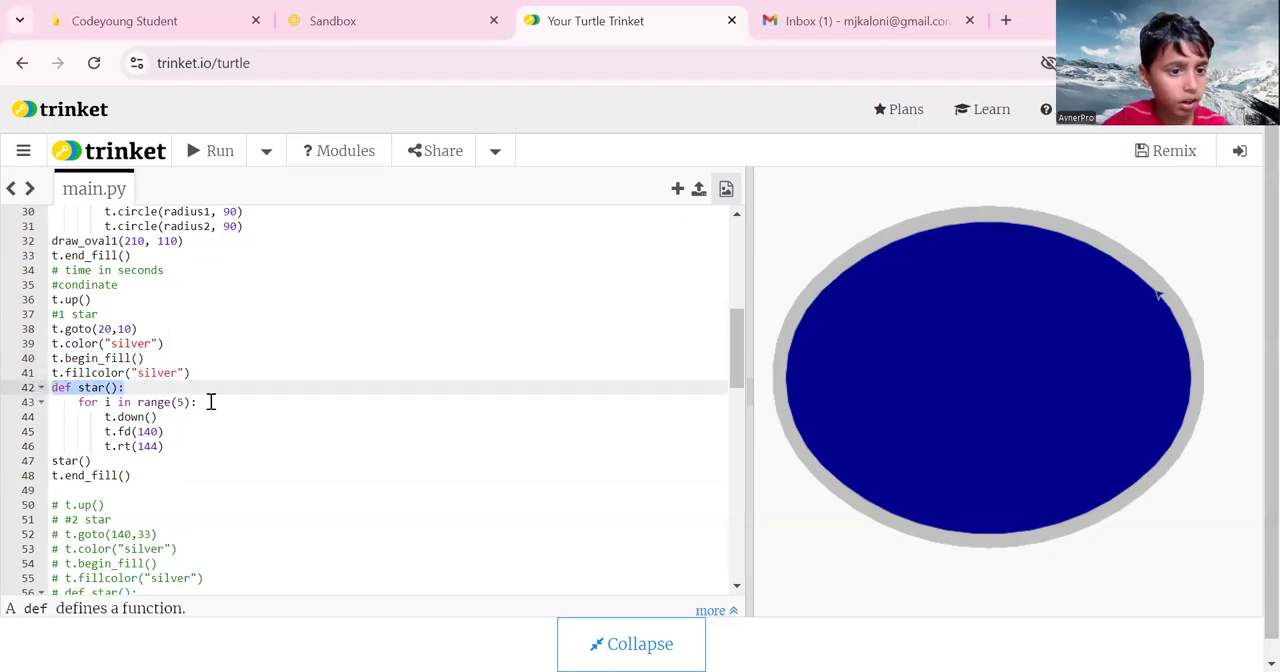
click(200, 402)
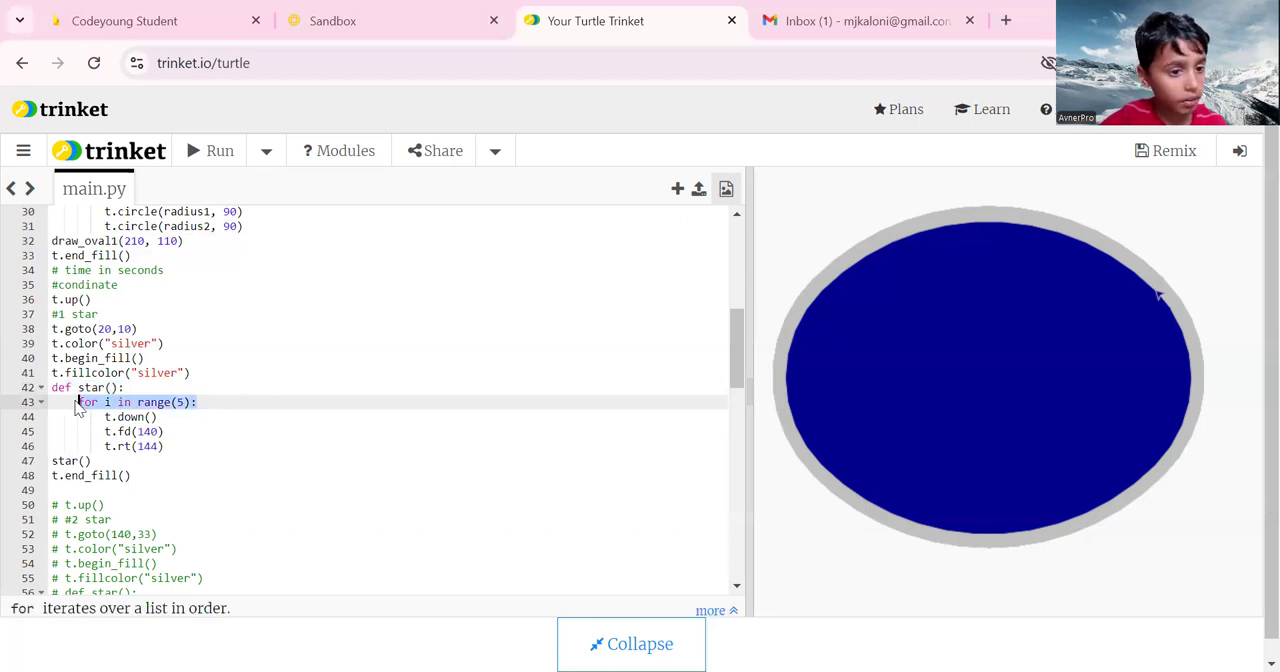
click(130, 416)
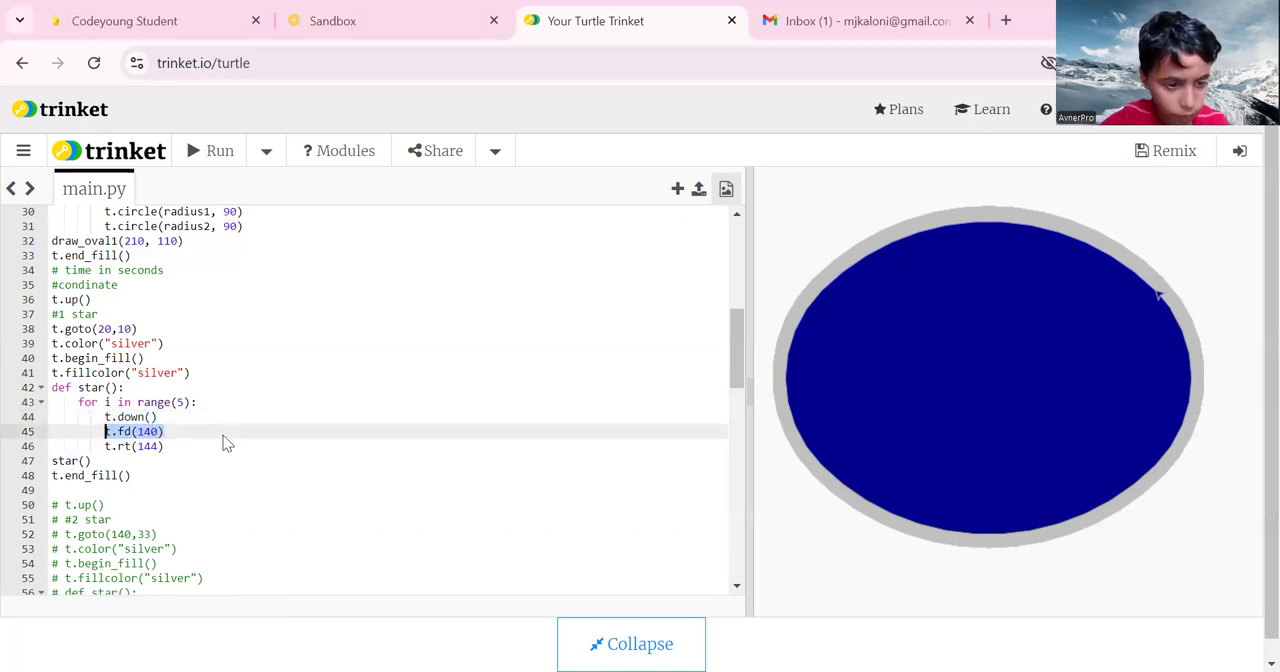
click(224, 432)
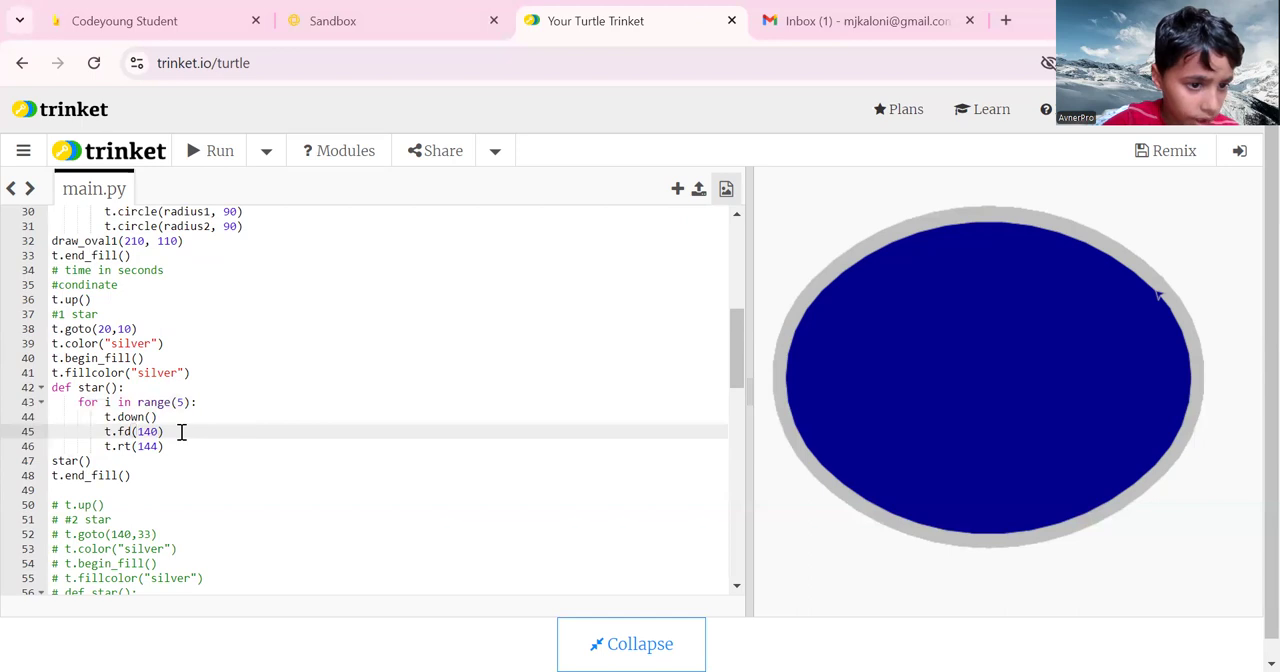
double_click(122, 432)
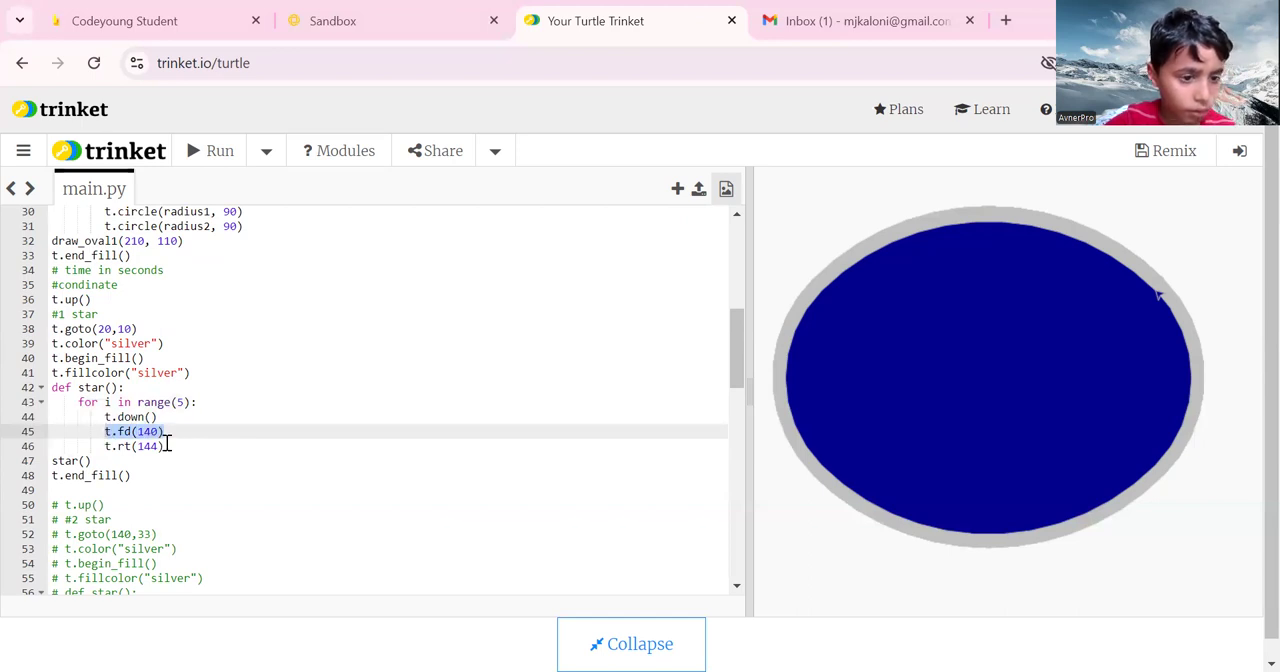
click(160, 446)
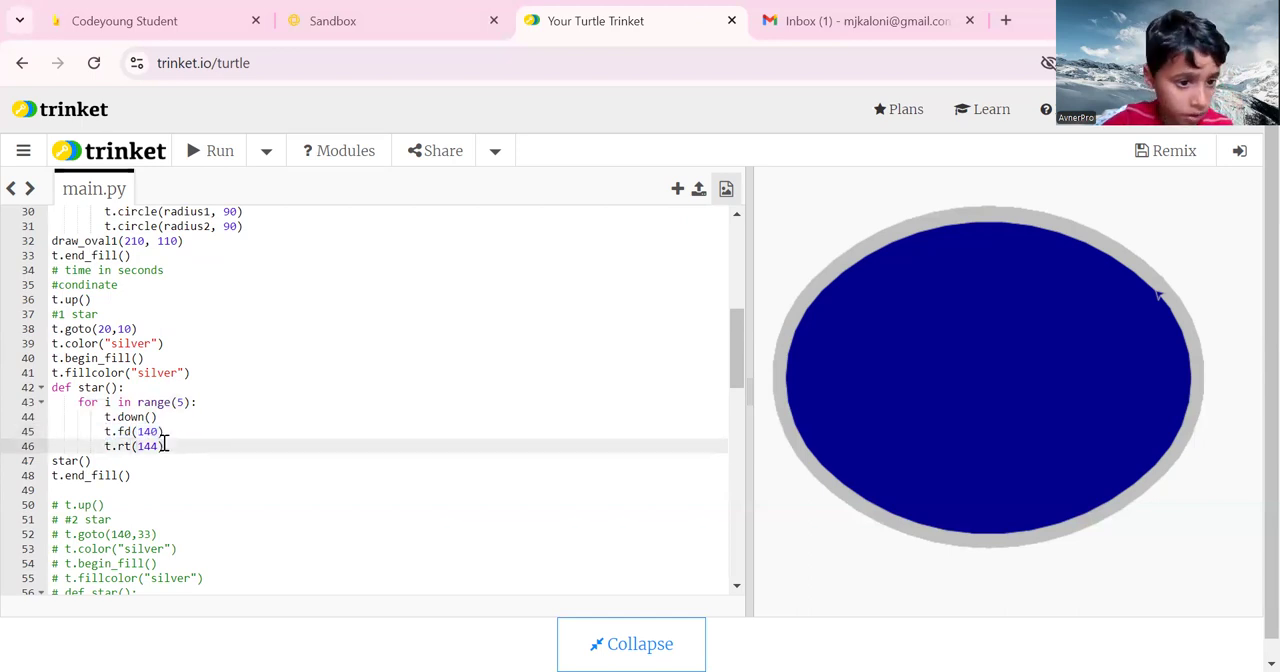
double_click(148, 446)
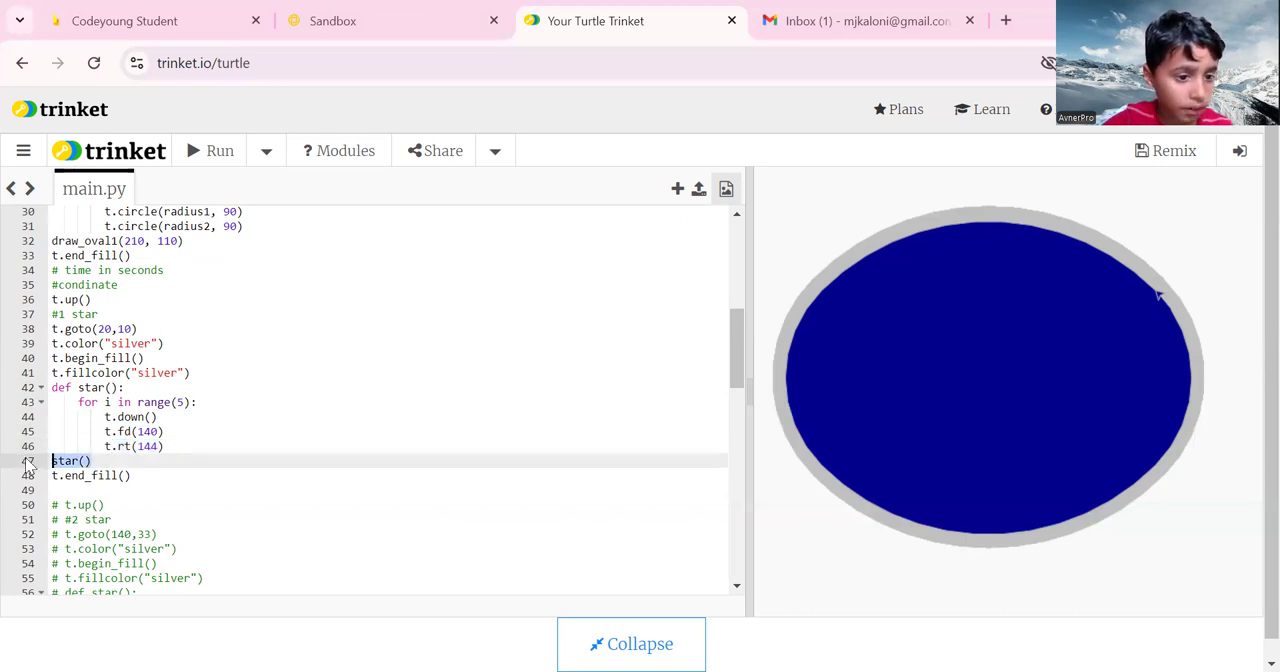
click(90, 476)
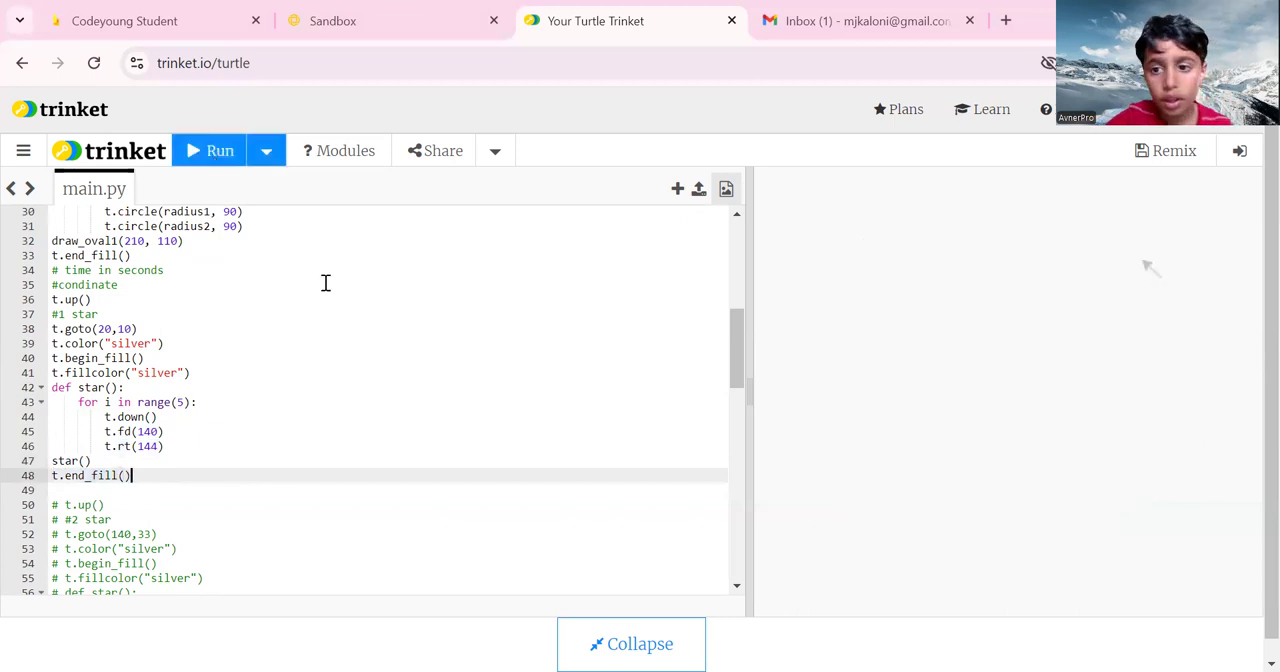
Run the program to draw the first silver star, then reach the end of main.py
click(208, 150)
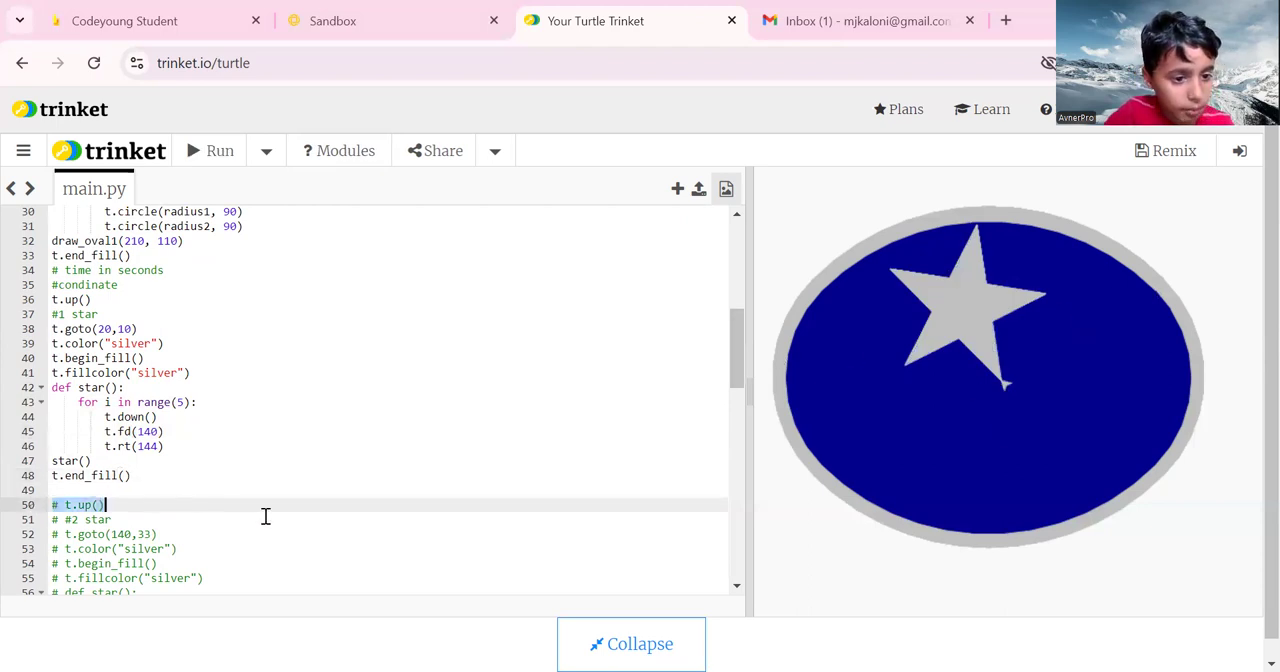
scroll(down, 3)
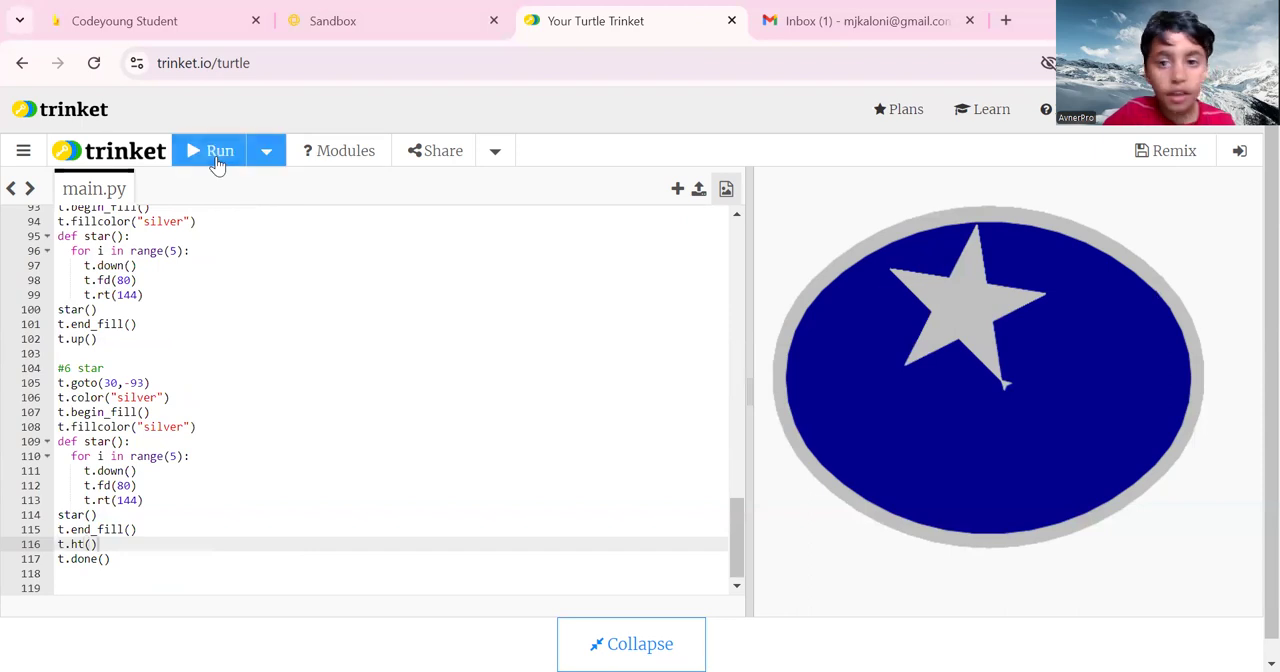
Run the finished program to draw all six silver stars, dismissing the editor context menu
click(210, 150)
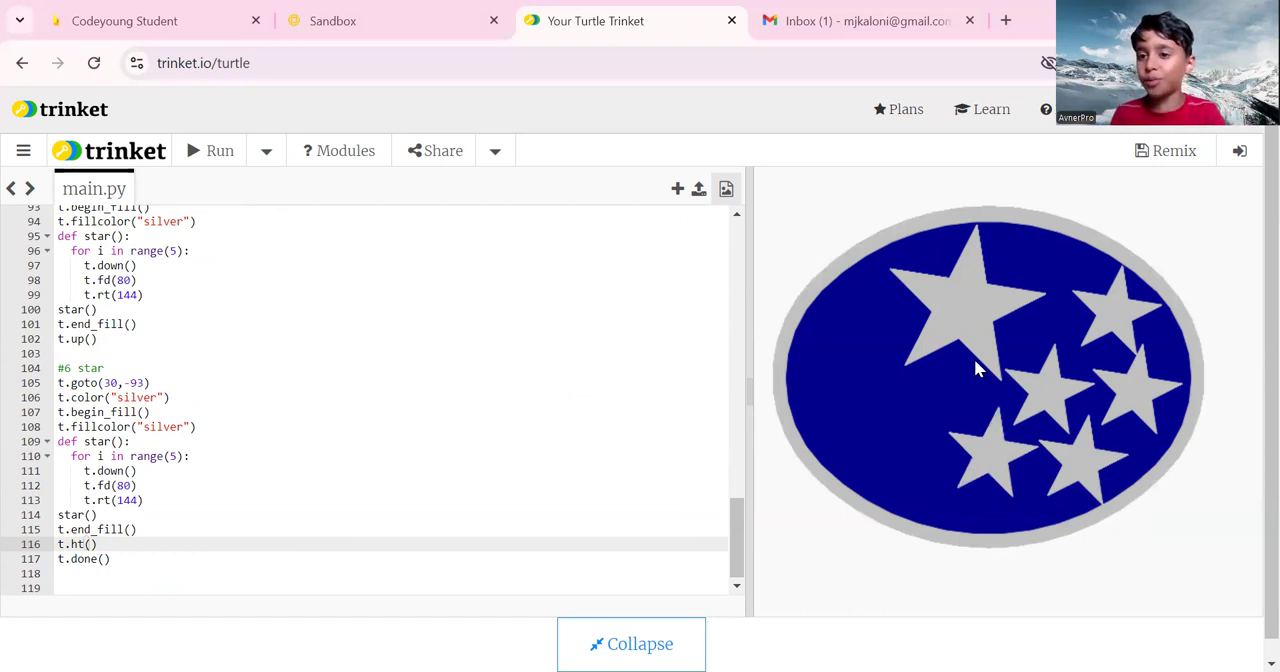
mouse_move(970, 272)
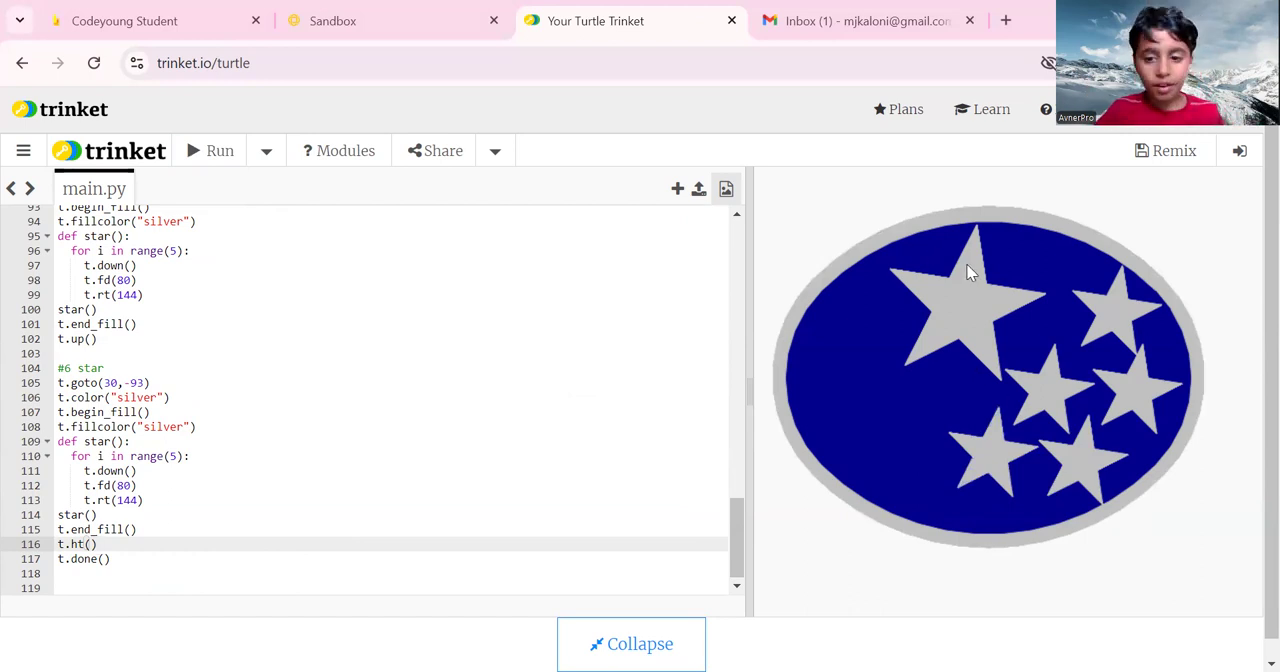
mouse_move(1140, 284)
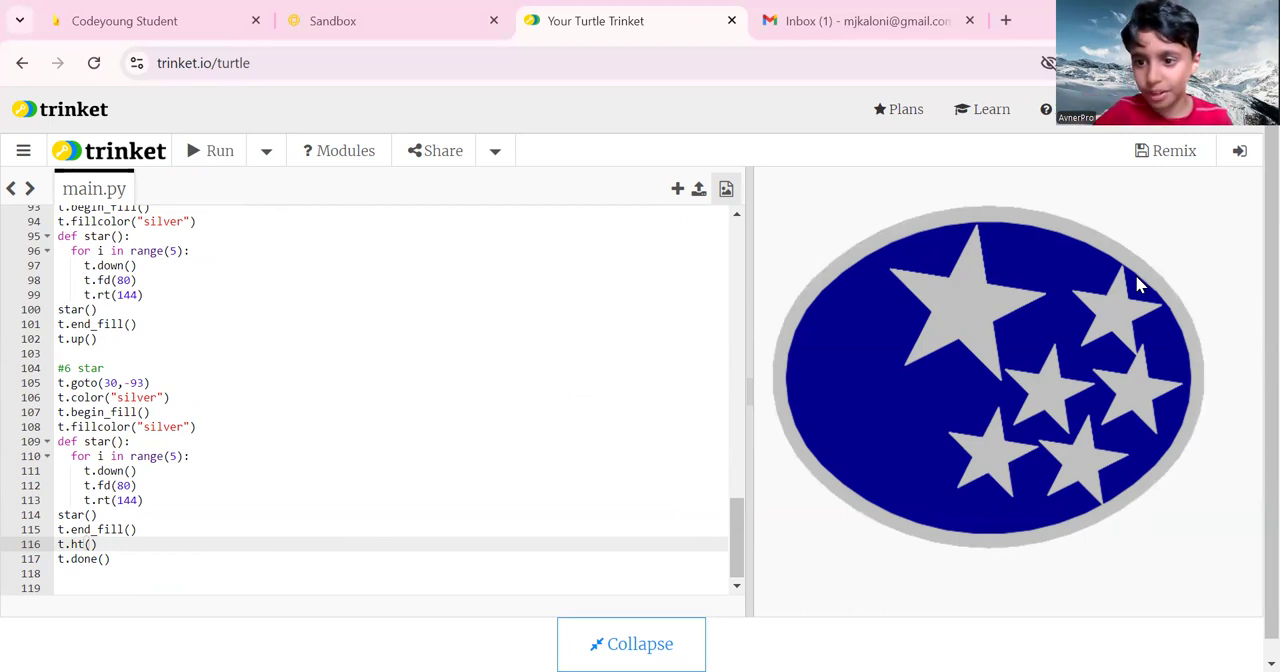
mouse_move(976, 274)
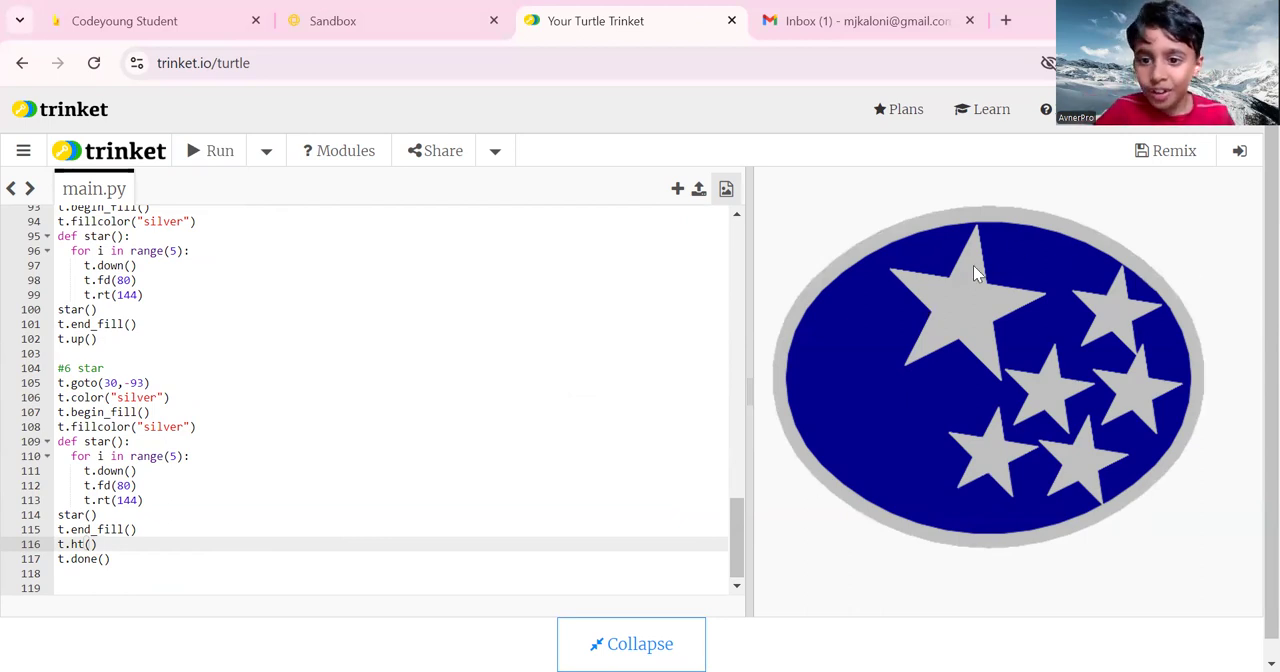
mouse_move(950, 302)
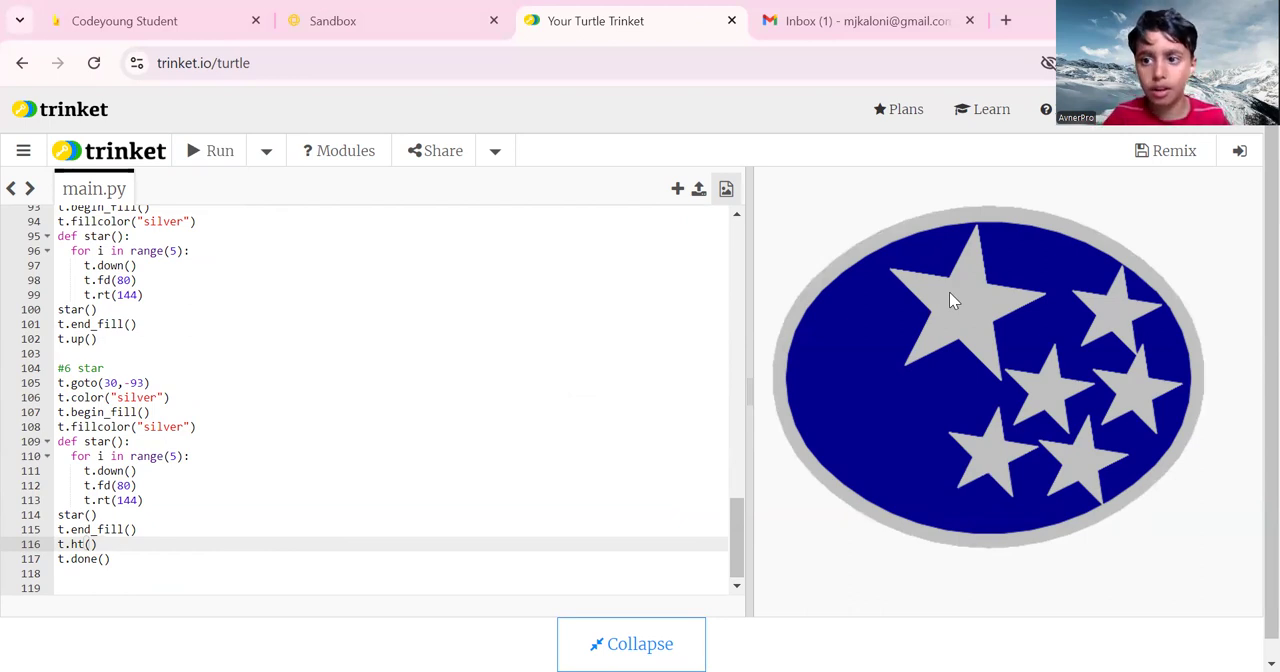
mouse_move(978, 232)
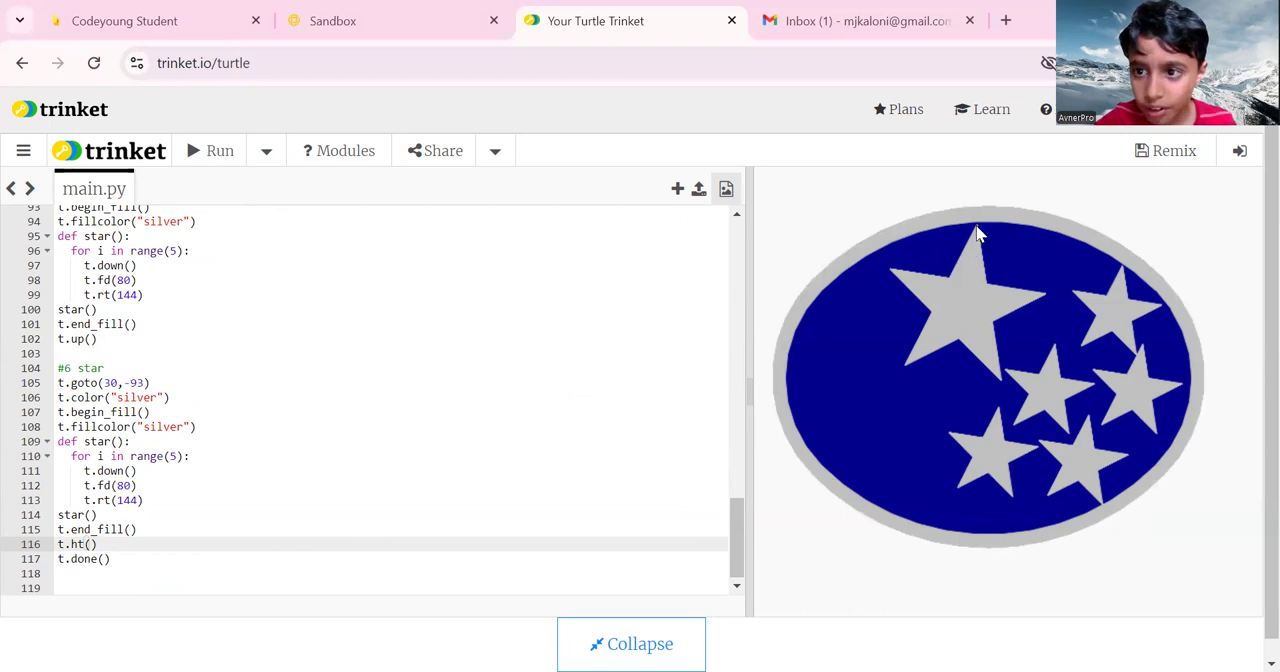
mouse_move(972, 262)
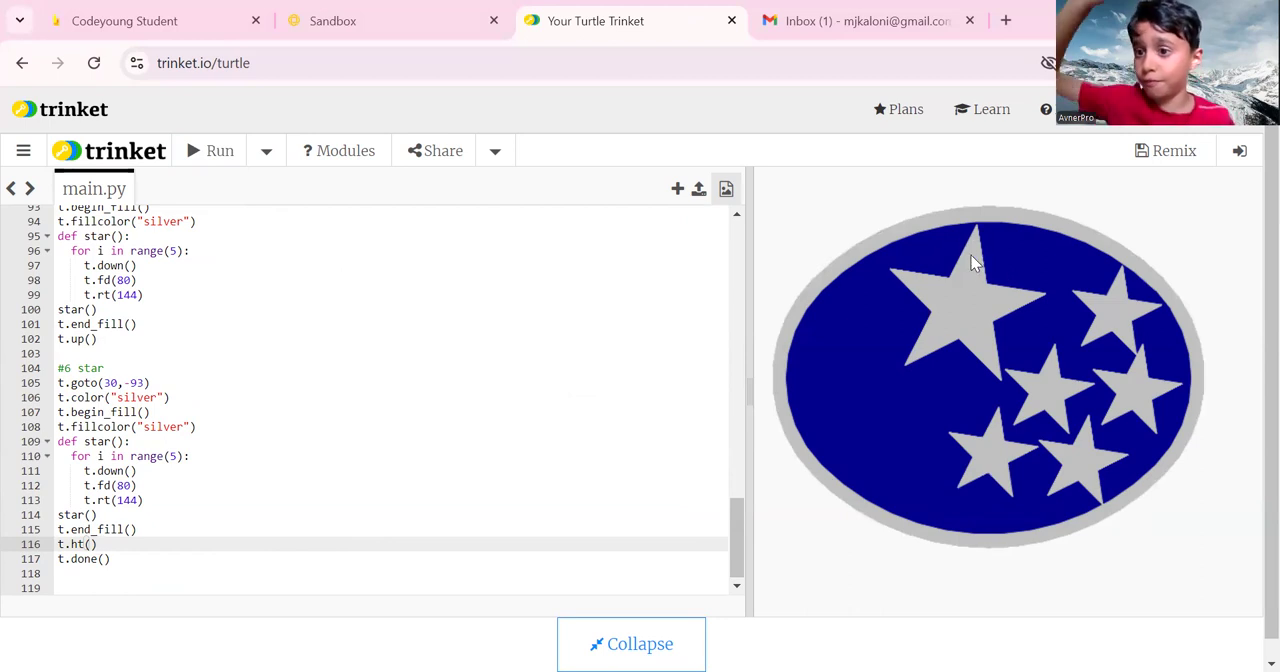
mouse_move(1152, 330)
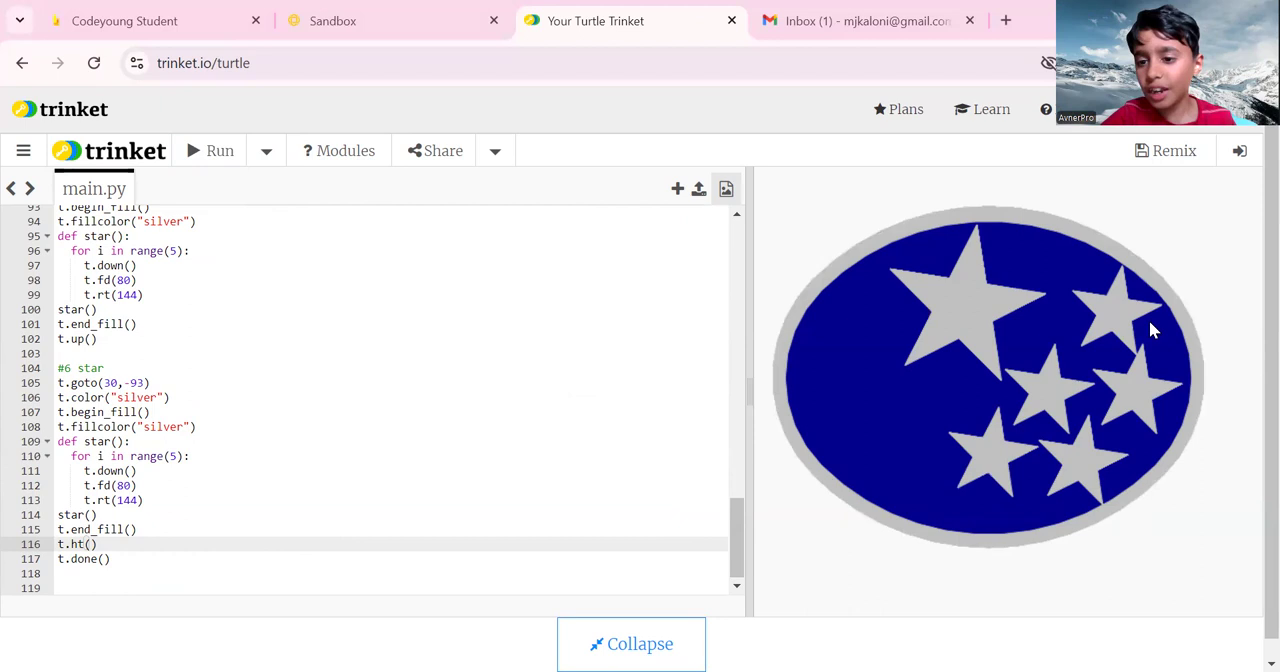
mouse_move(1096, 324)
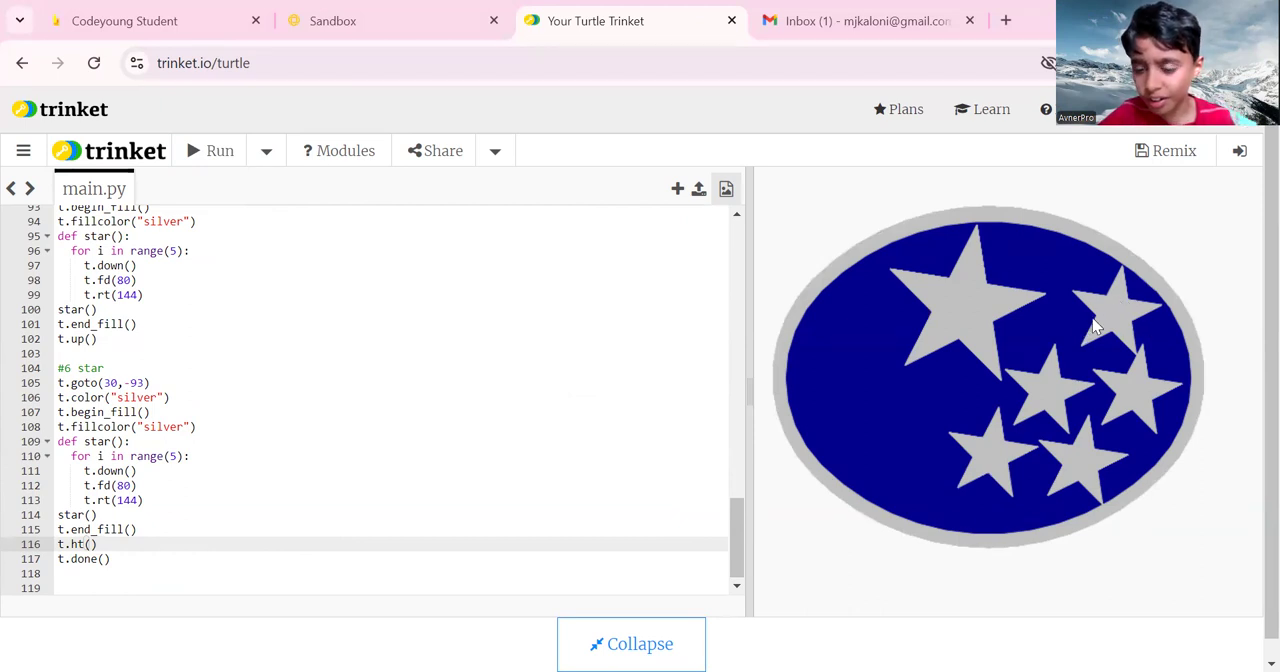
mouse_move(1144, 380)
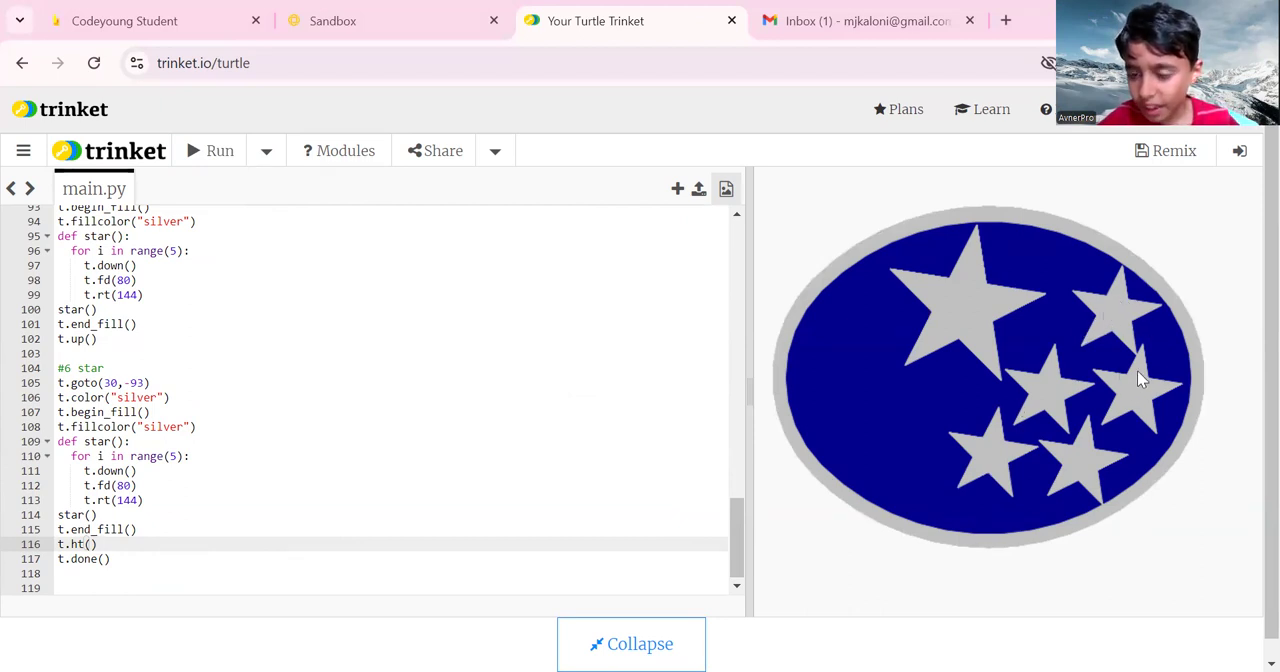
mouse_move(1130, 388)
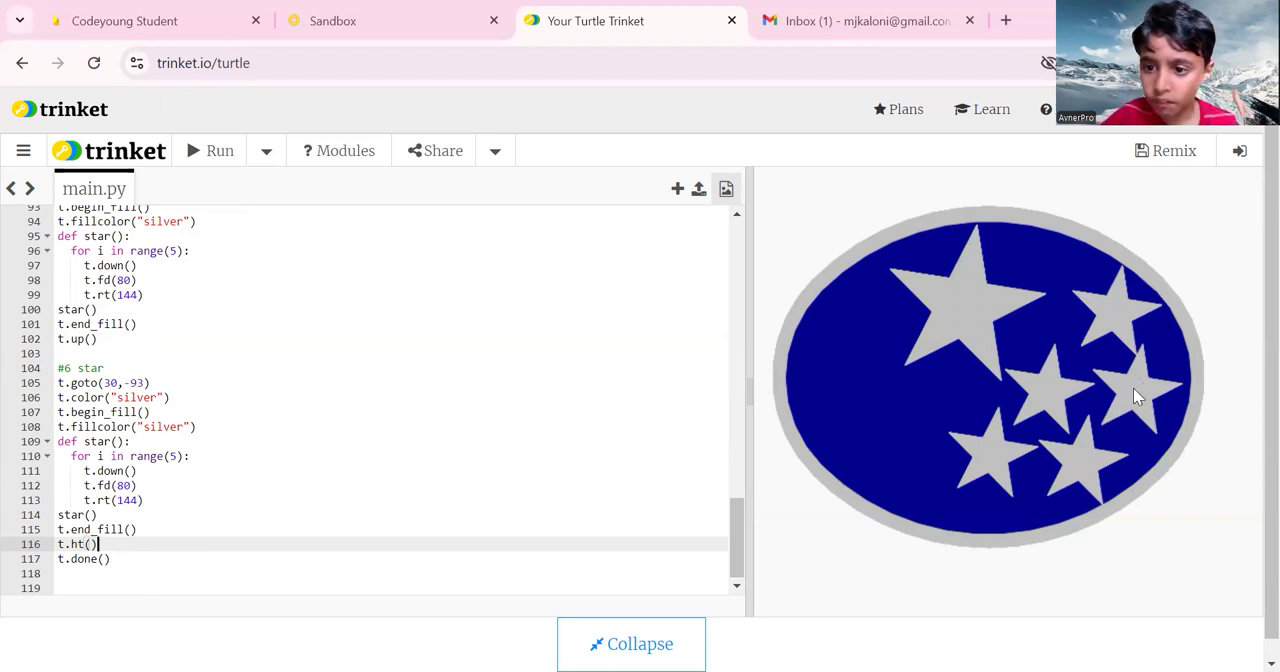
mouse_move(1044, 398)
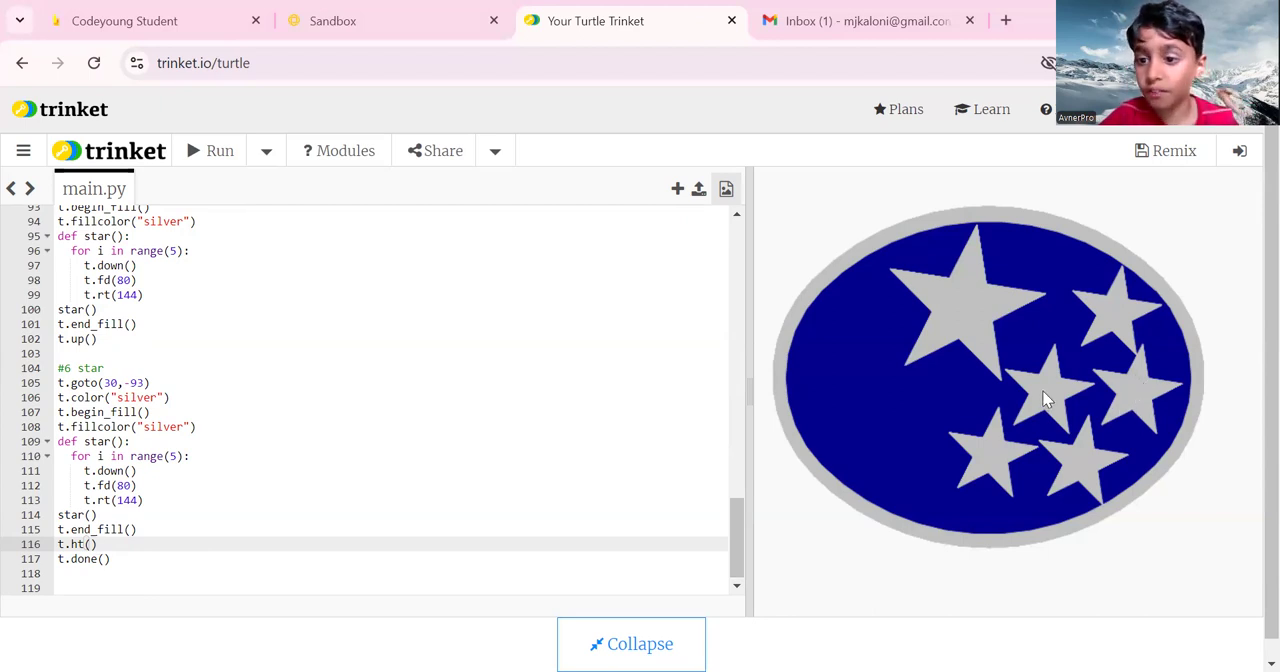
mouse_move(1050, 456)
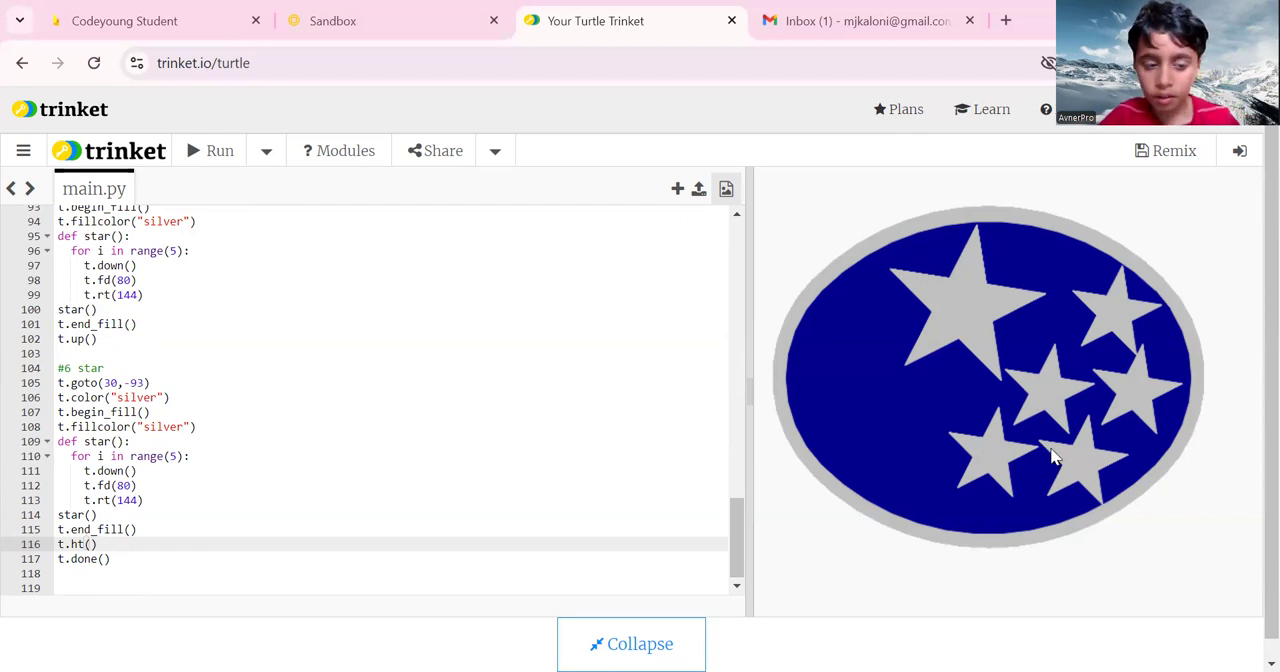
mouse_move(996, 456)
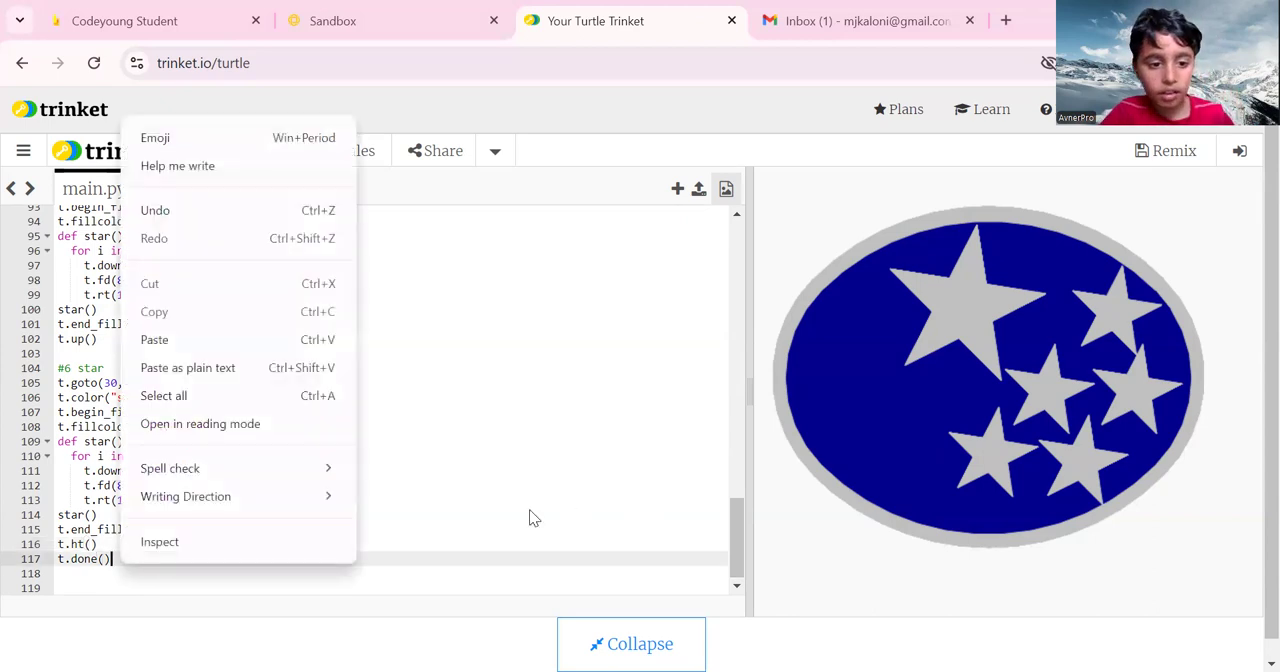
click(530, 512)
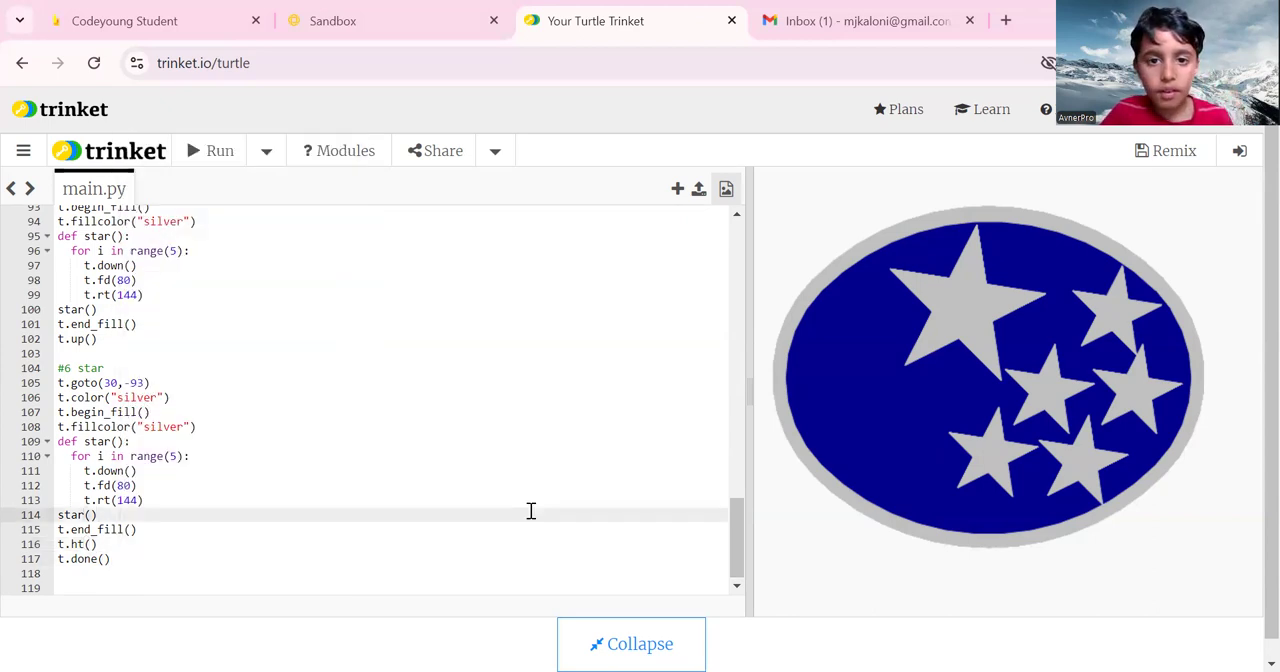